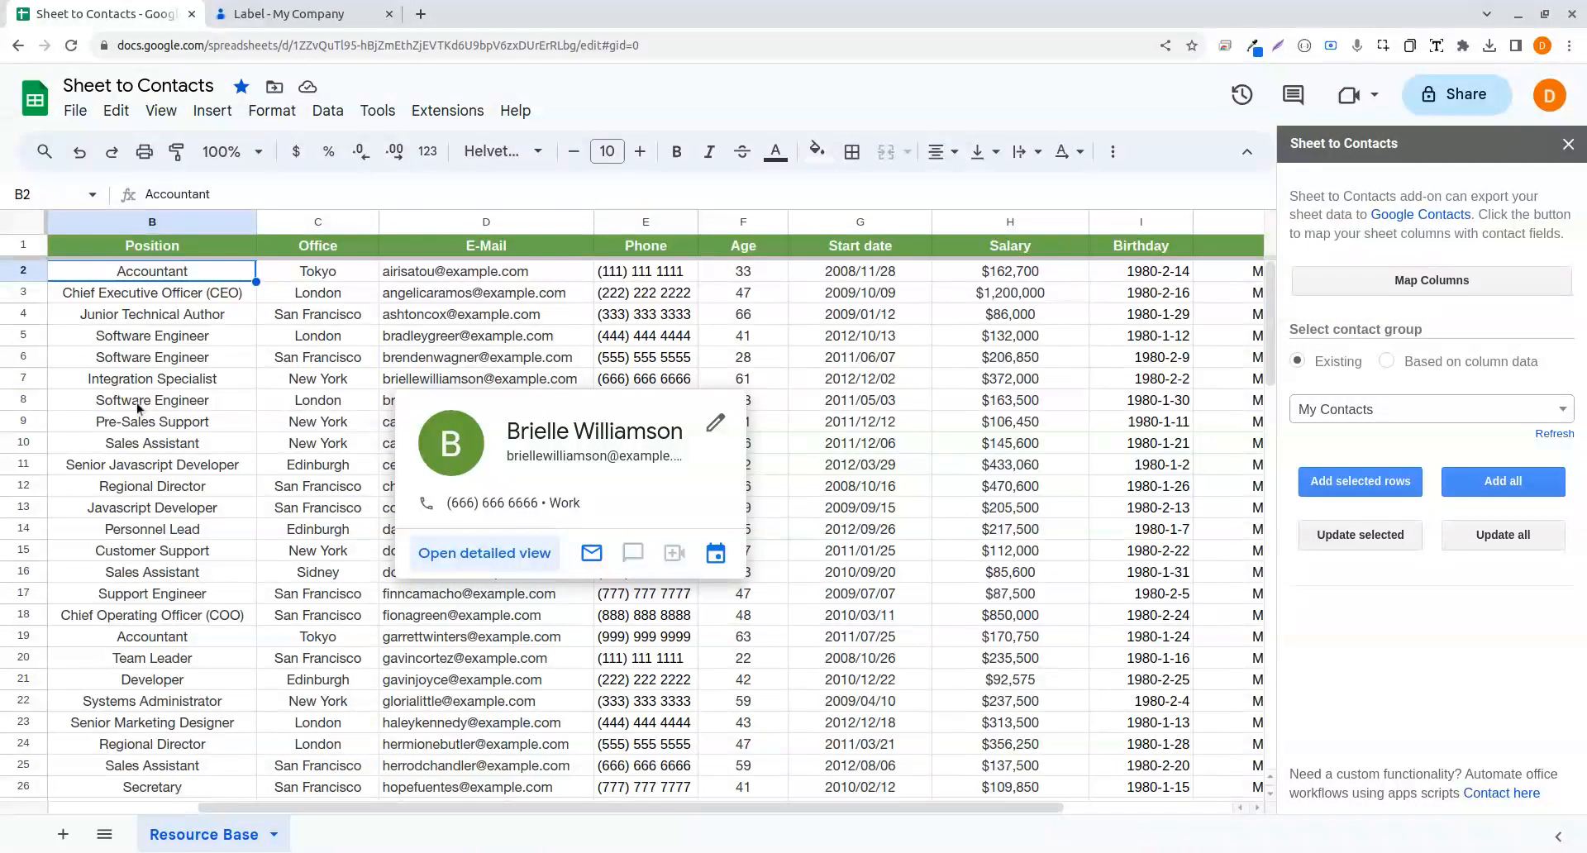
- Dismiss the contact preview and check the My Company label in Google Contacts
click(152, 400)
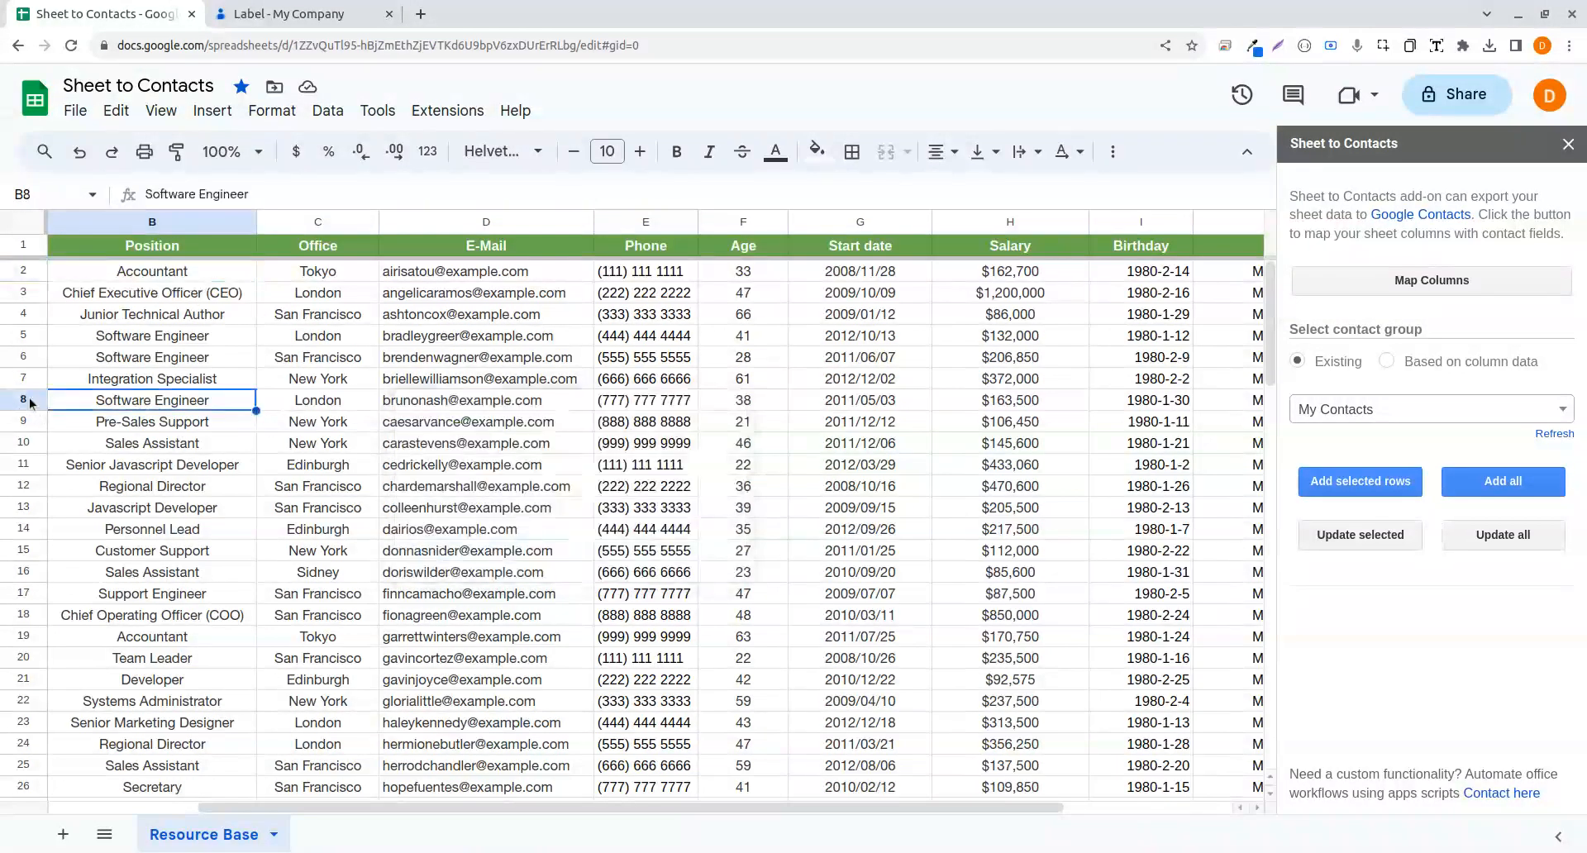
click(294, 13)
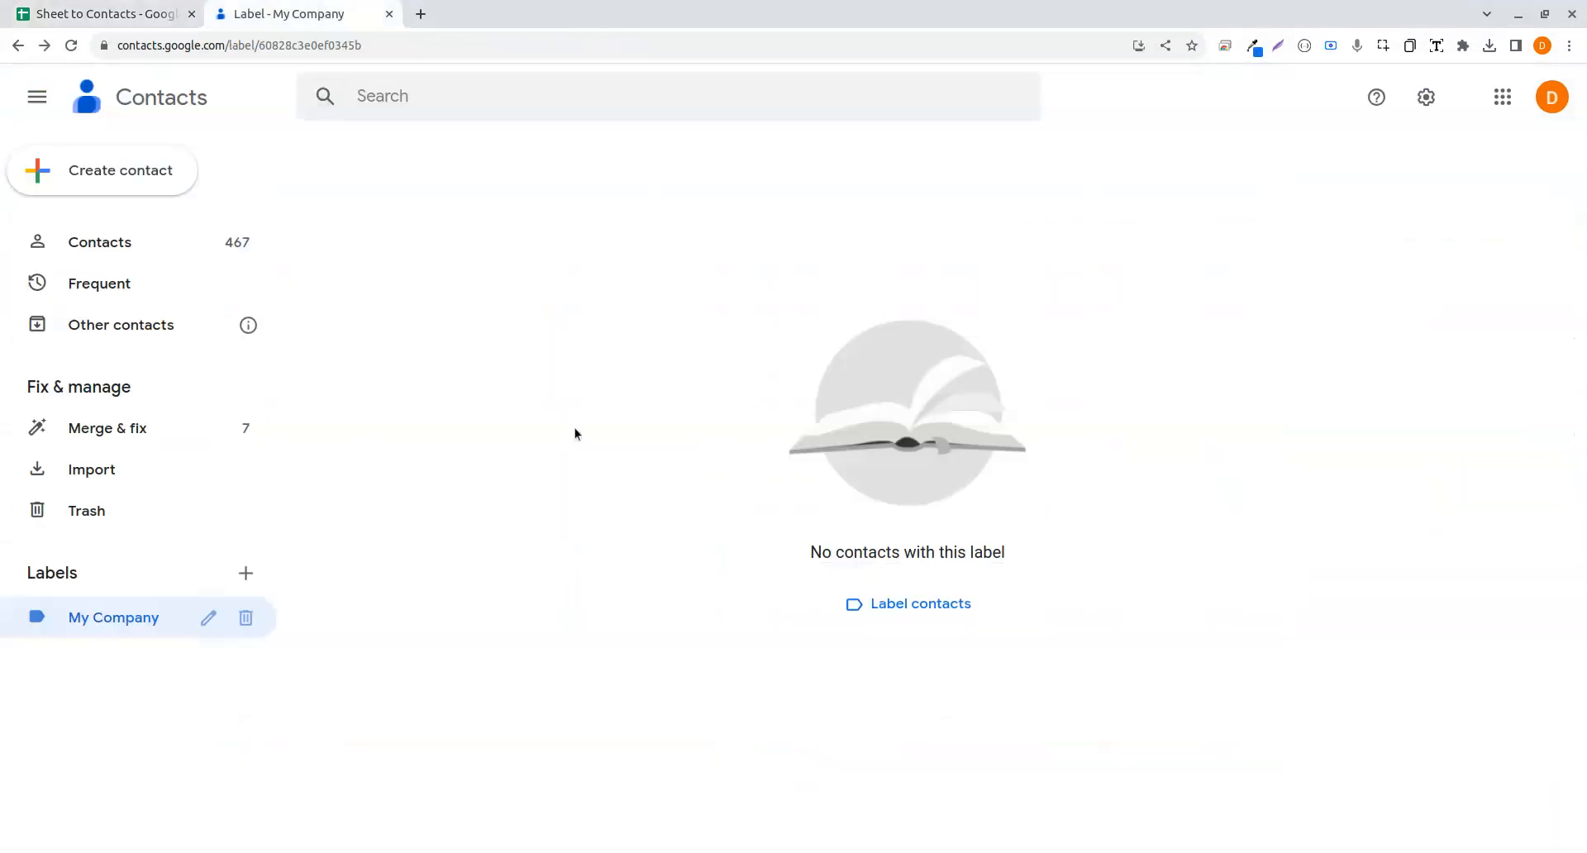
mouse_move(177, 75)
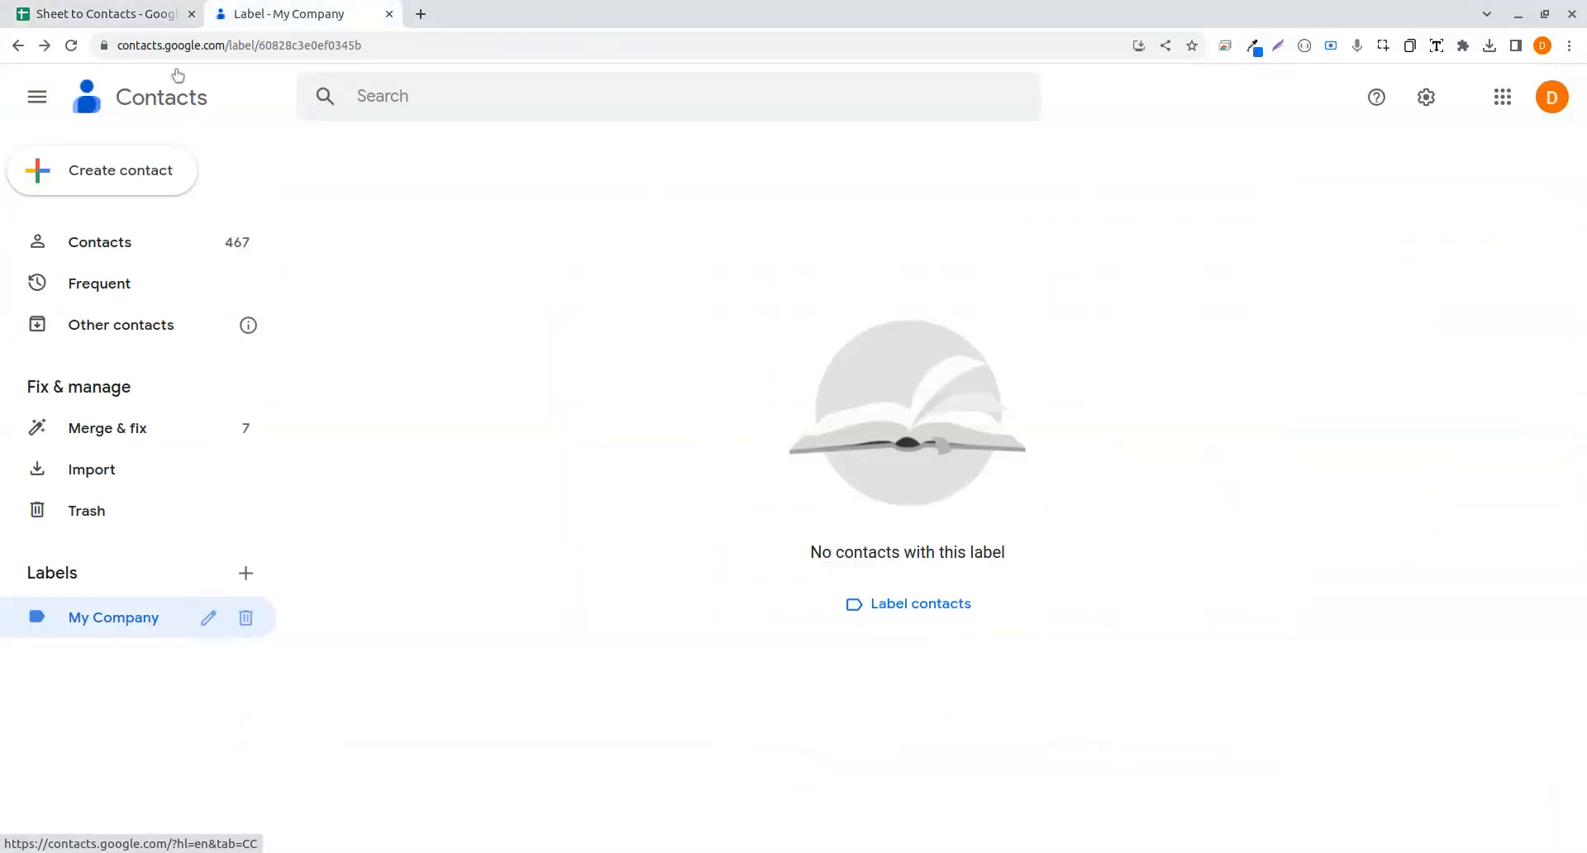
click(100, 13)
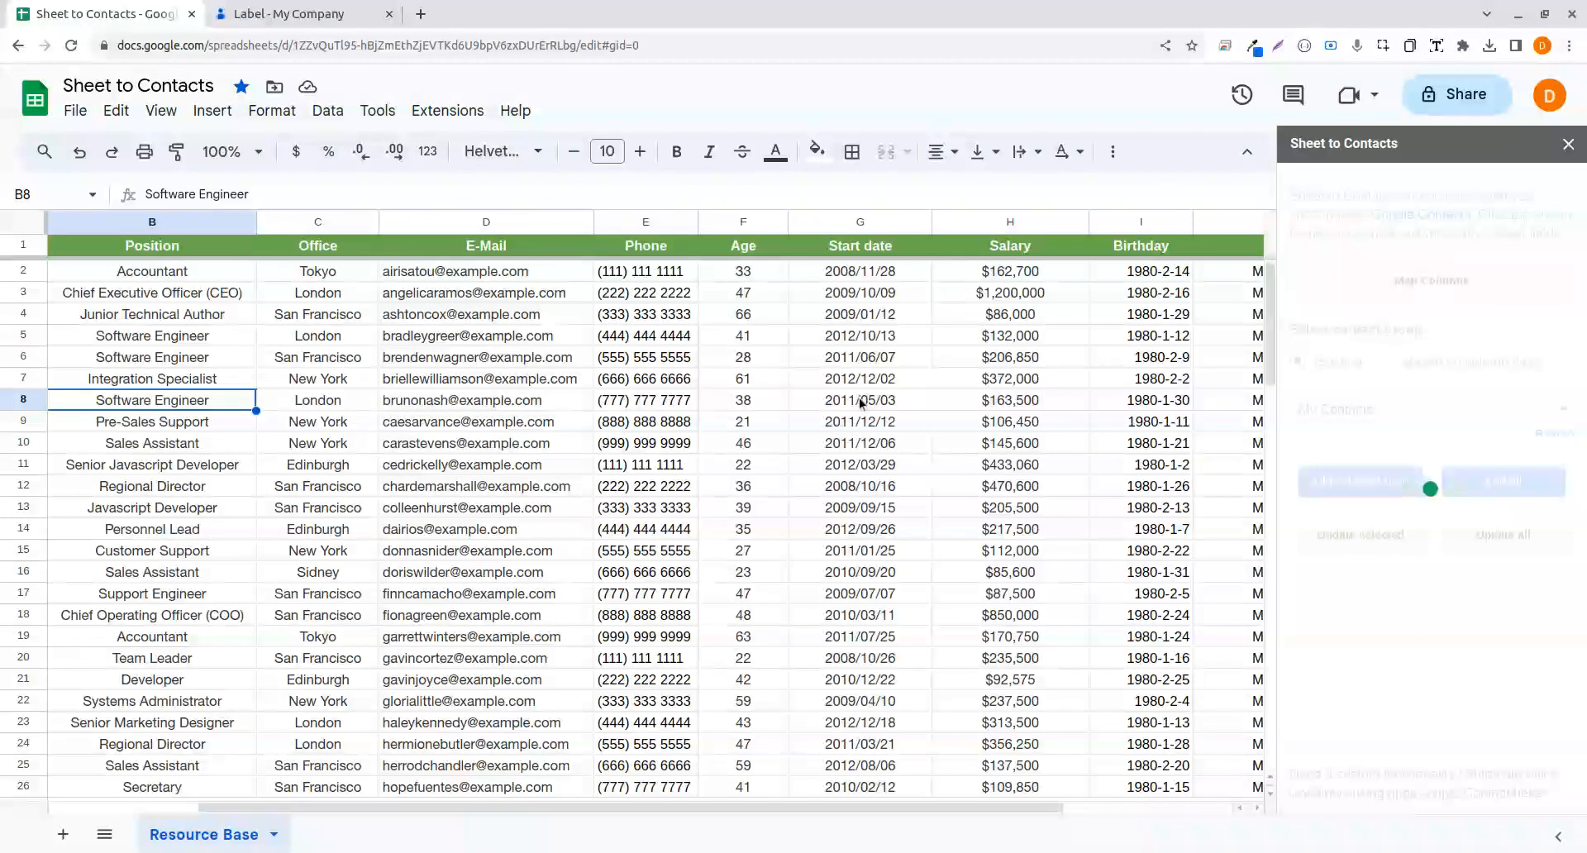
- Map Name, Office, E-Mail and Phone to given name, work address, work email and work phone
click(1431, 281)
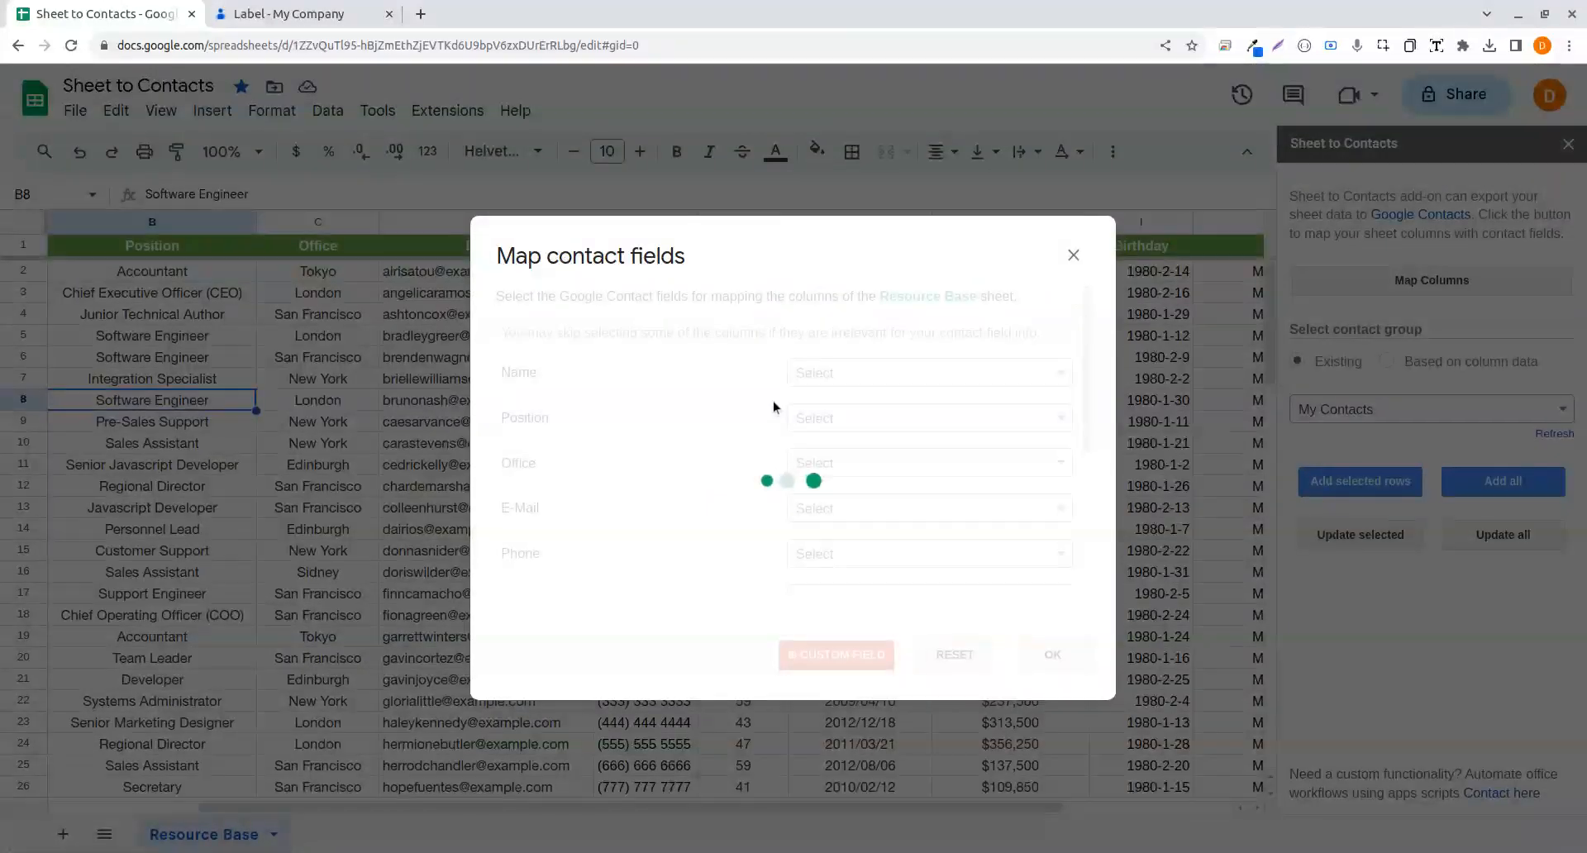
click(926, 373)
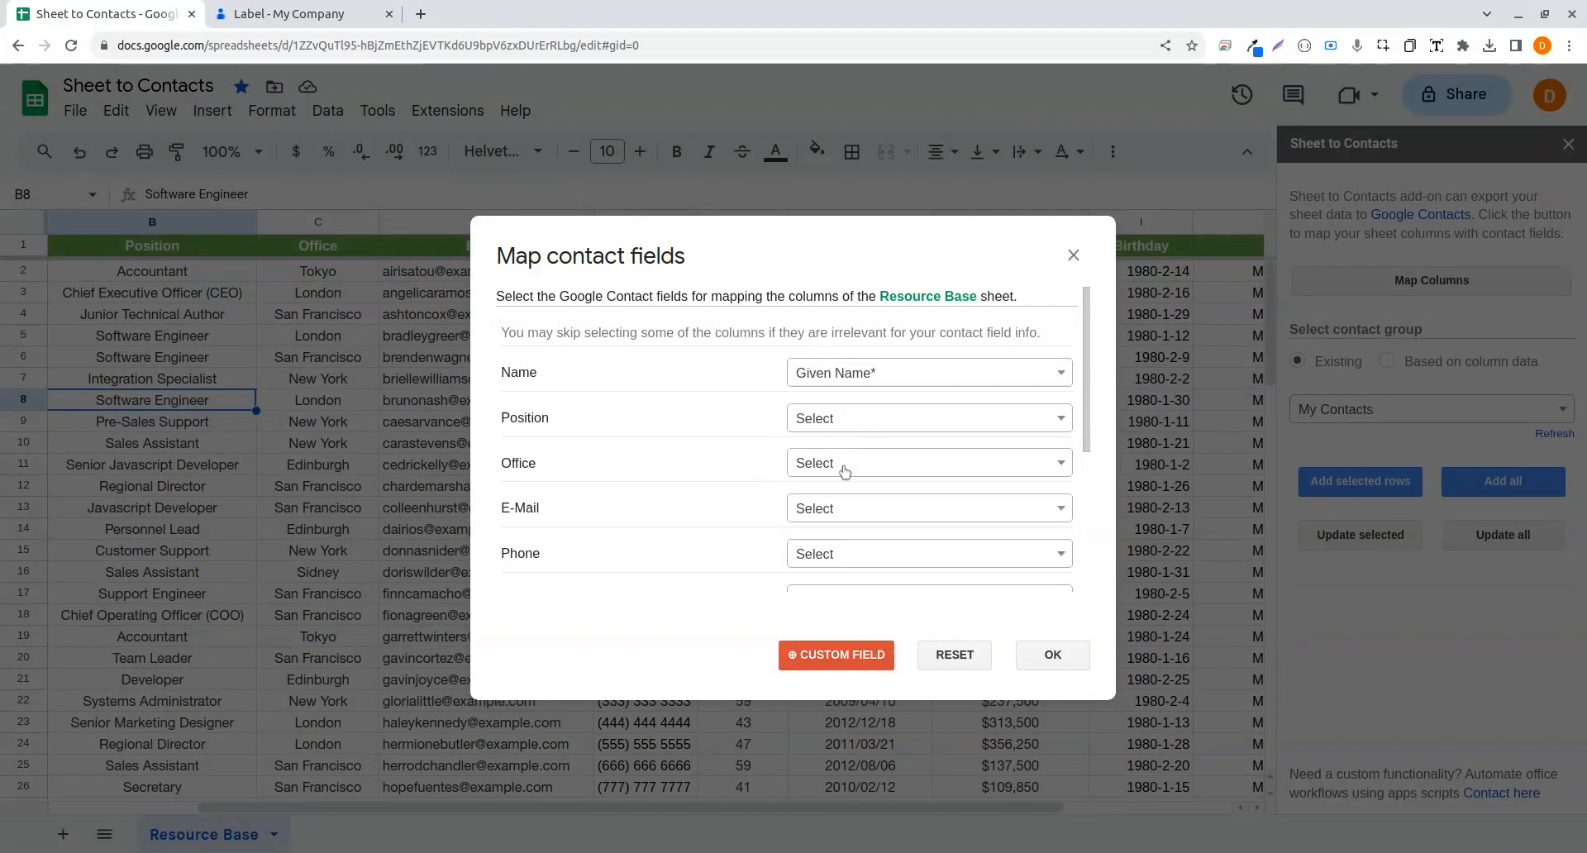
text(work)
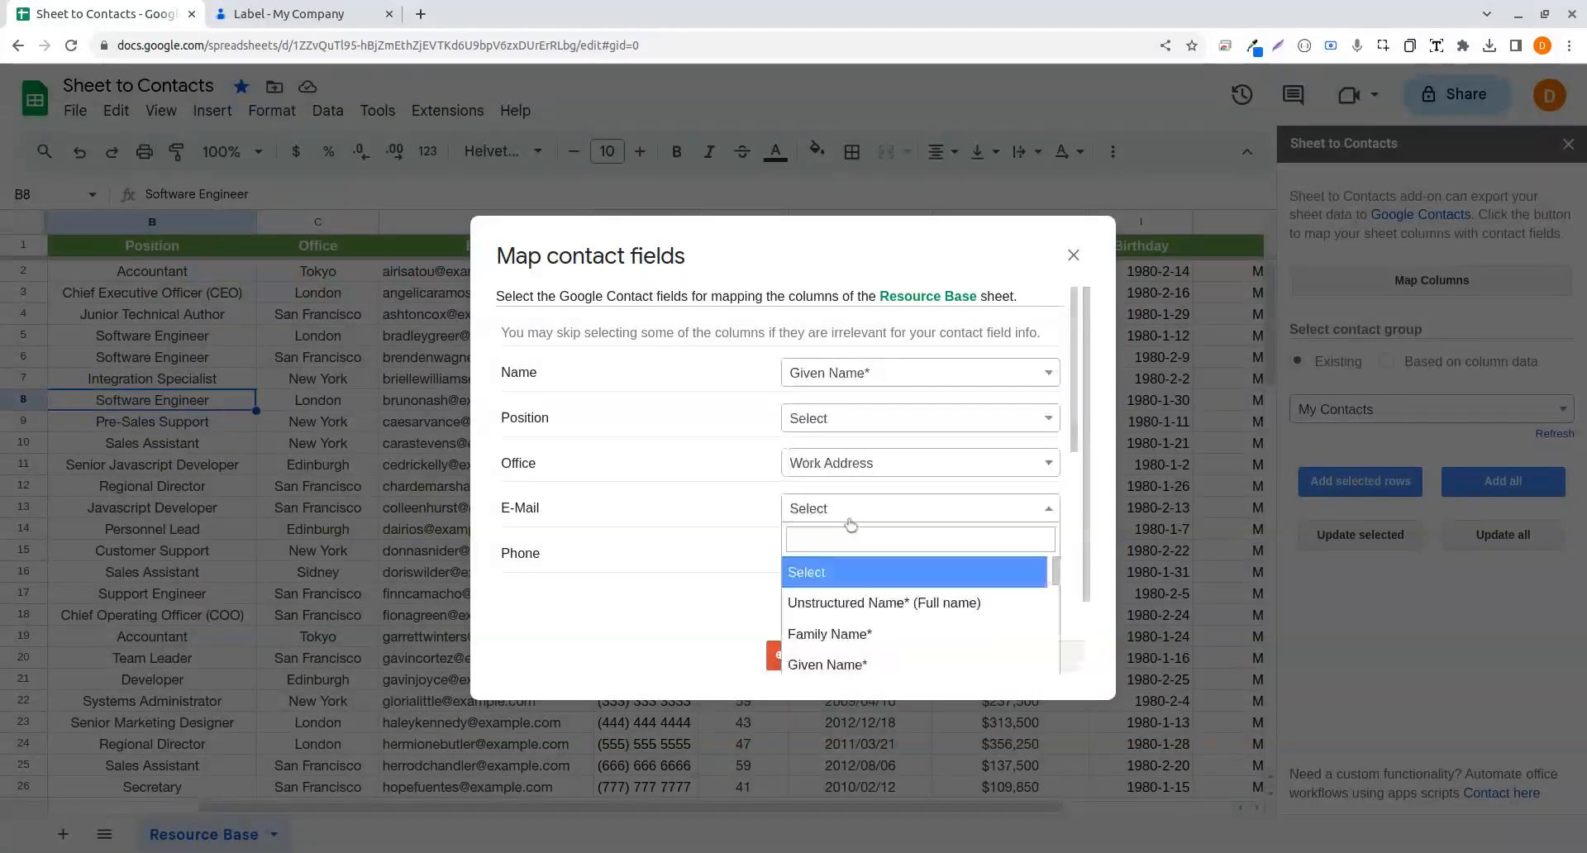
text(emai)
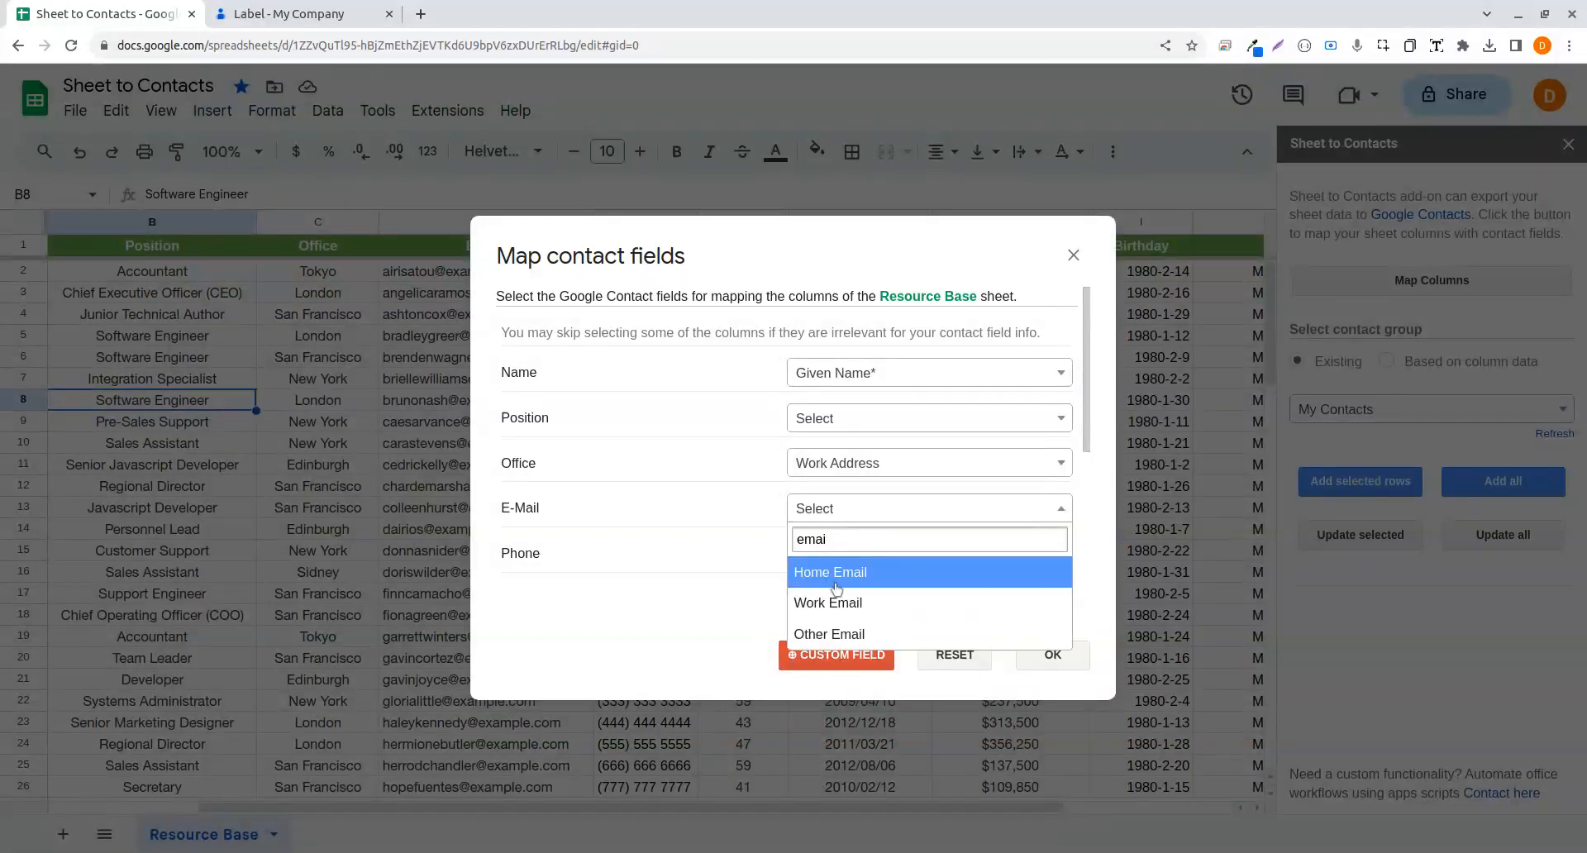
click(928, 371)
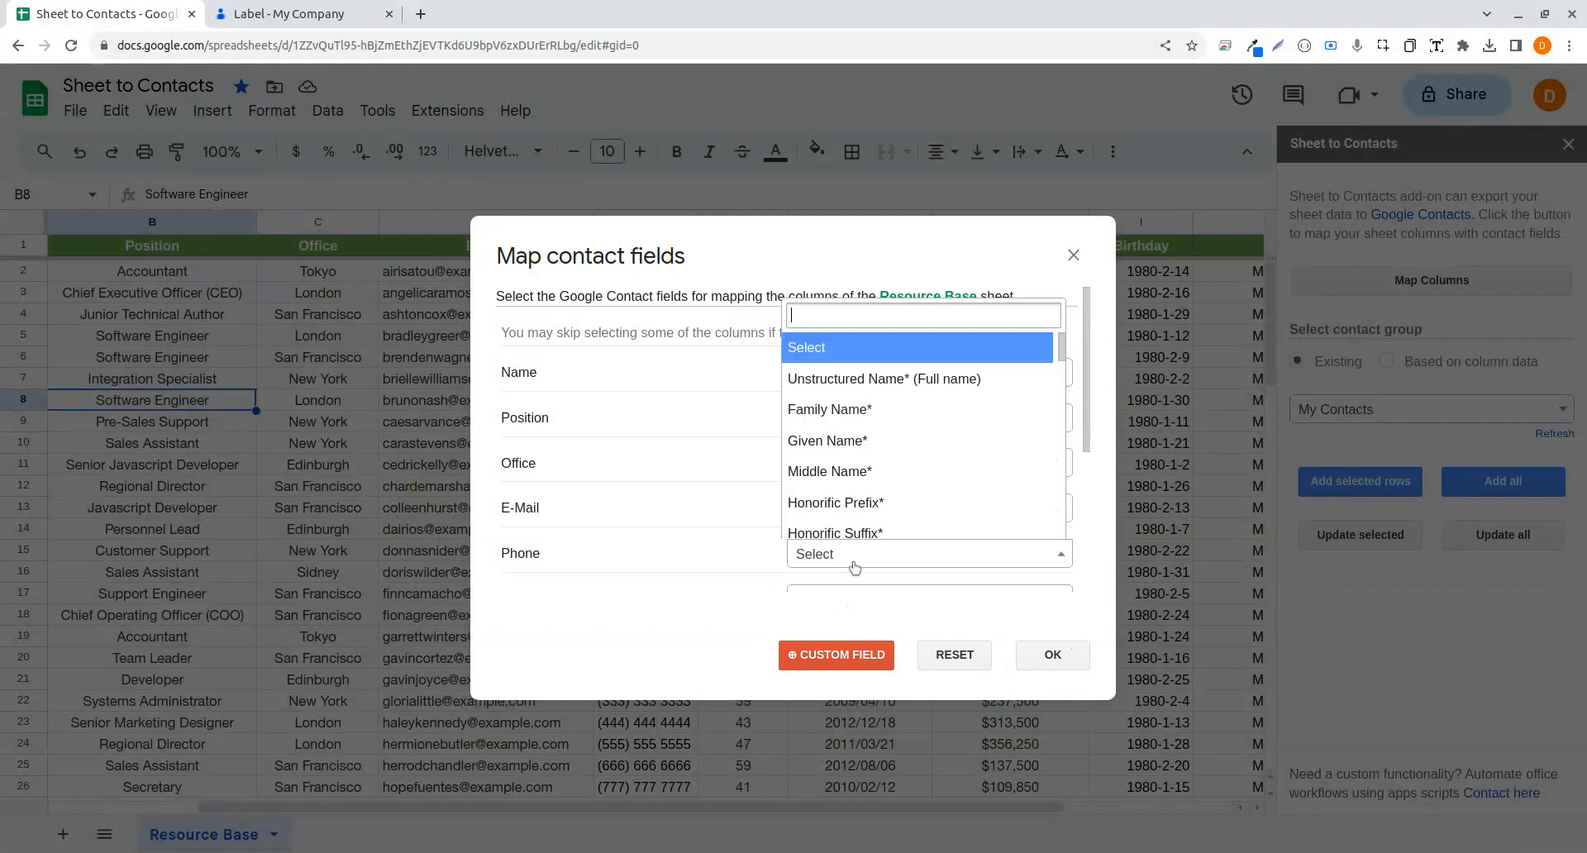
text(pho)
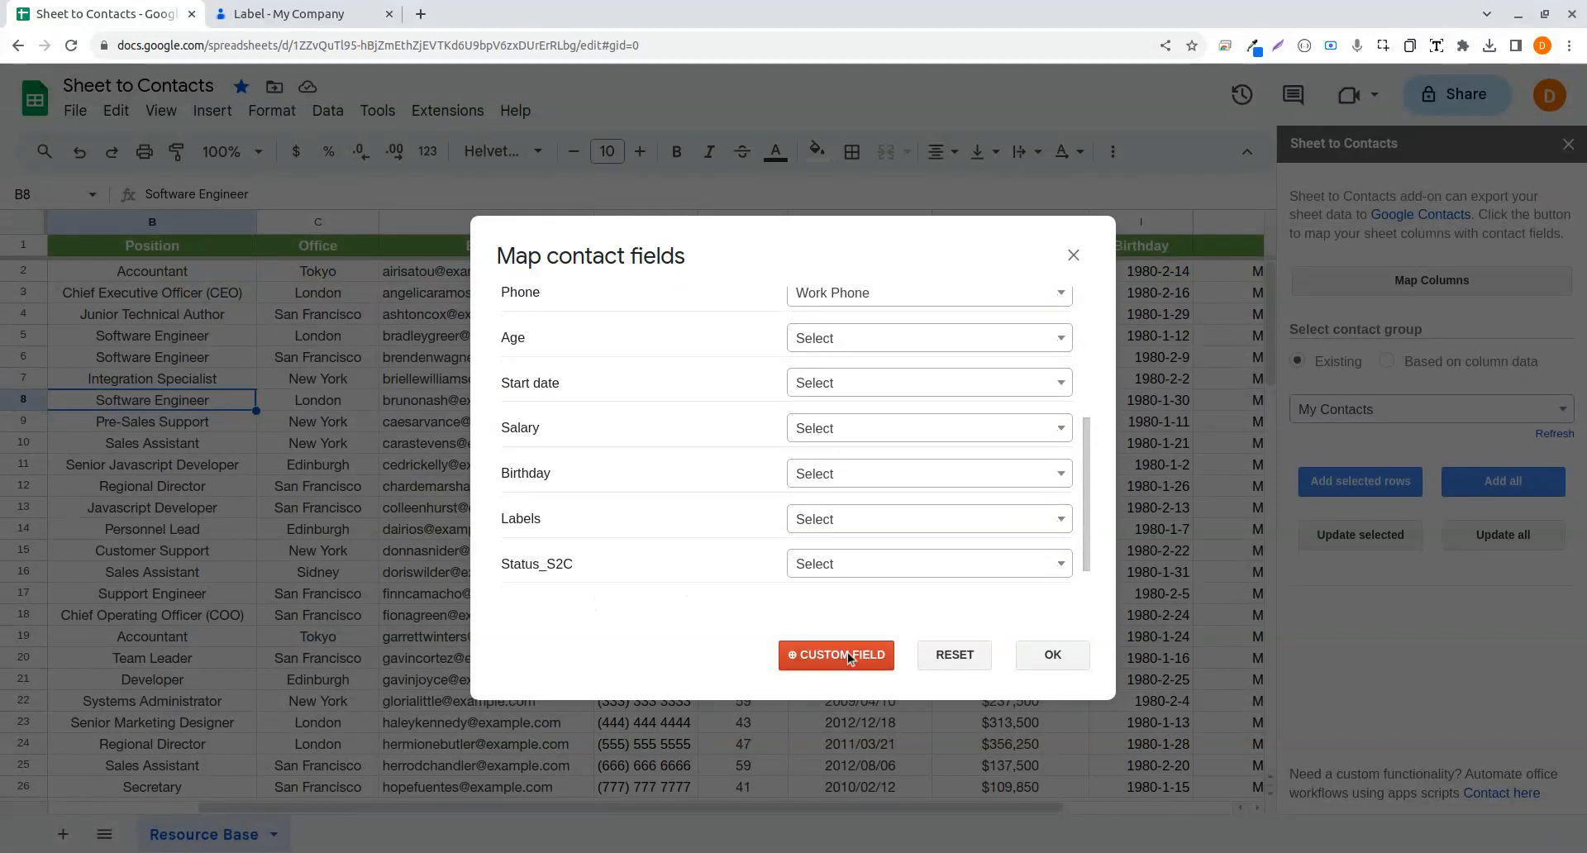
- Add a custom contact field for Age labelled 'Age of the Employee' and save the mapping
click(835, 655)
text(Per)
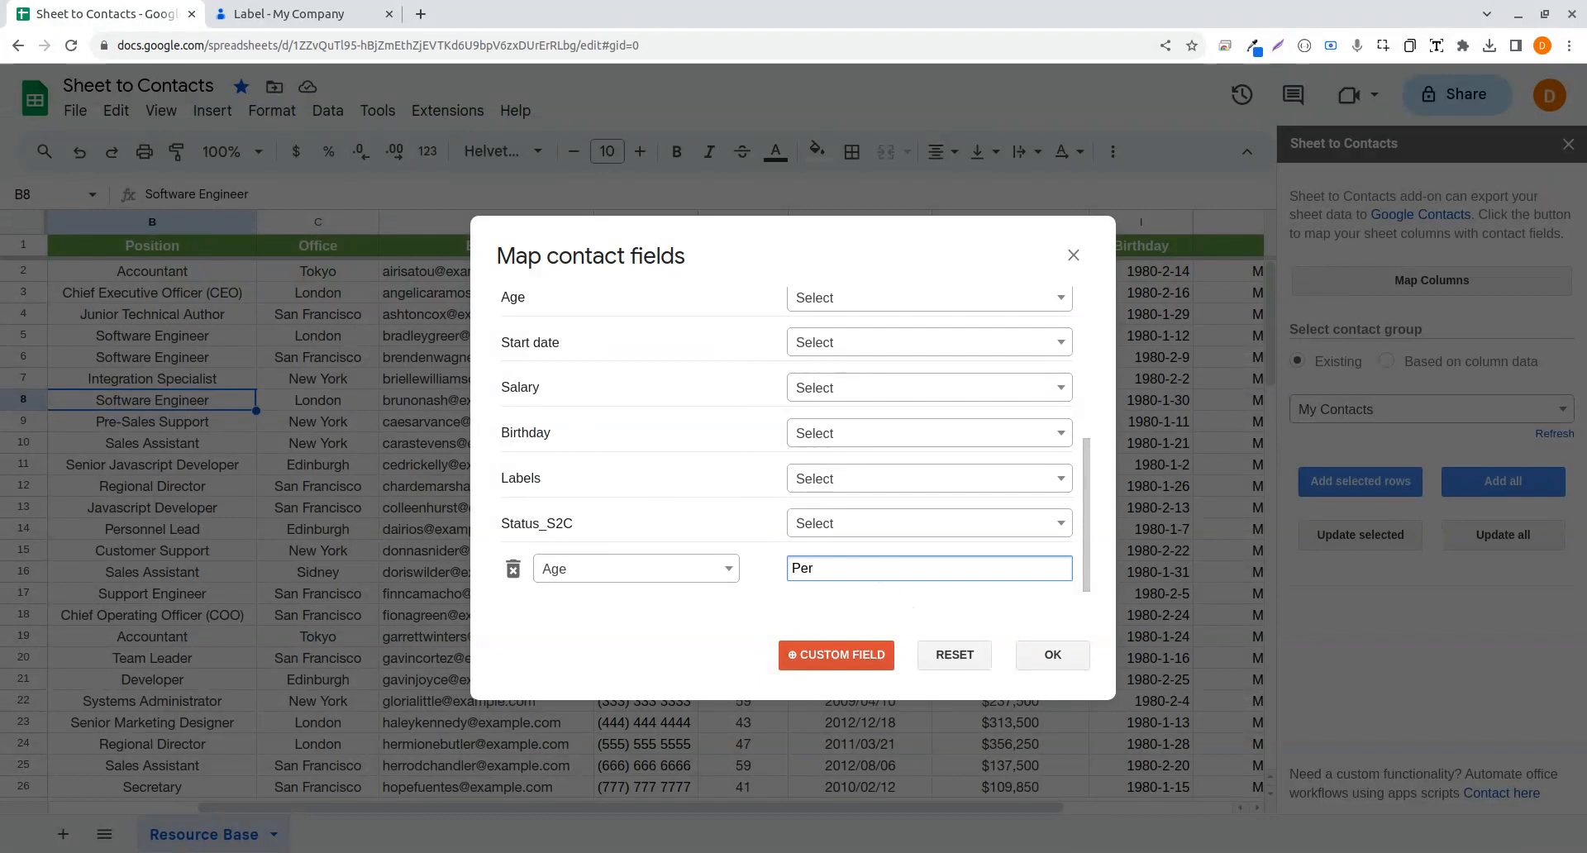
text(sons Age)
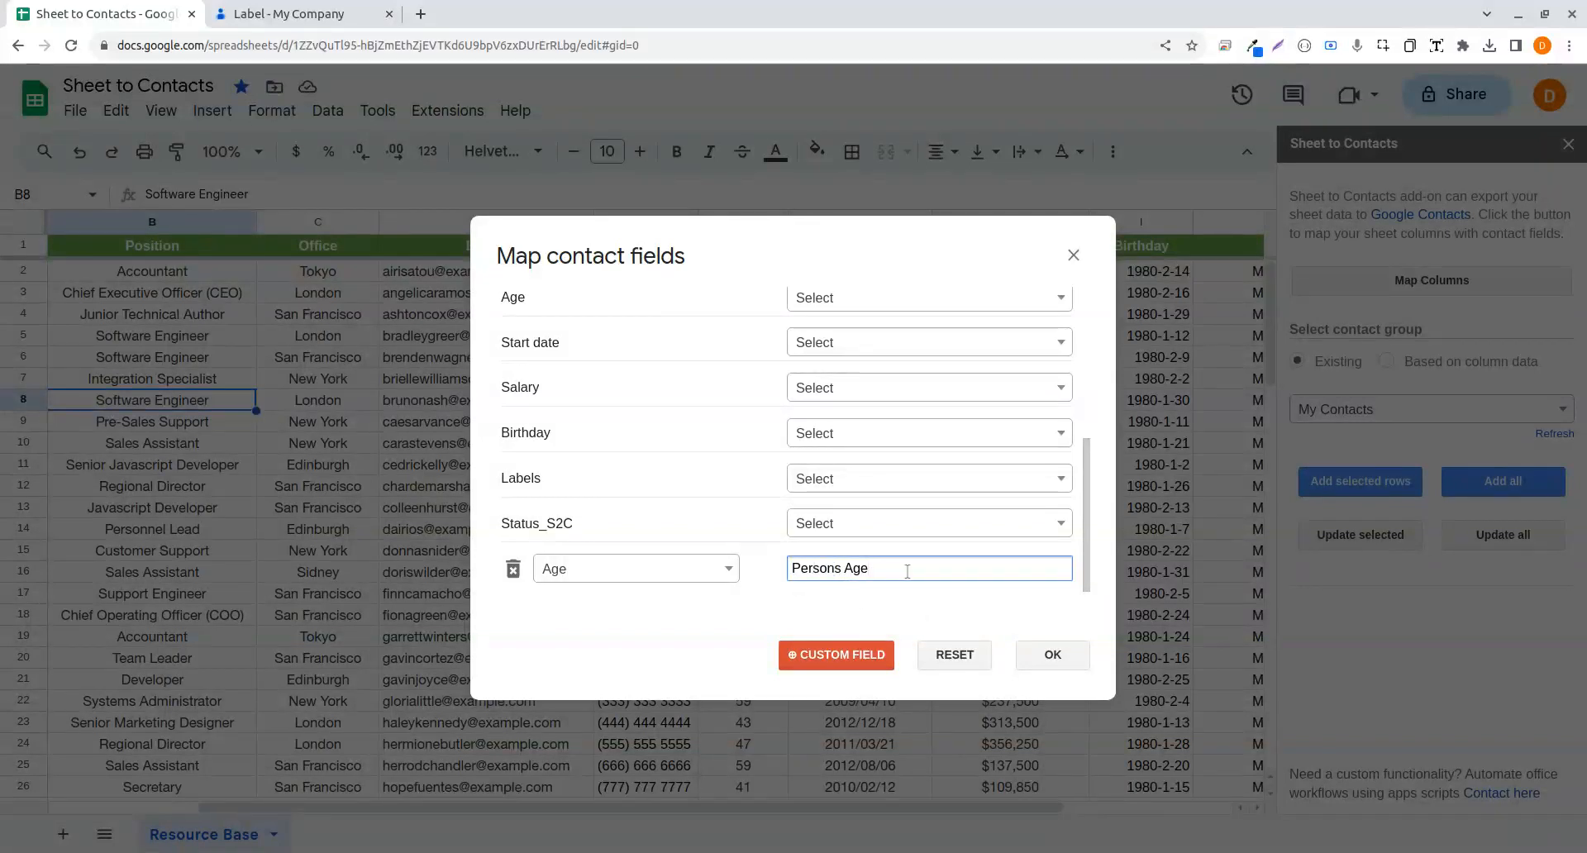
double_click(815, 568)
text(Age)
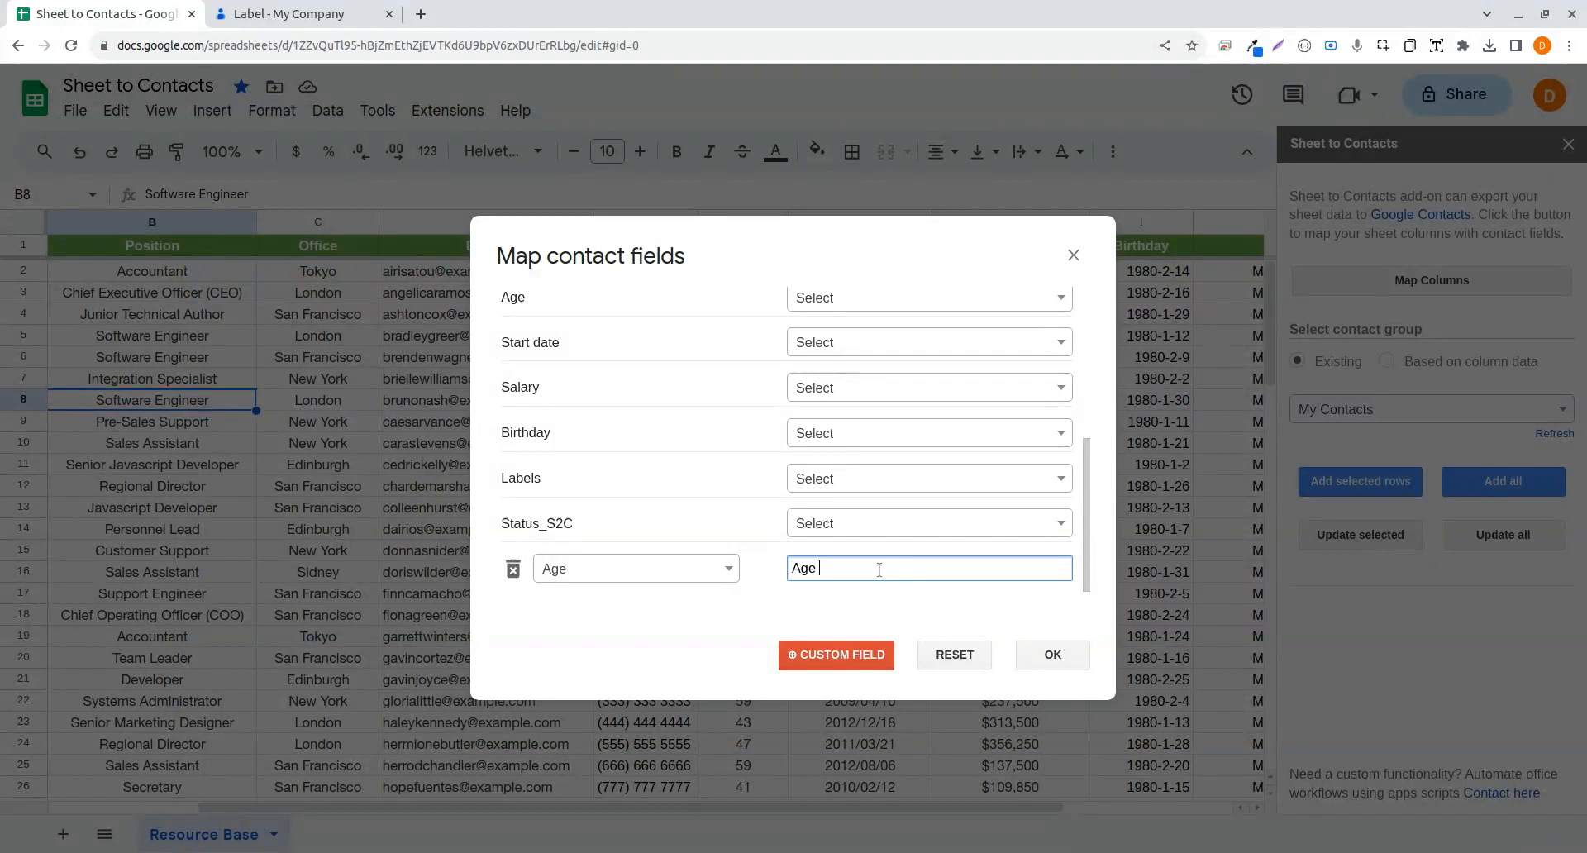
text(of the)
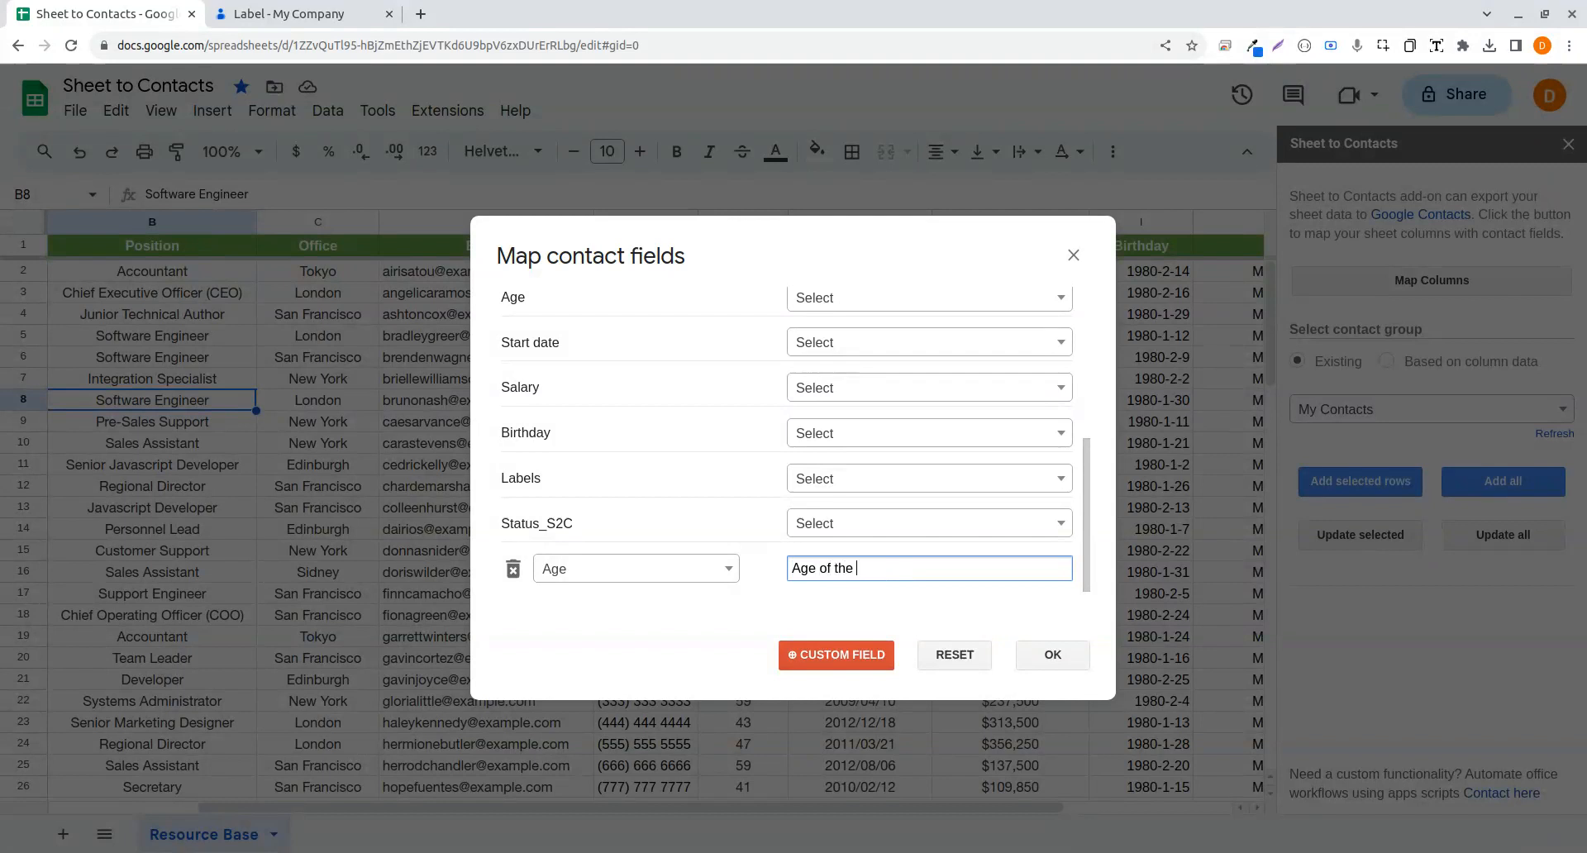
text(Employee)
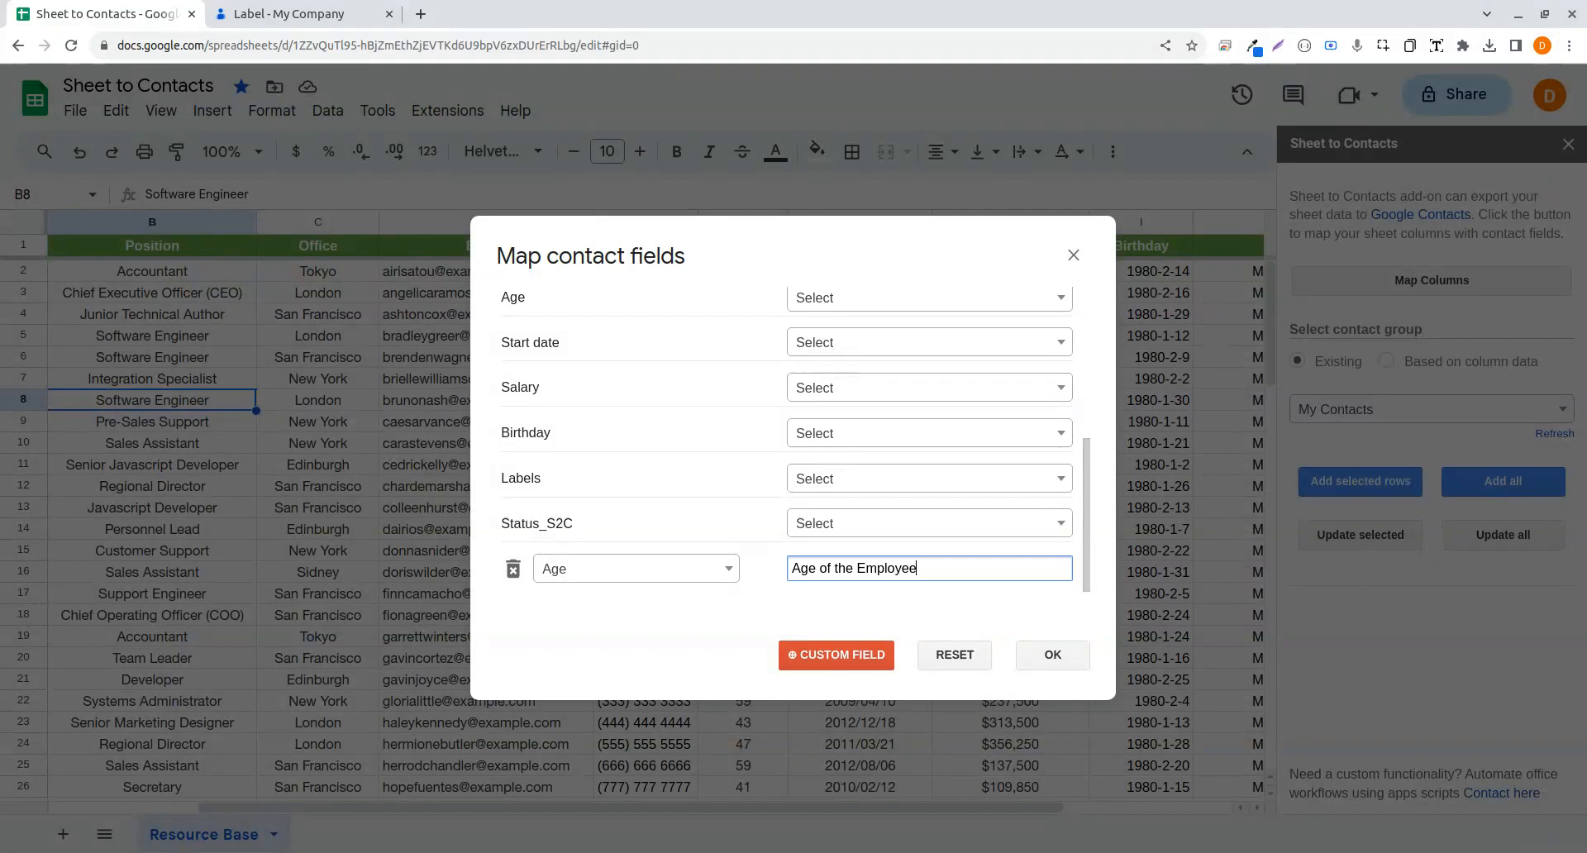
click(1052, 655)
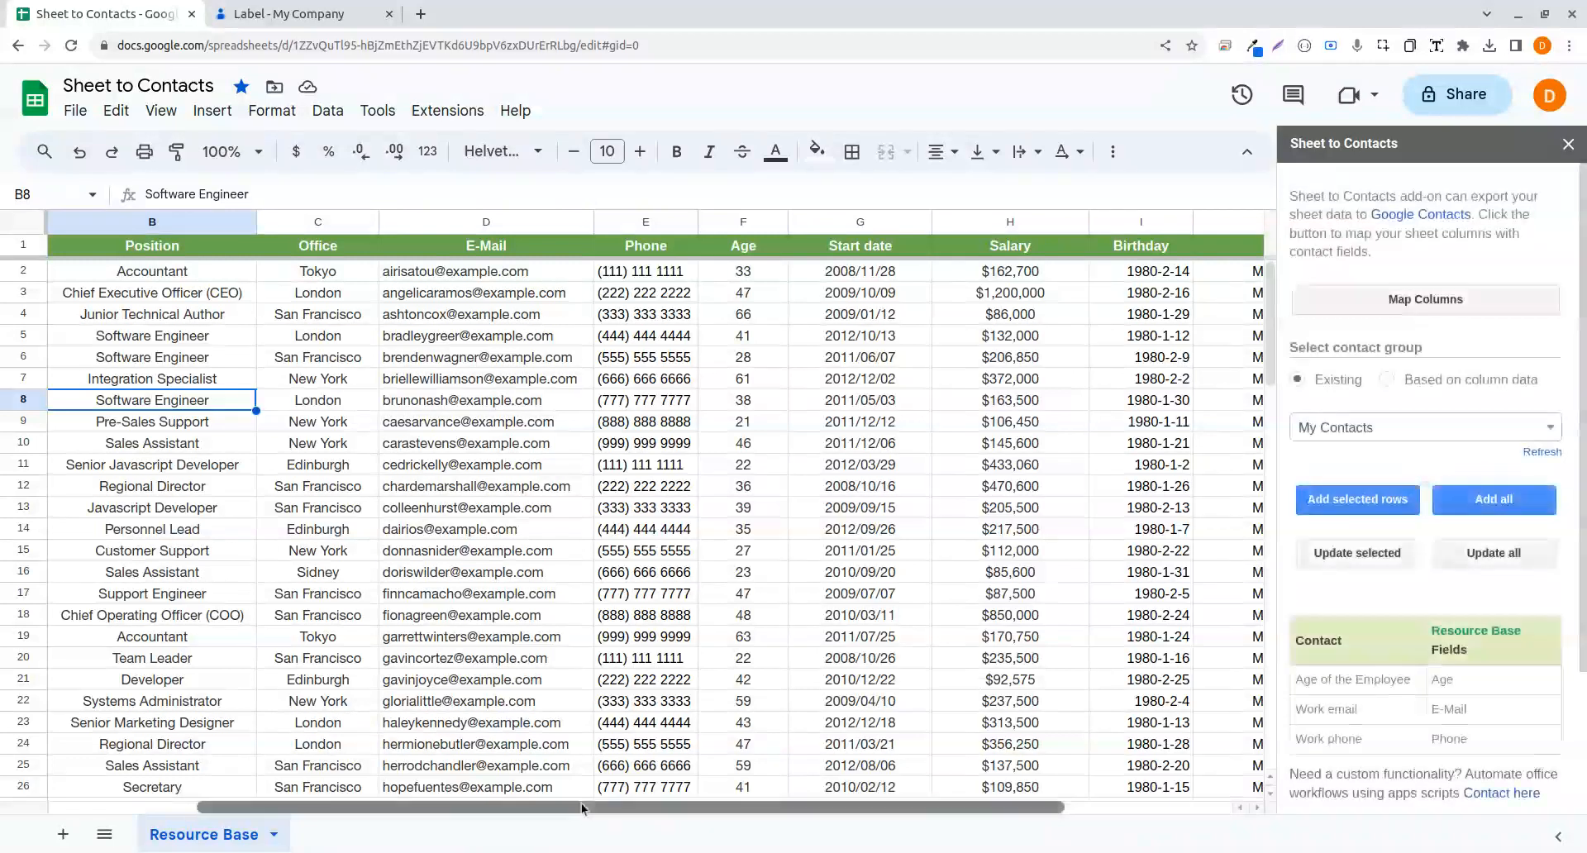
- Enter 'My Company ::: Your Company' in the Labels column, starting at cell J2
scroll(right, 3)
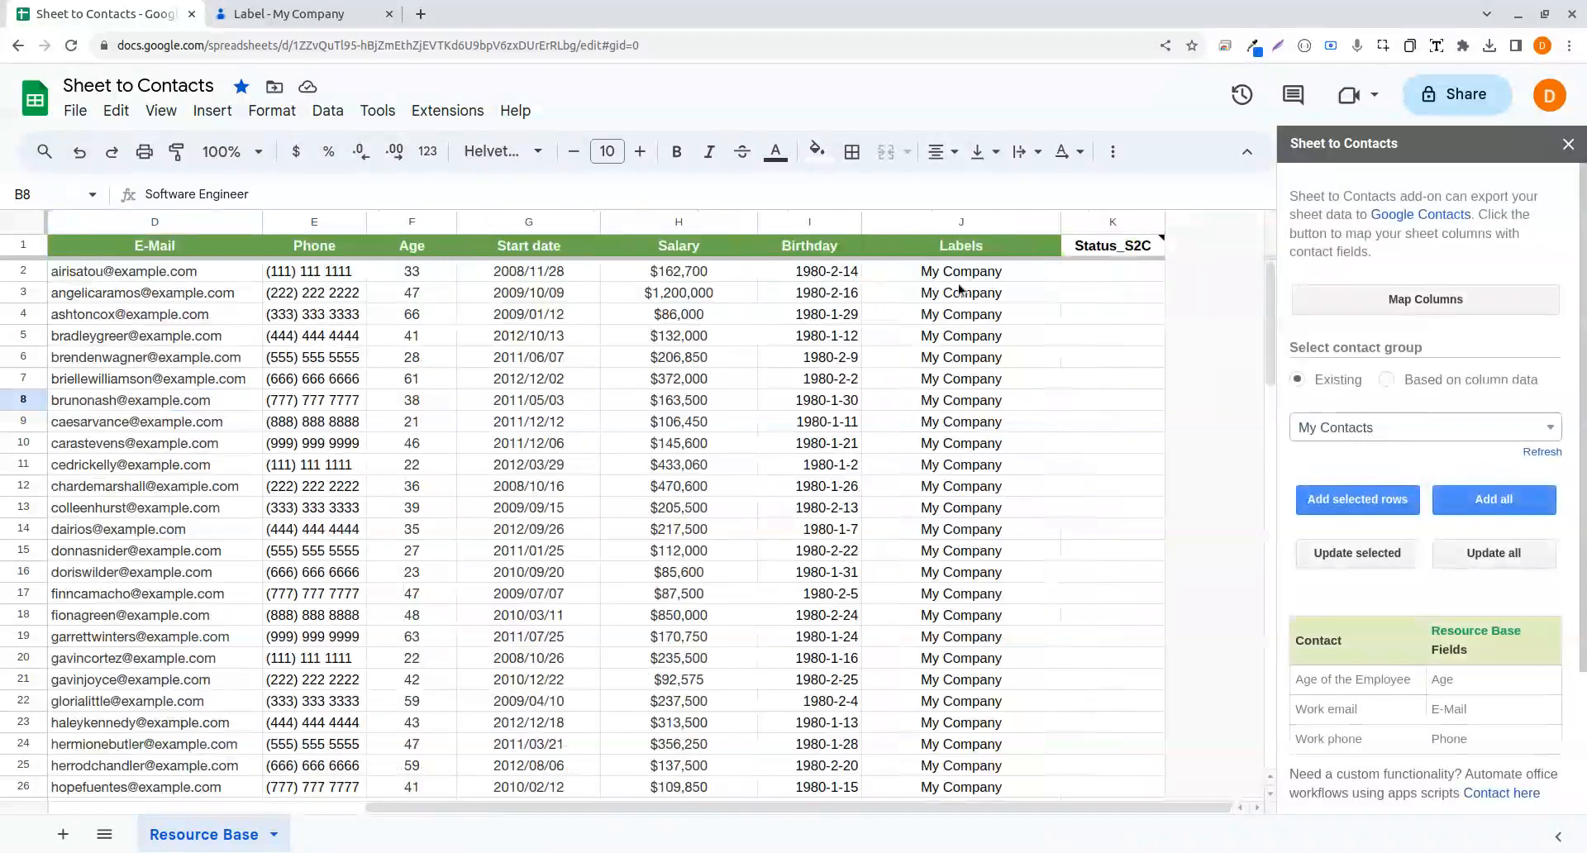
click(960, 244)
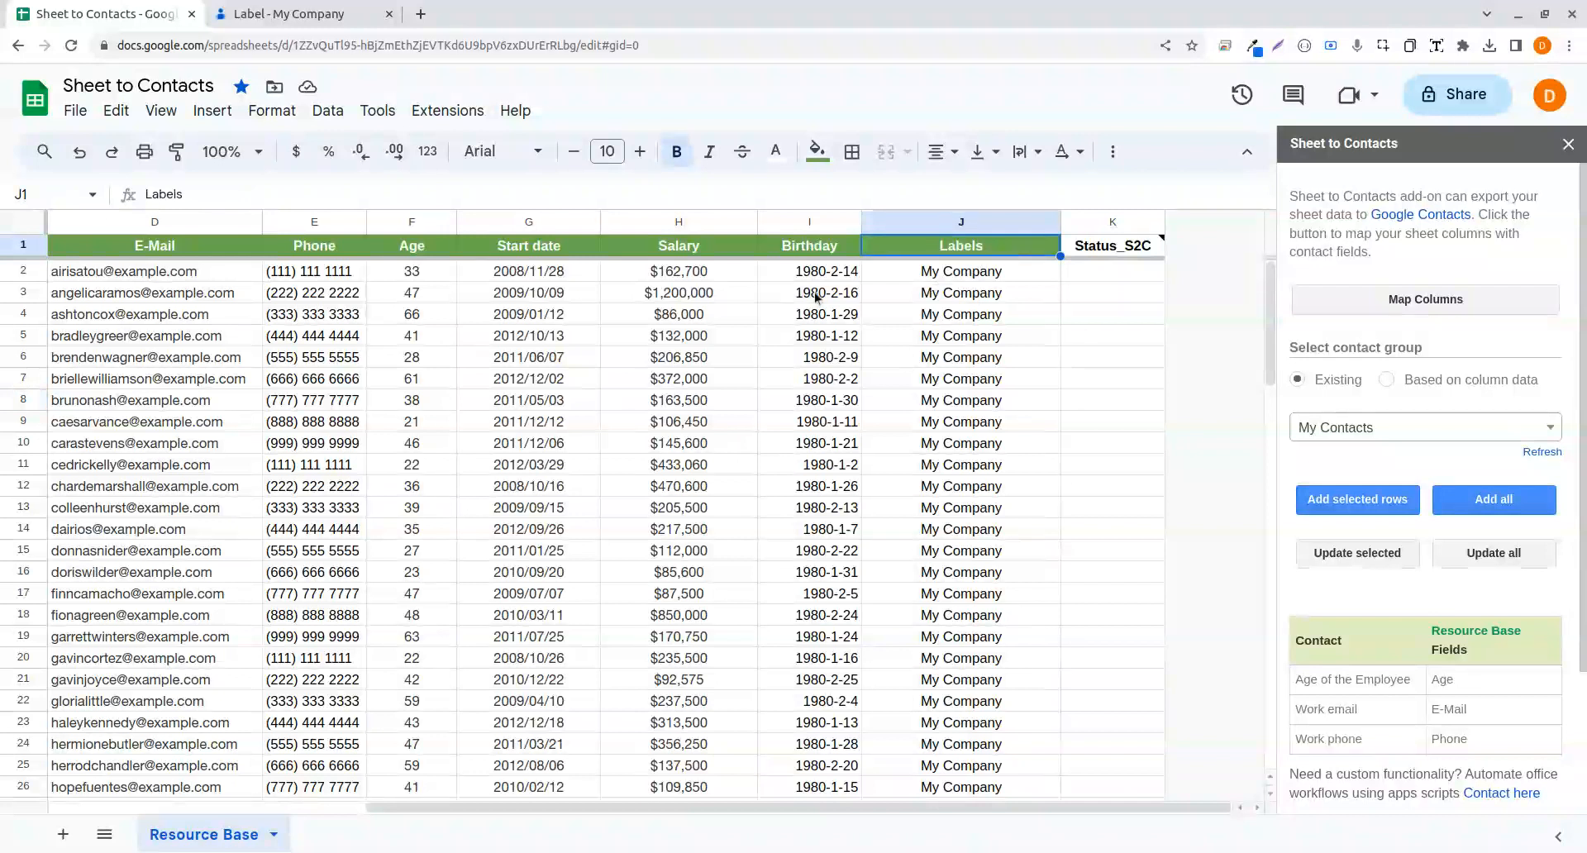
click(302, 14)
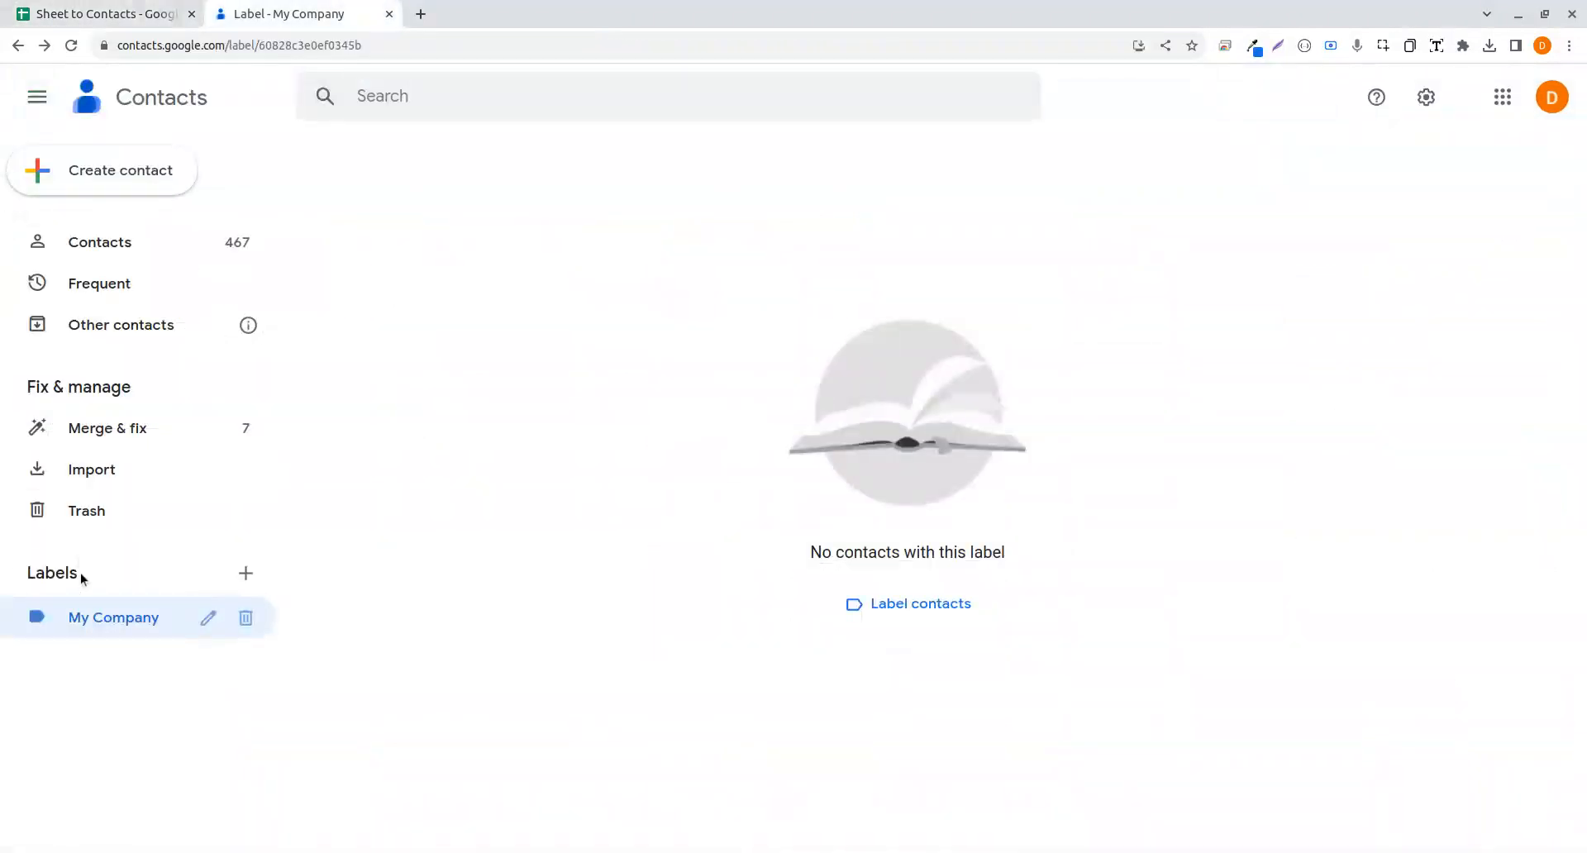
click(101, 14)
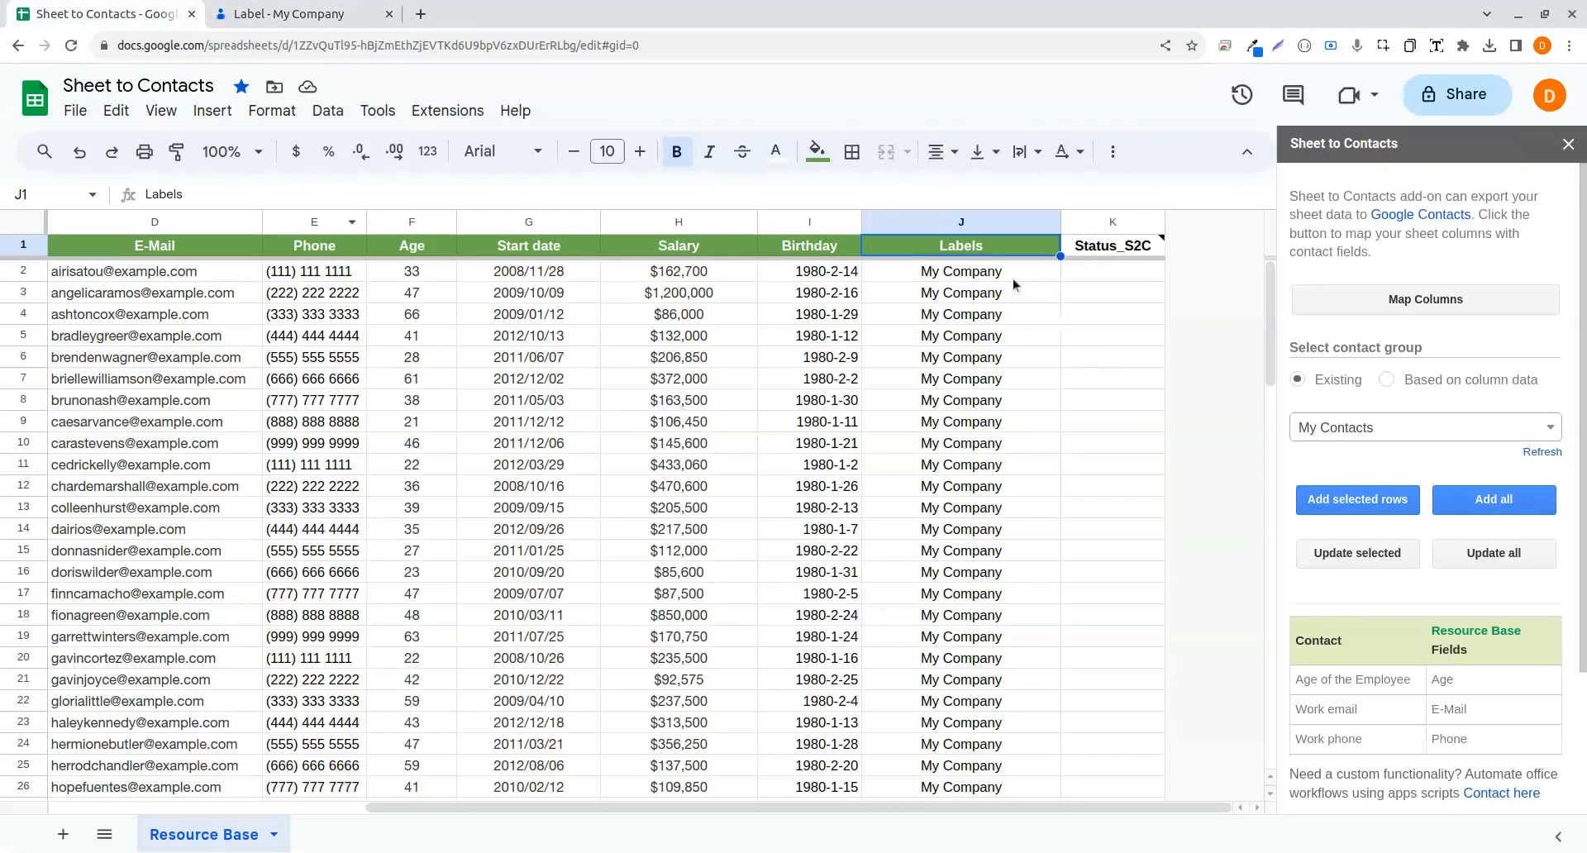
click(960, 270)
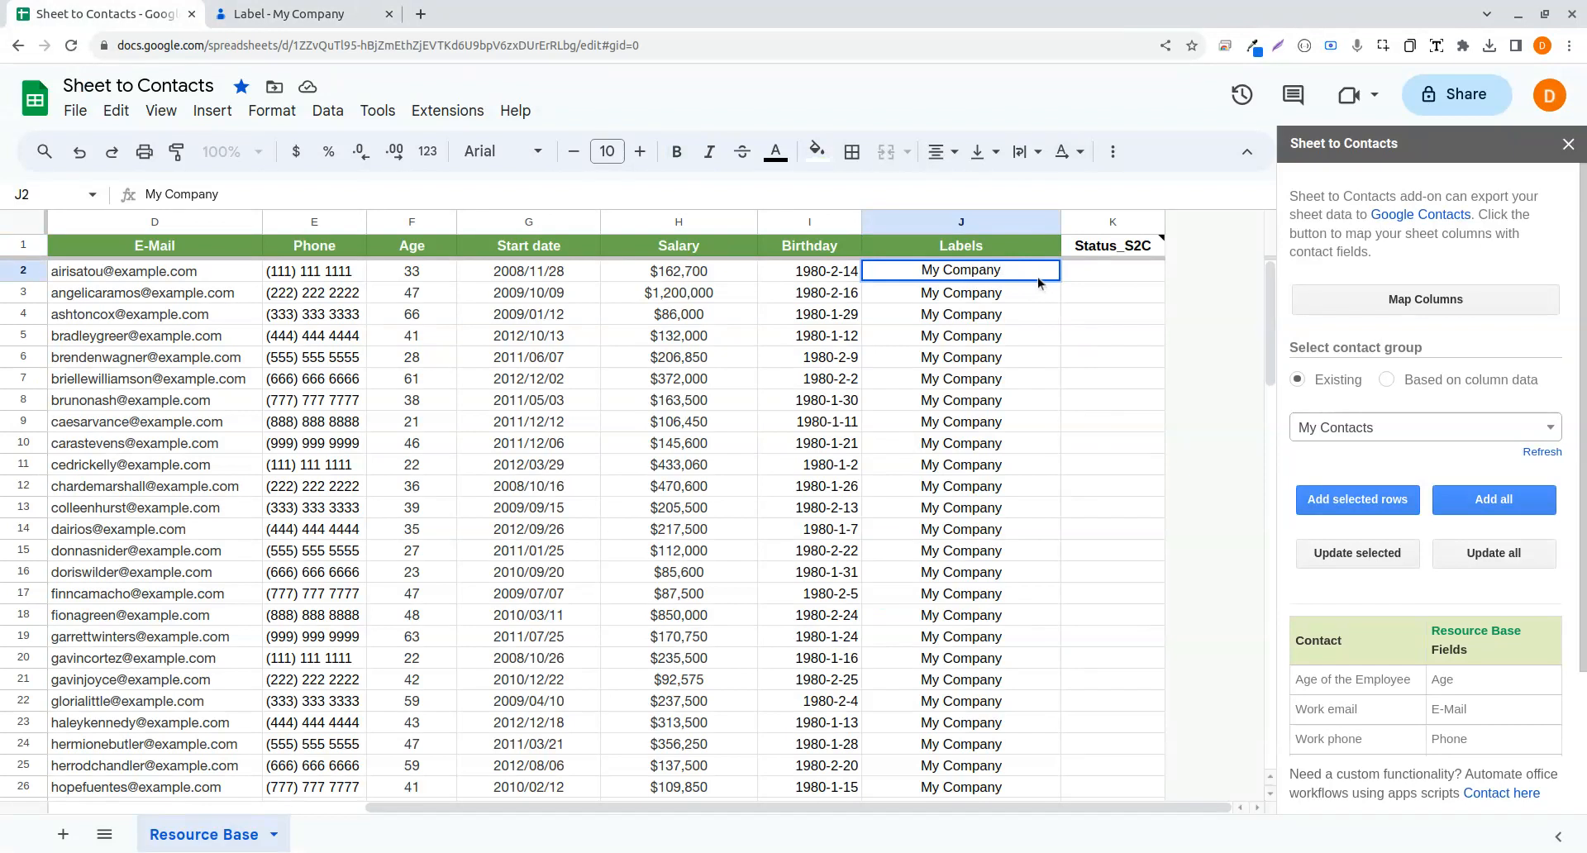
text(:::)
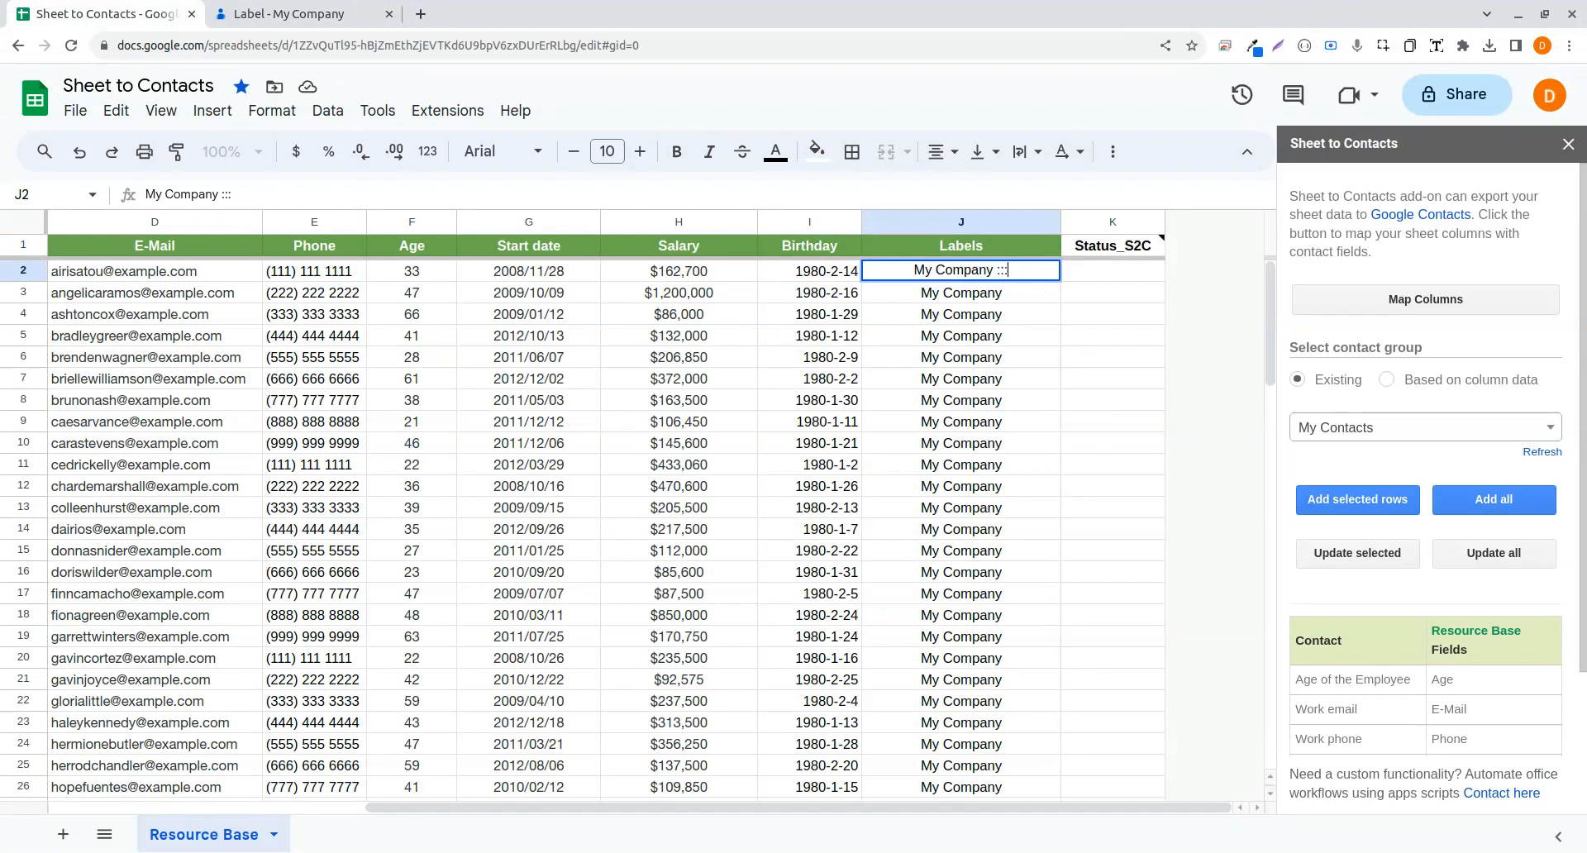
text(Y)
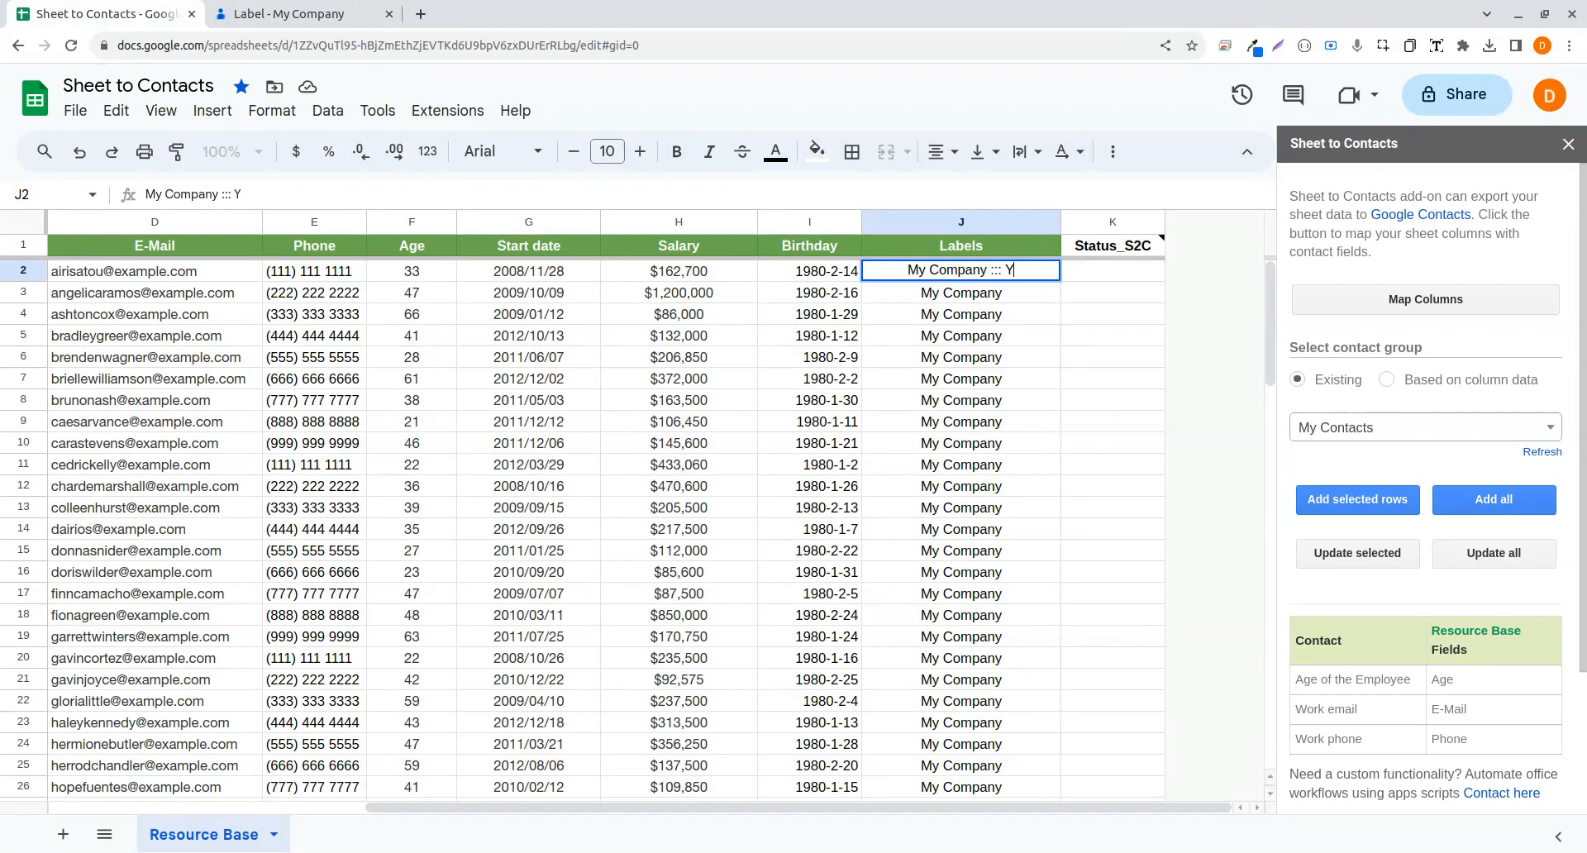
text(our Company)
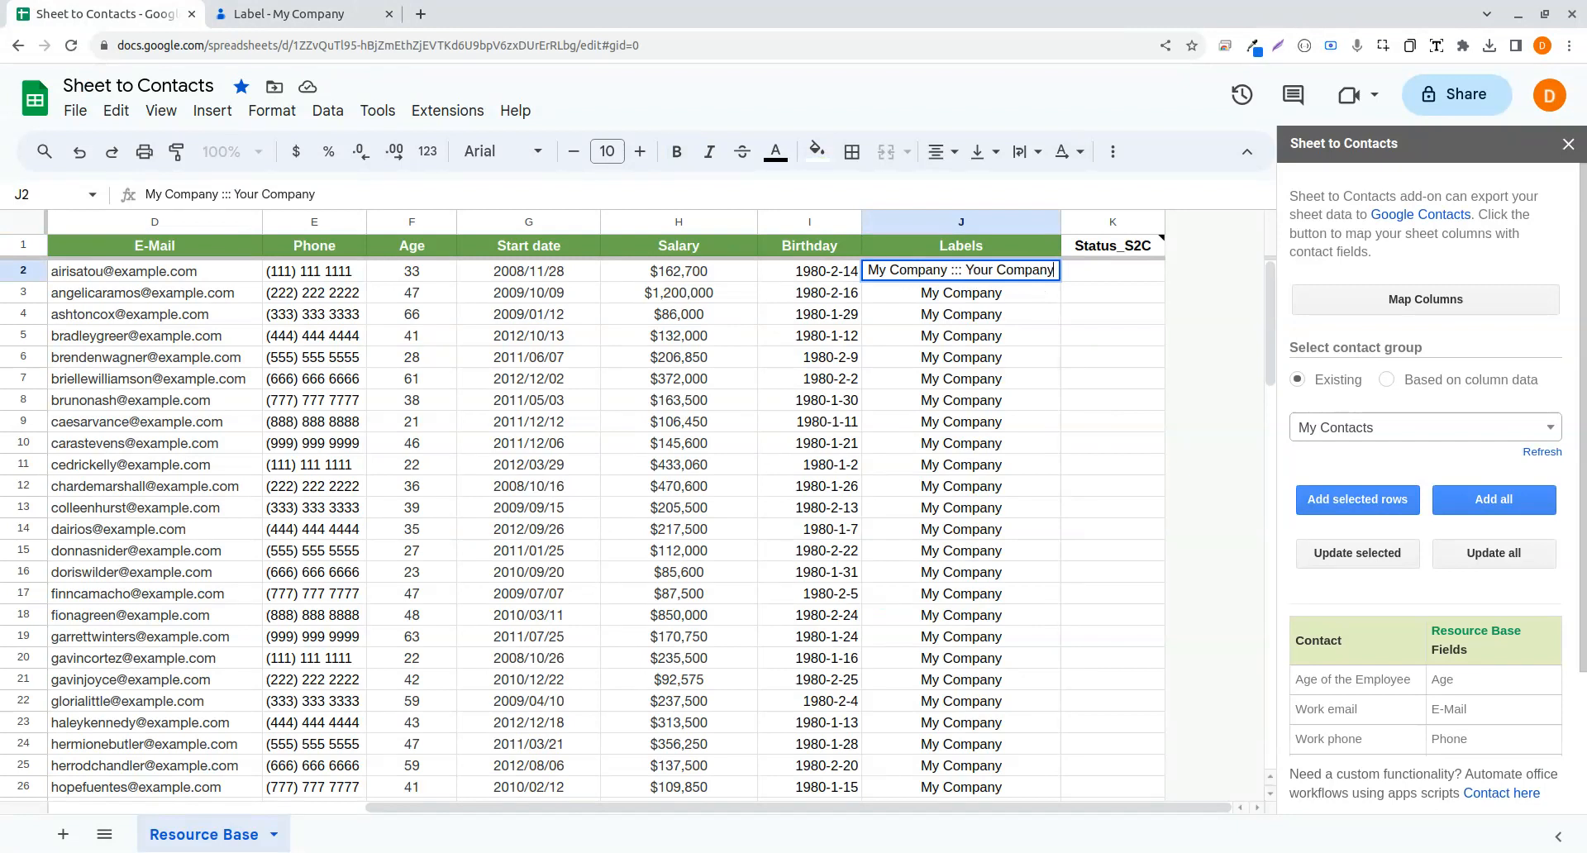
- Copy 'Your Company' and save it as a new label in Google Contacts
double_click(1009, 270)
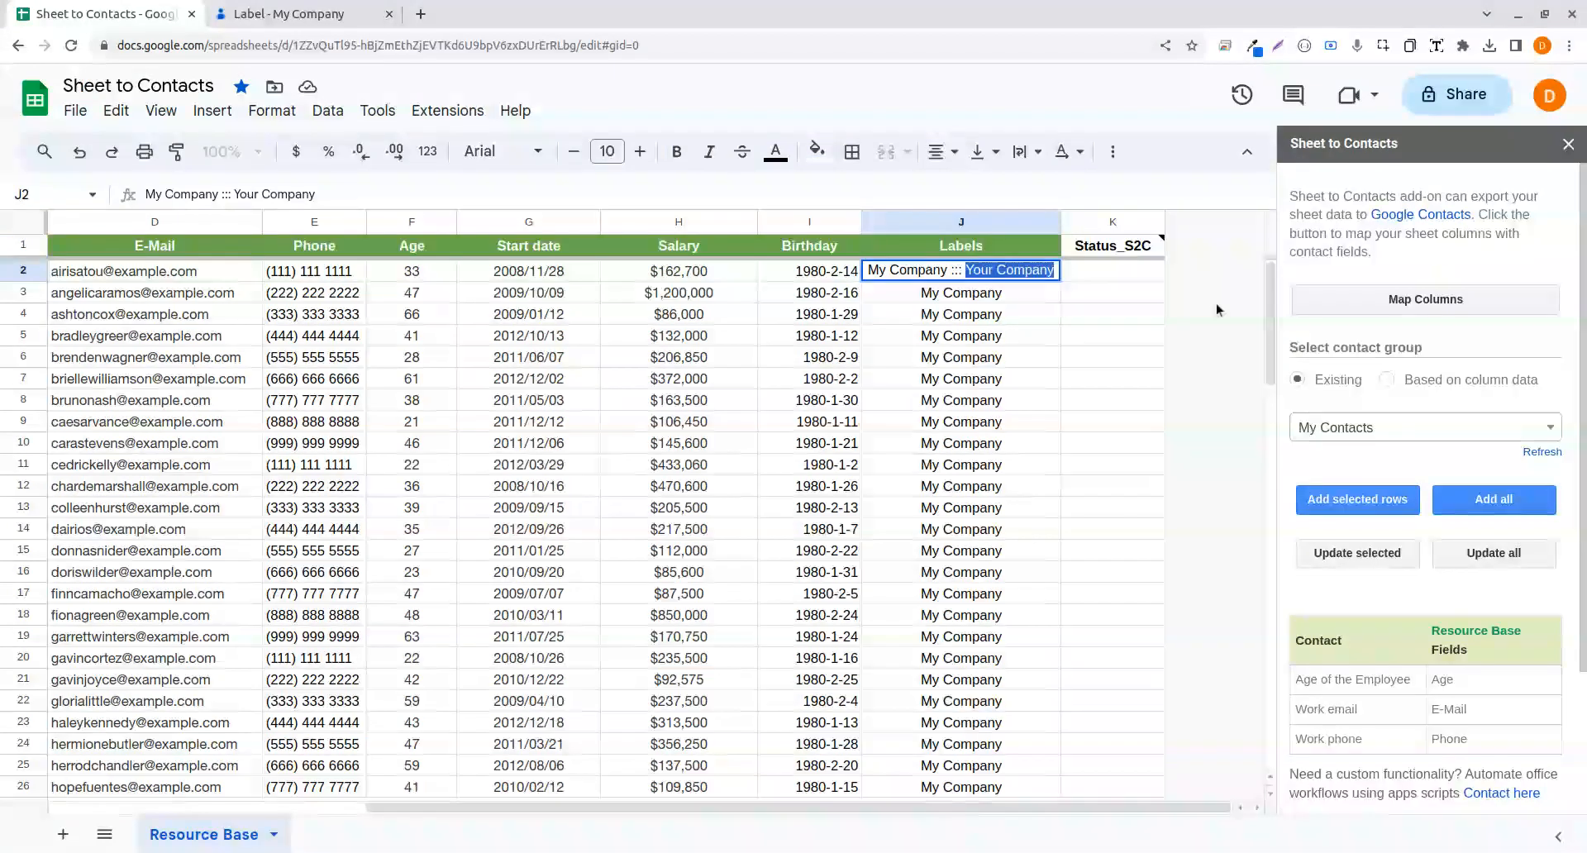
key(Return)
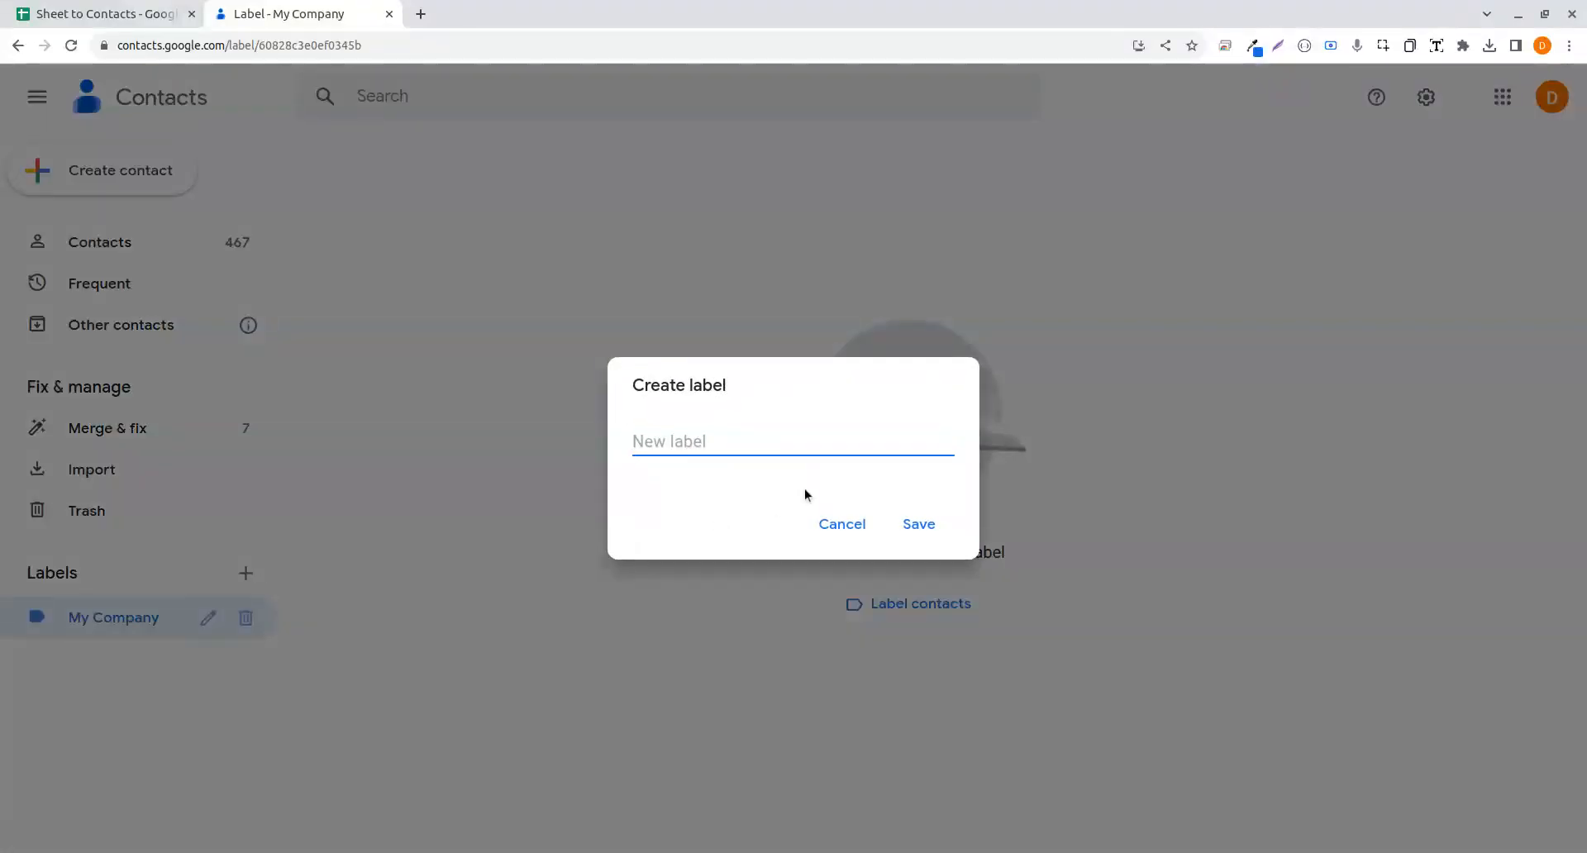
click(917, 524)
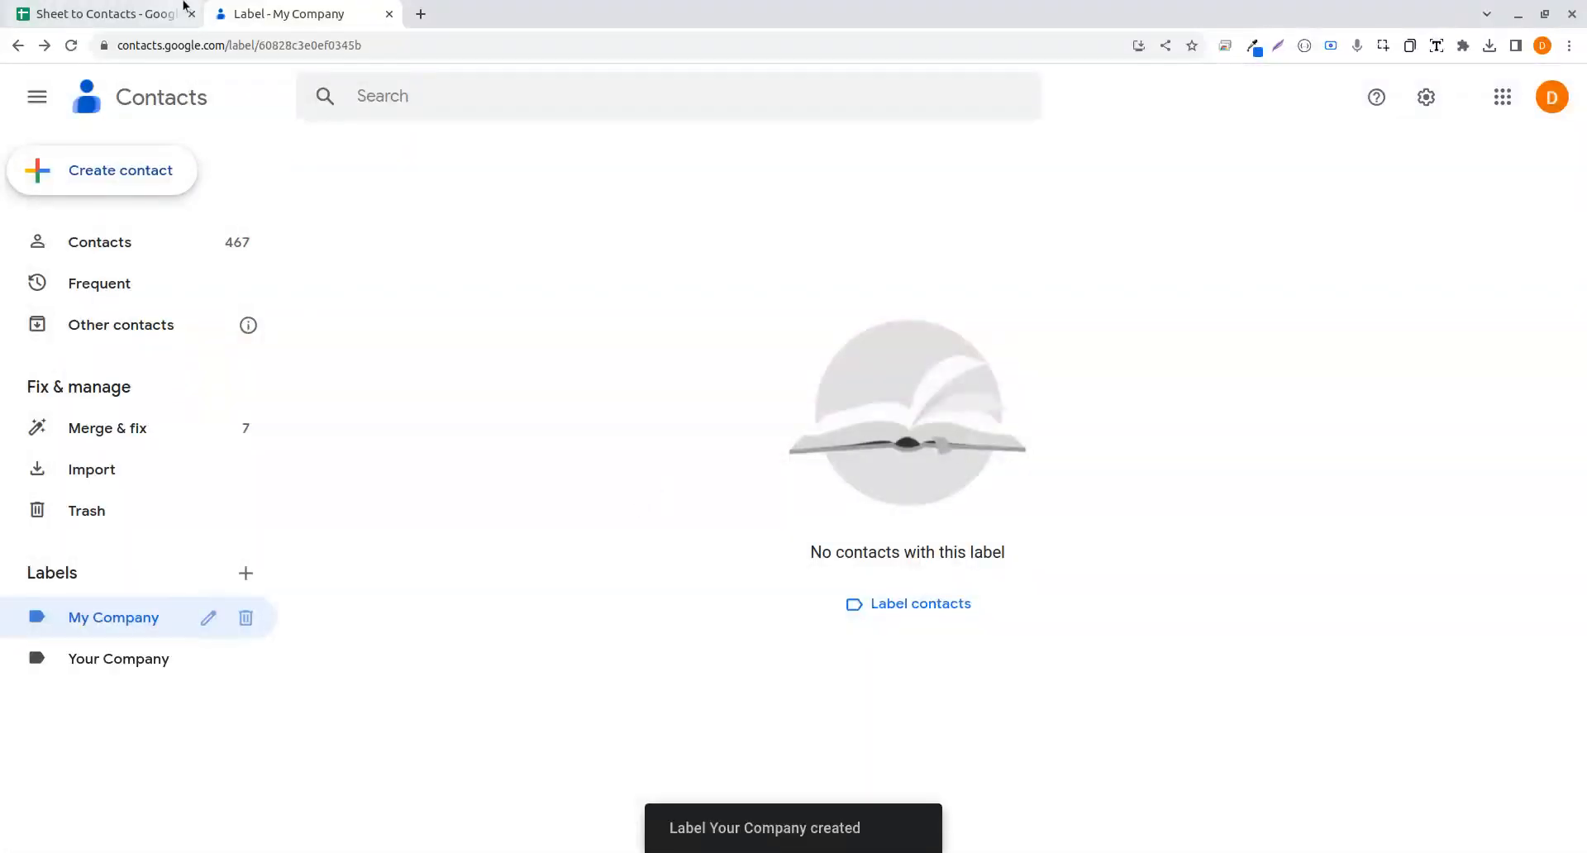
click(101, 13)
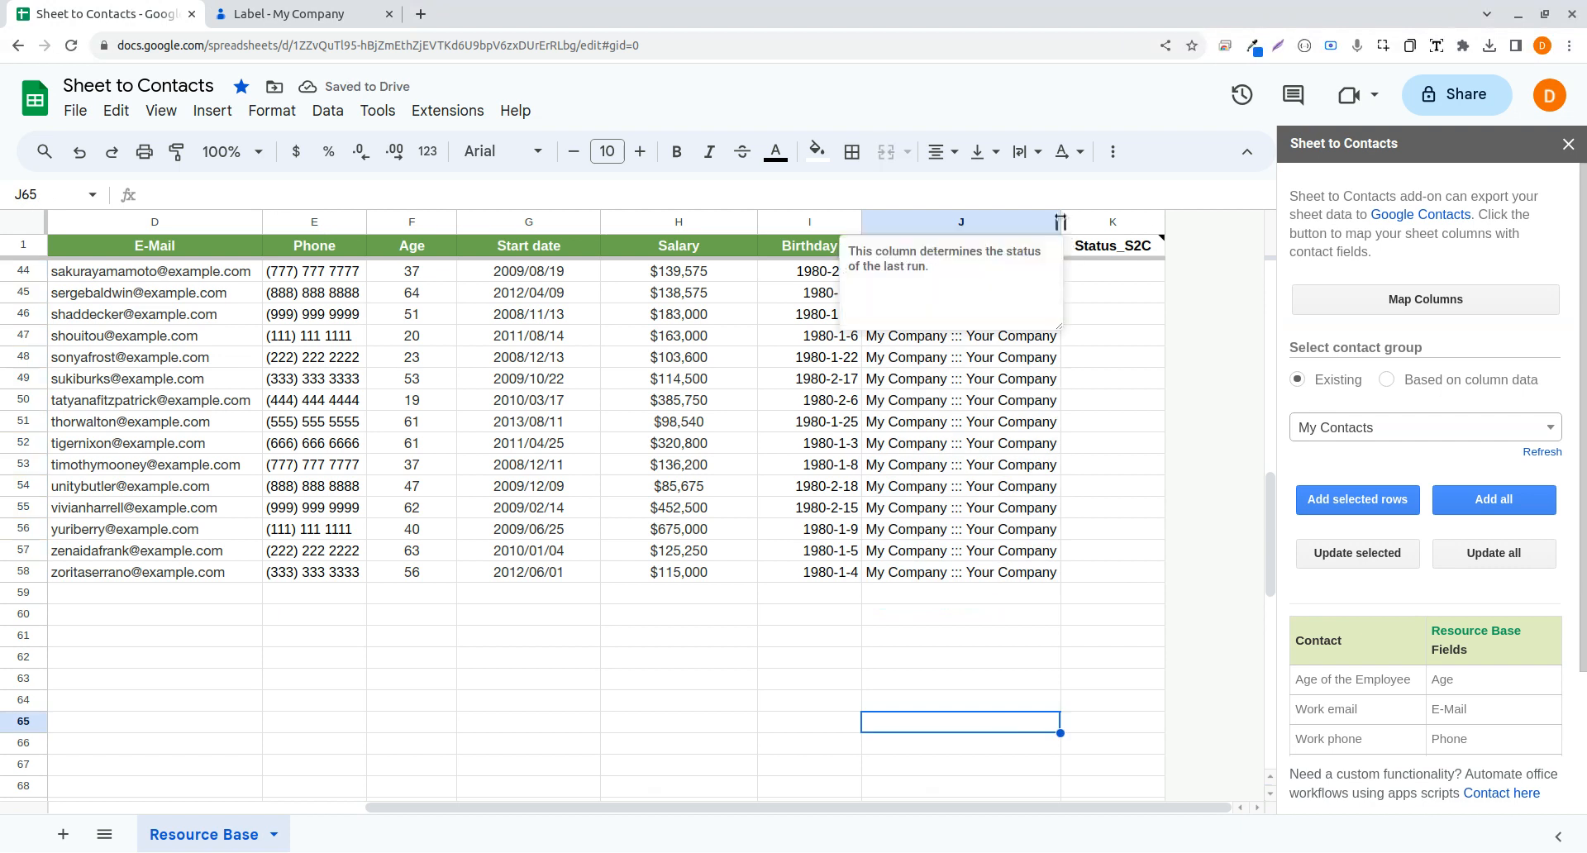
- Group new contacts by the Labels column and export rows 2–9 to Google Contacts
click(1132, 551)
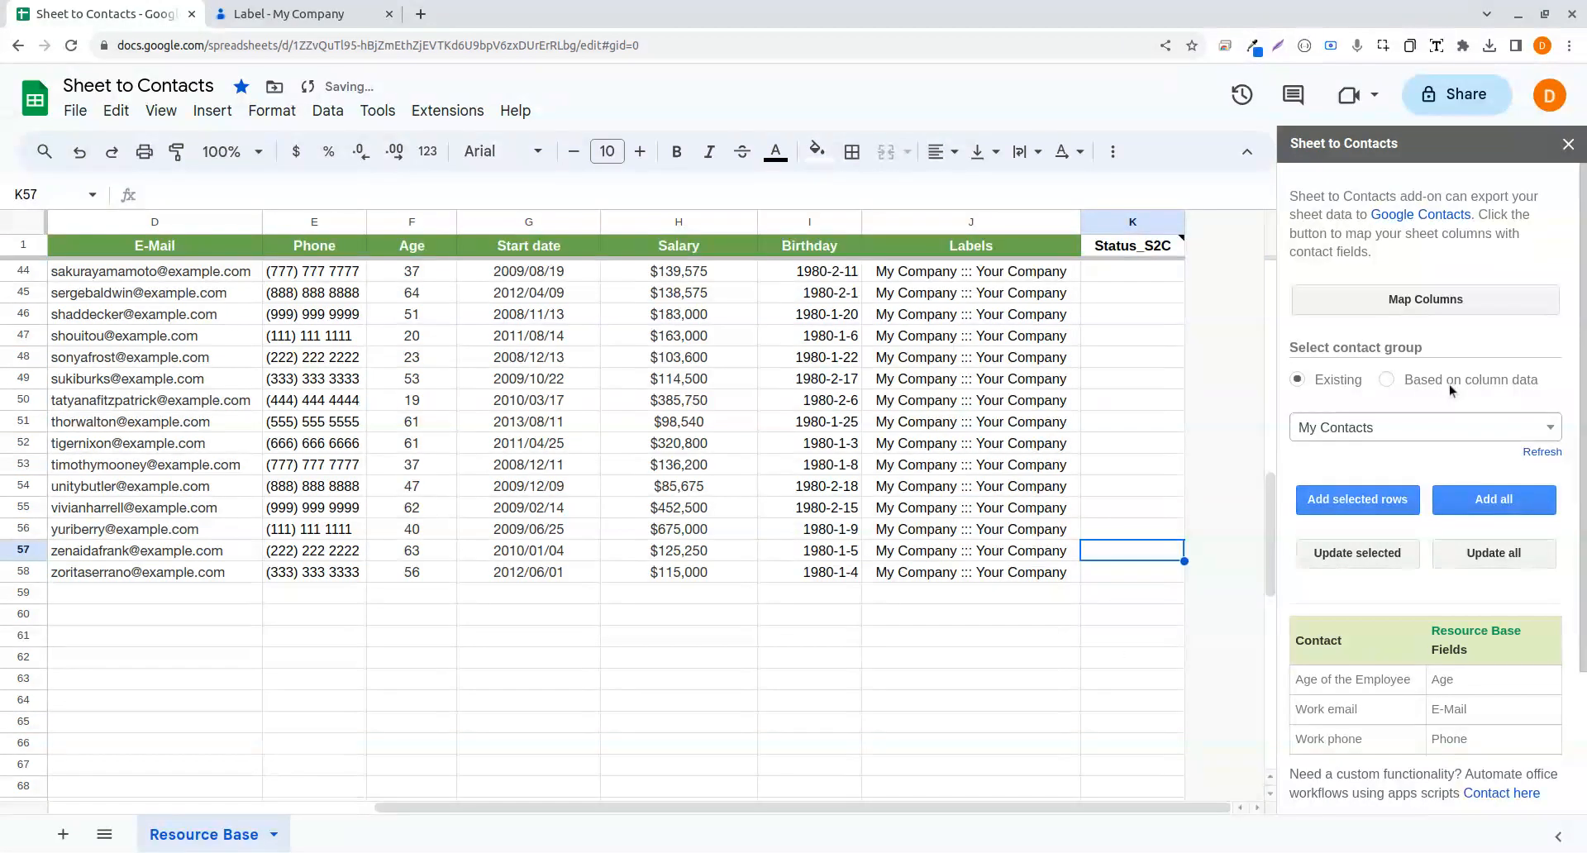
click(1388, 379)
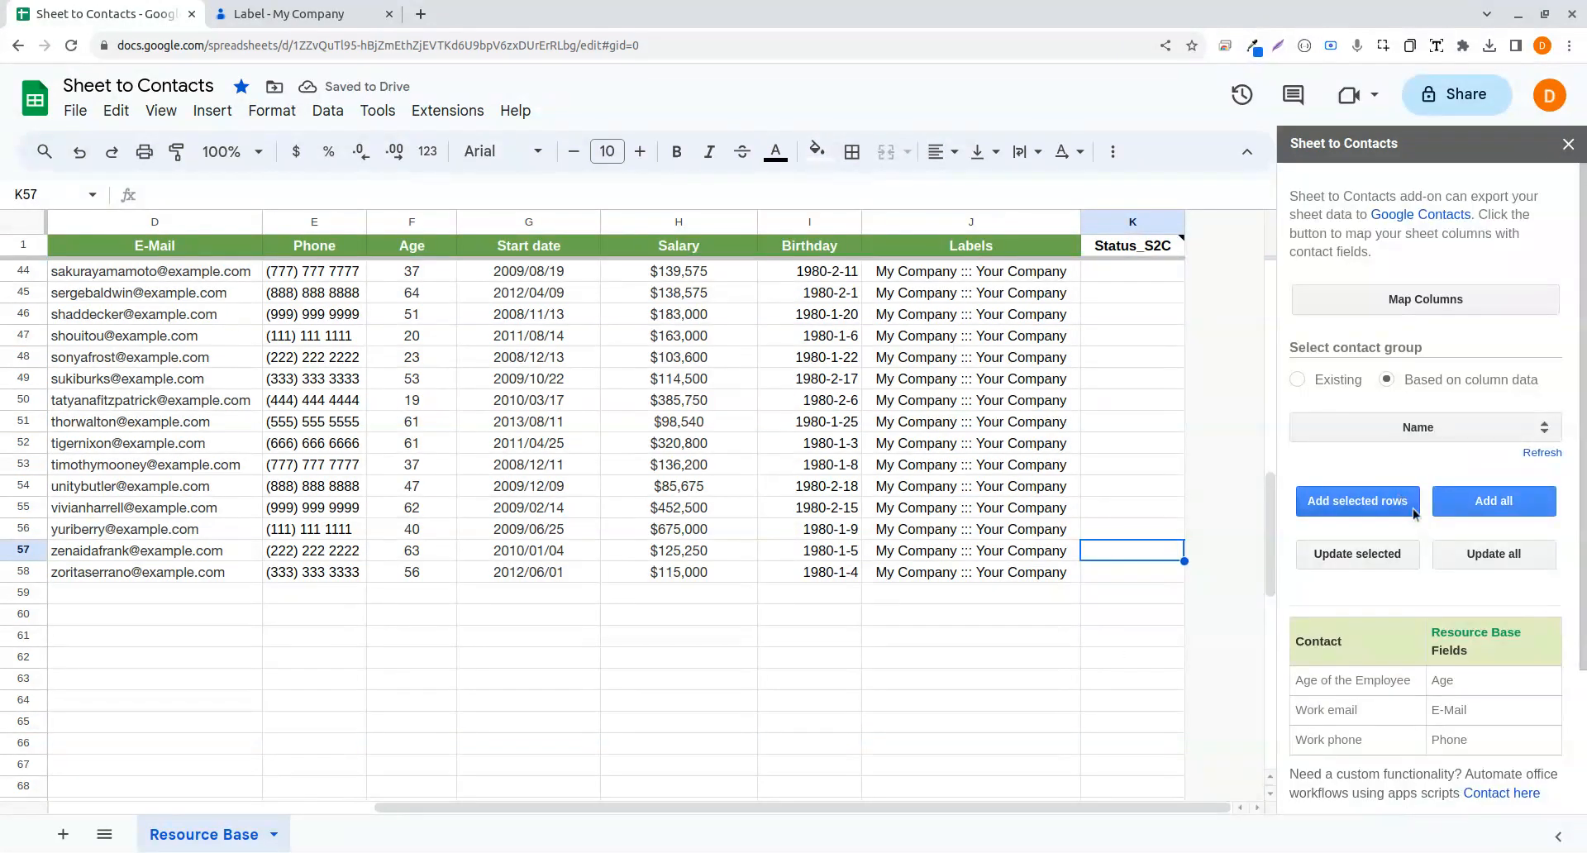
click(1417, 426)
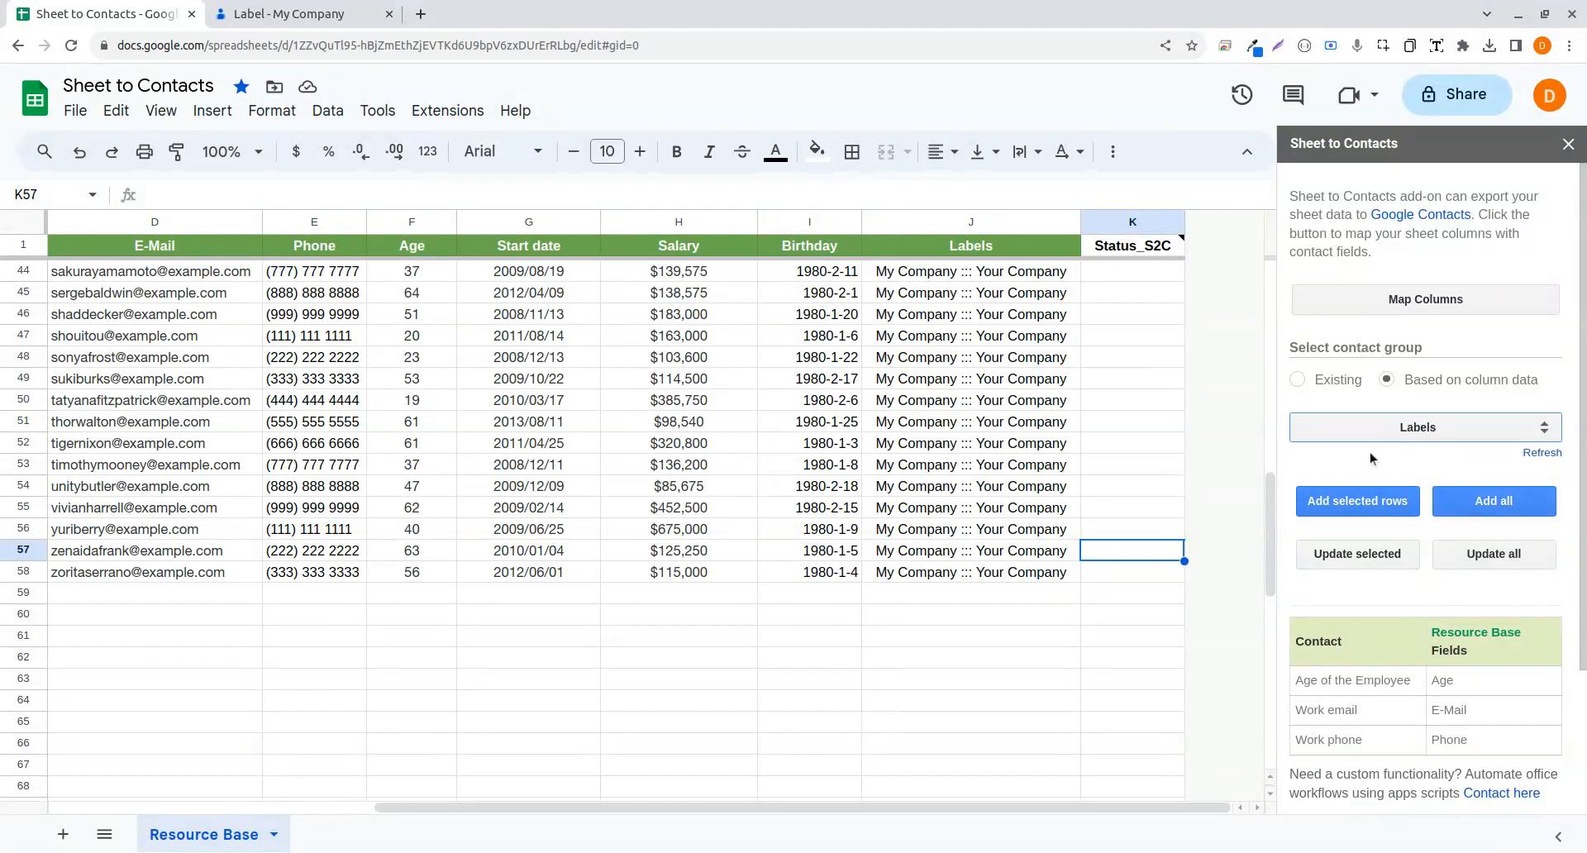
scroll(up, 3)
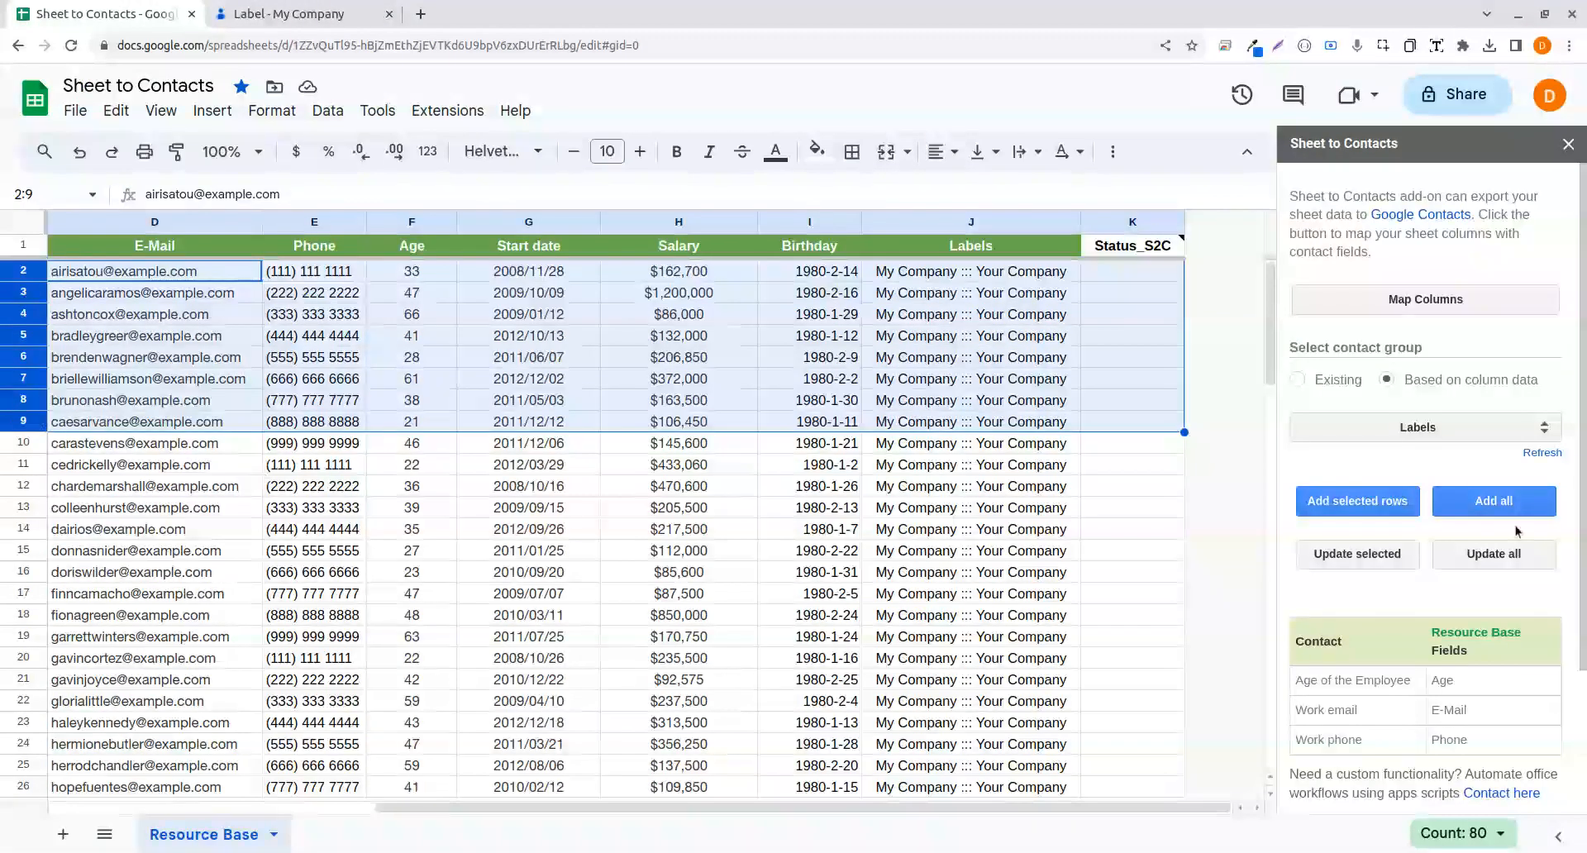
click(1494, 501)
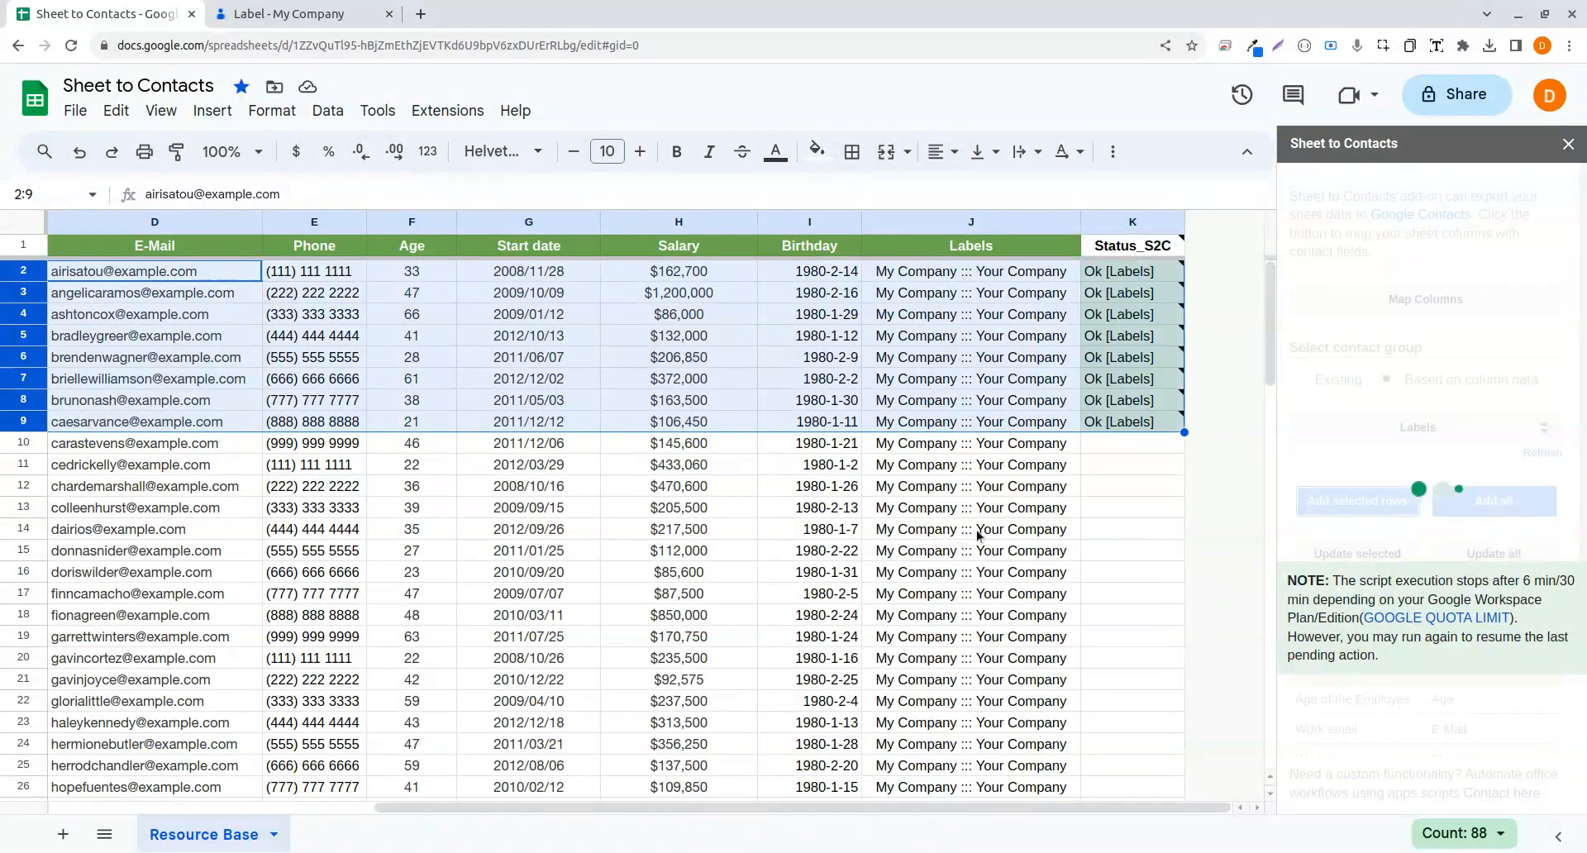
click(300, 13)
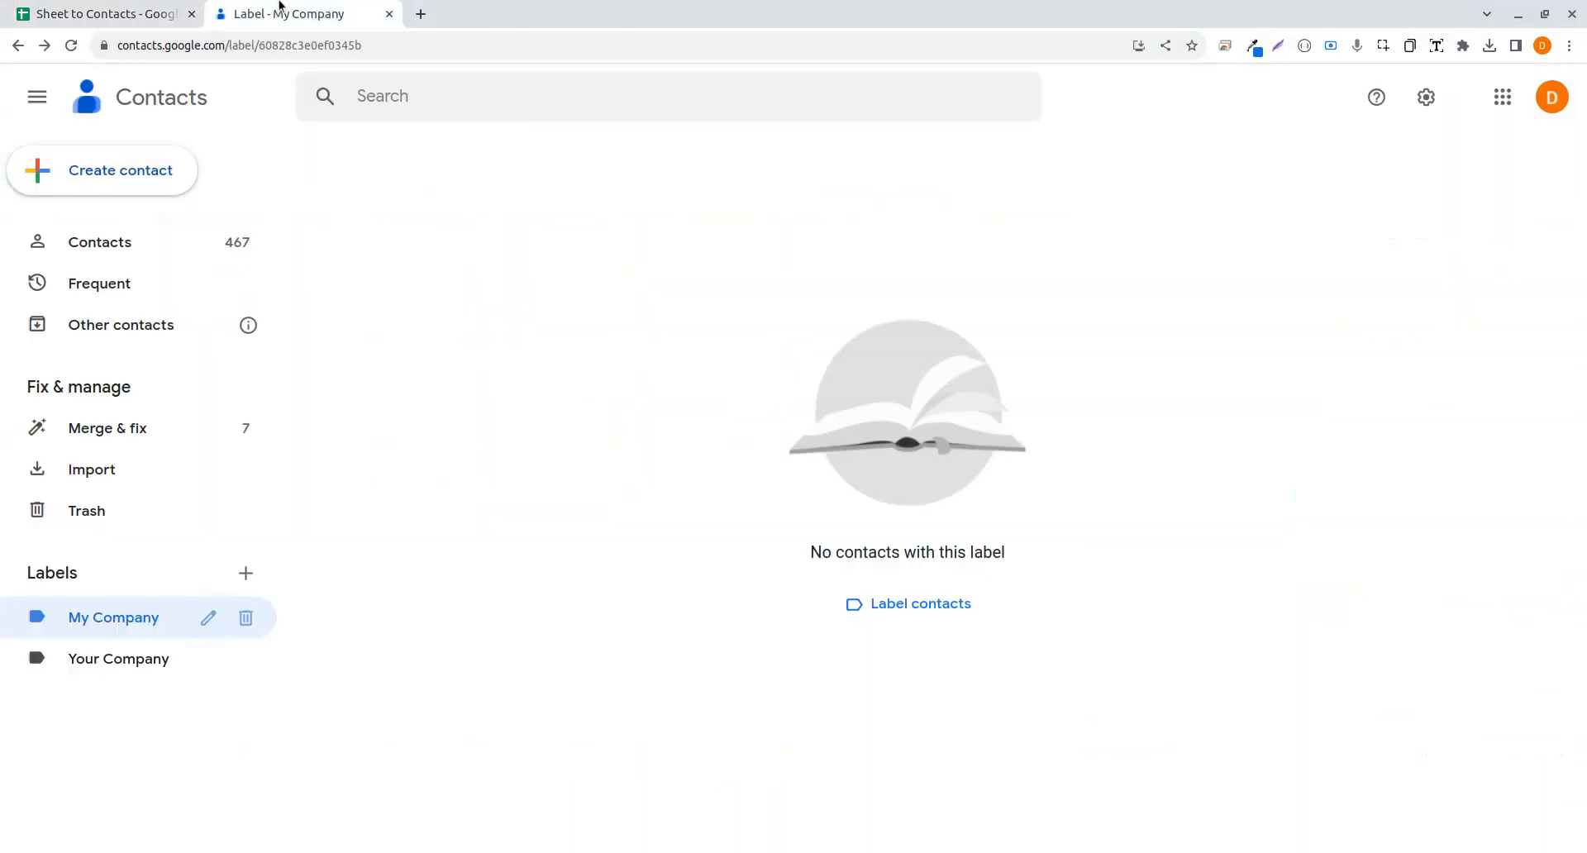
- Refresh My Company, then confirm the eight contacts under the Your Company label
click(69, 46)
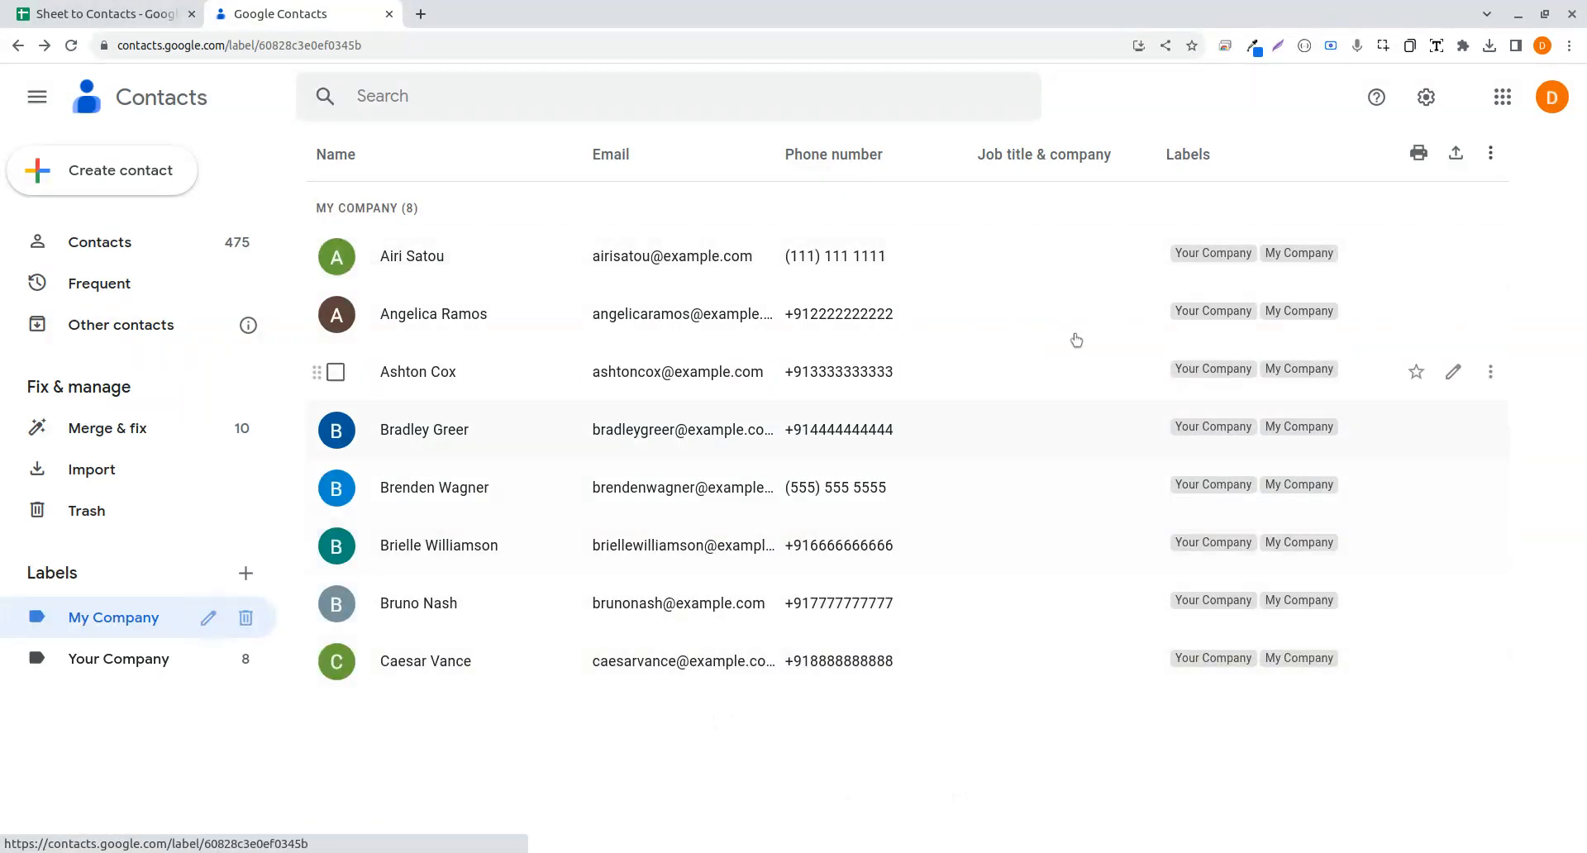
mouse_move(1200, 235)
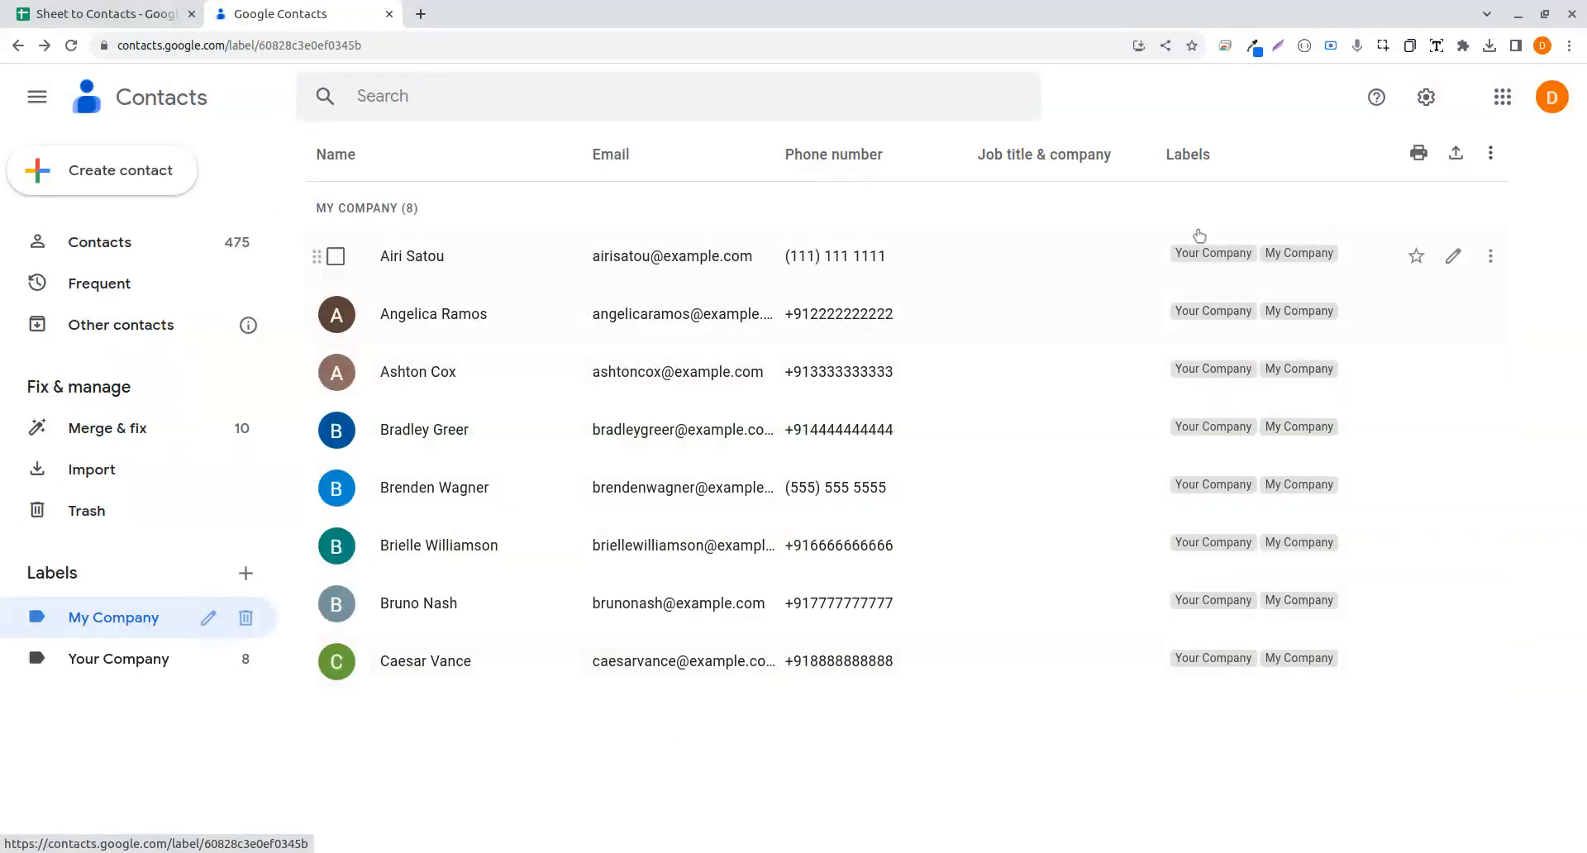
click(118, 659)
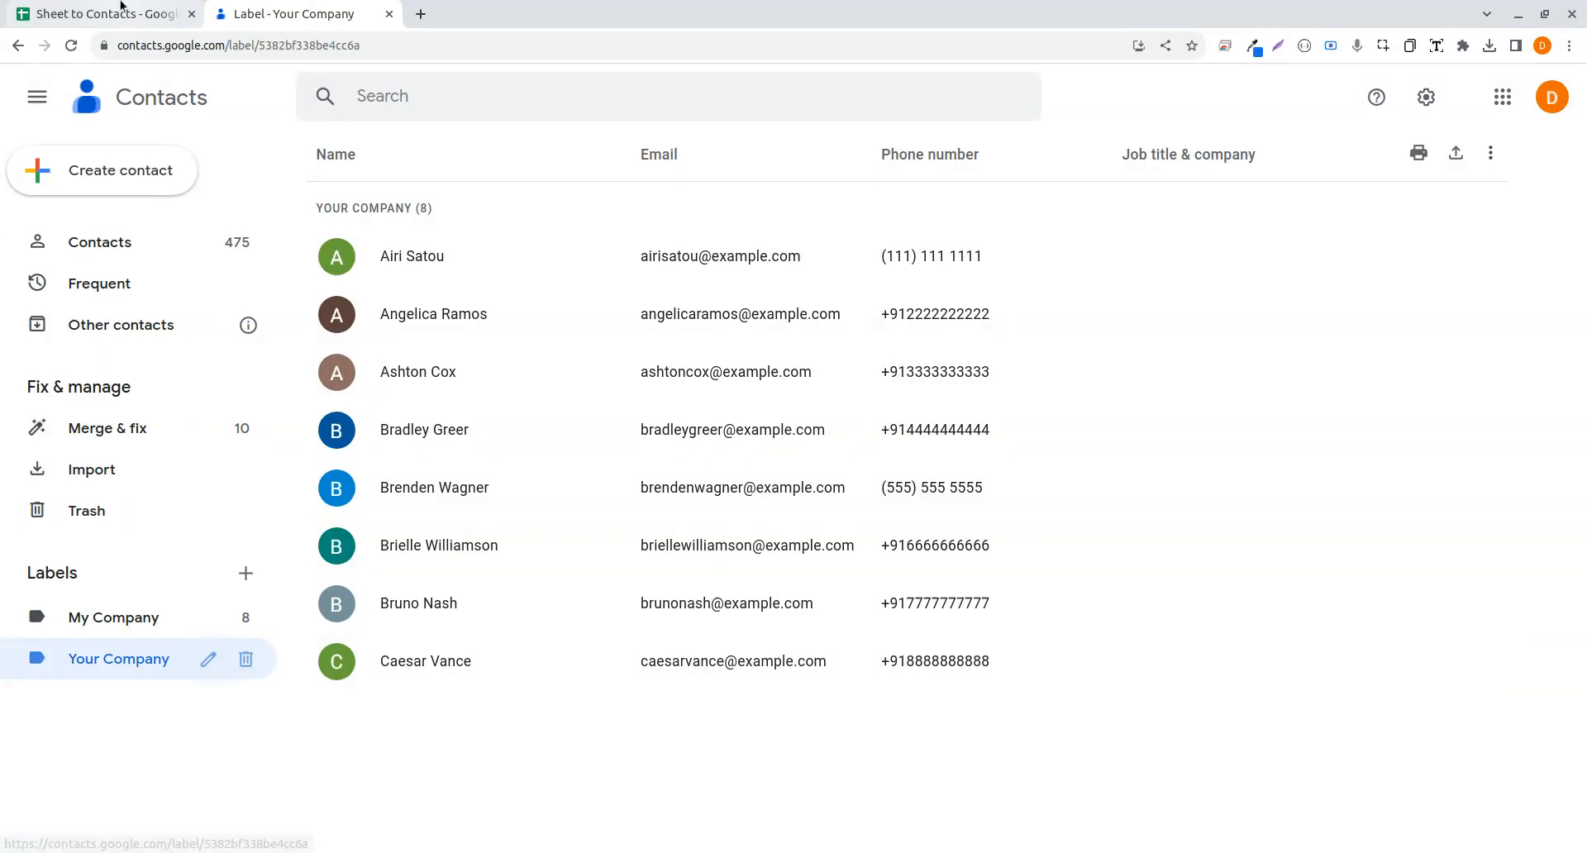
click(100, 14)
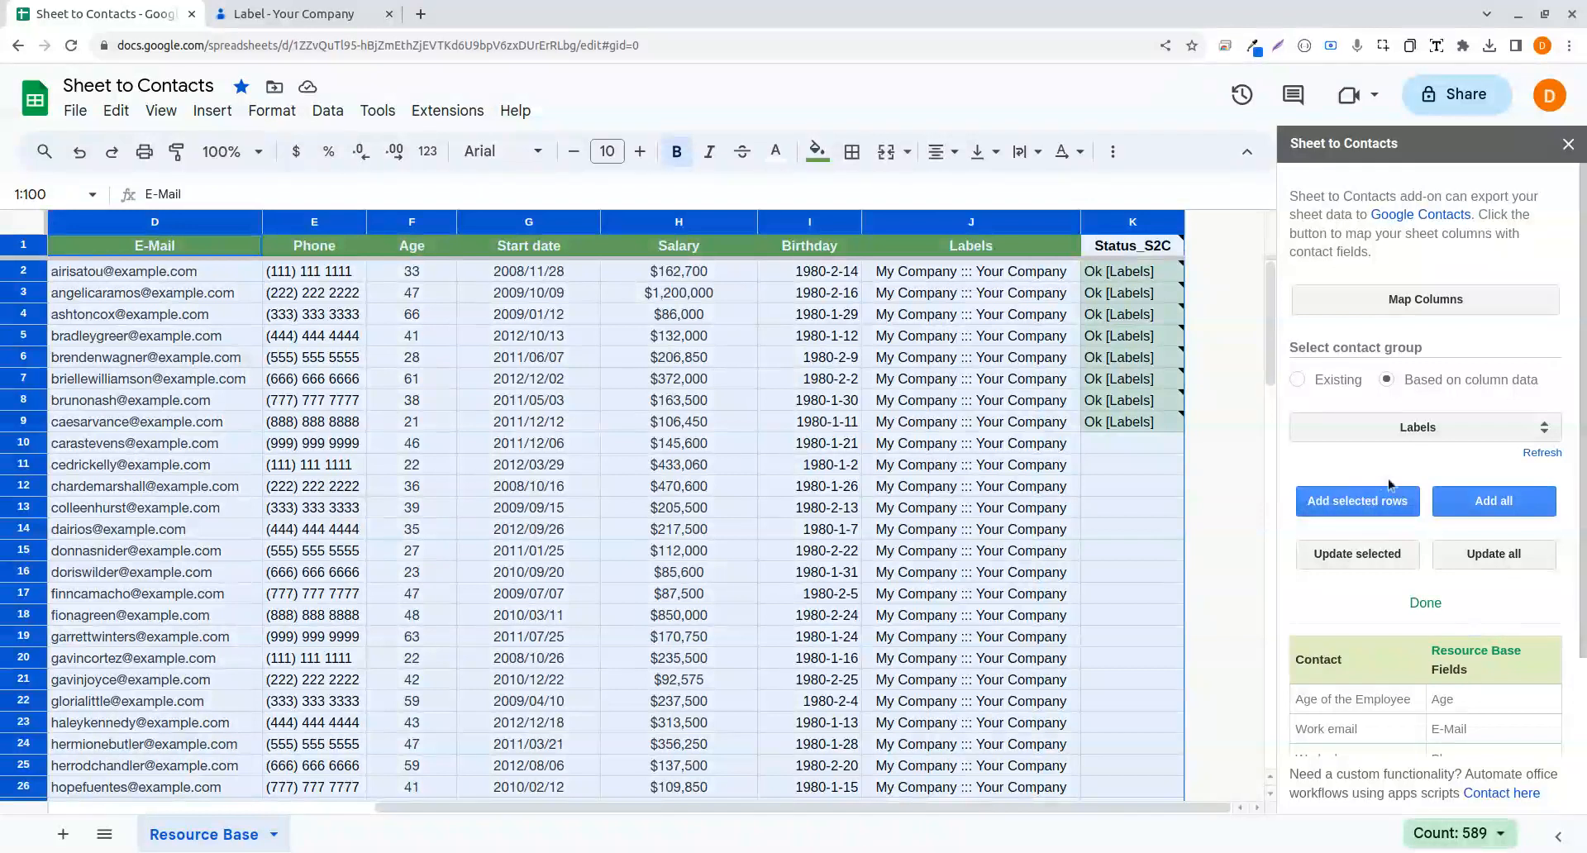
click(527, 421)
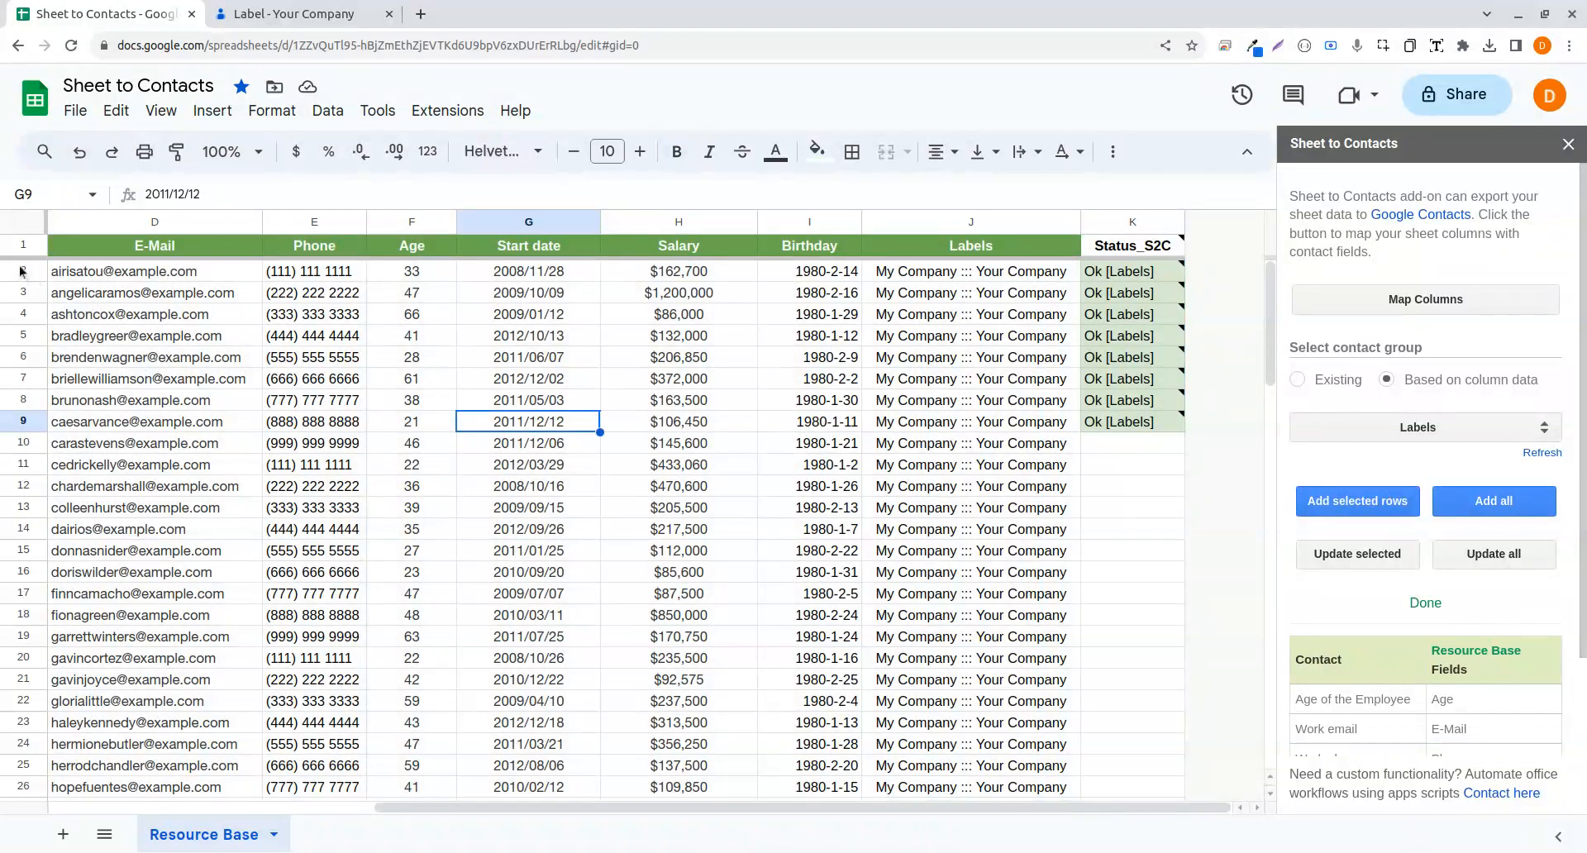
click(808, 637)
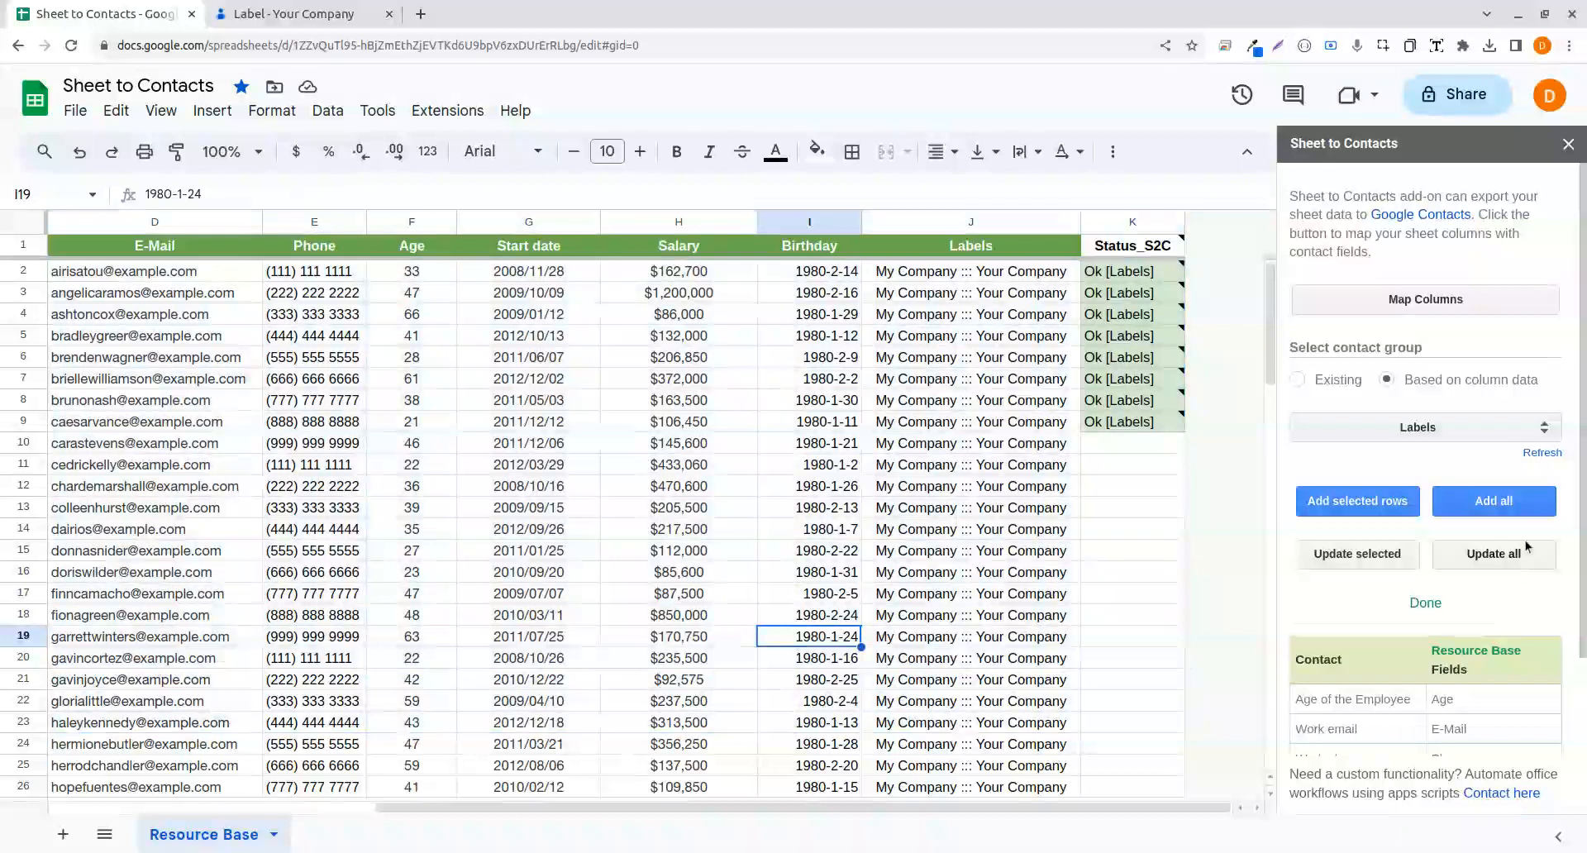
mouse_move(1371, 651)
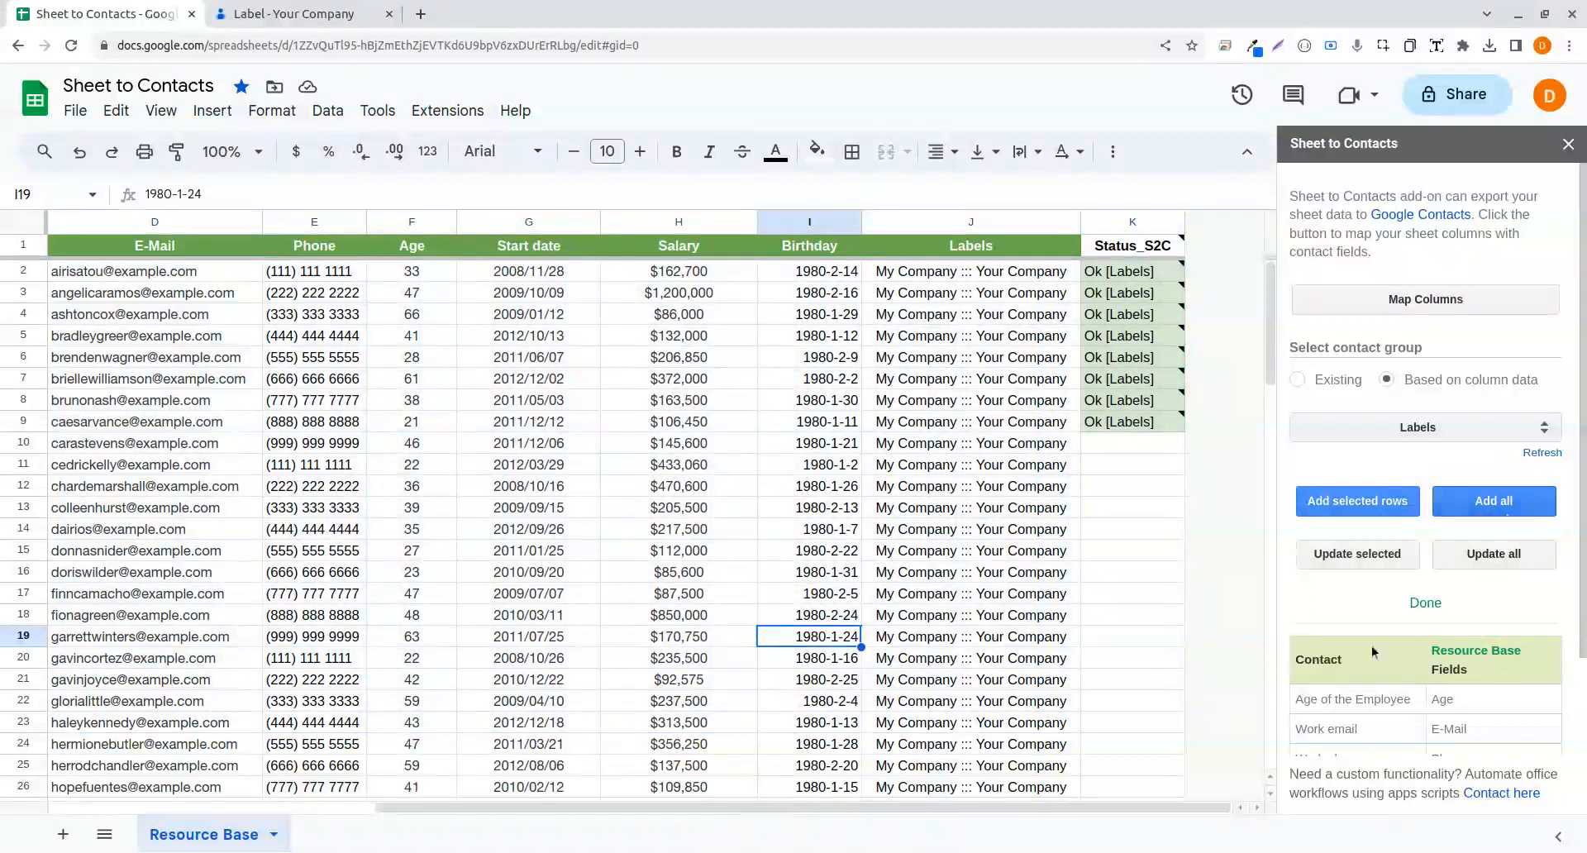
click(154, 293)
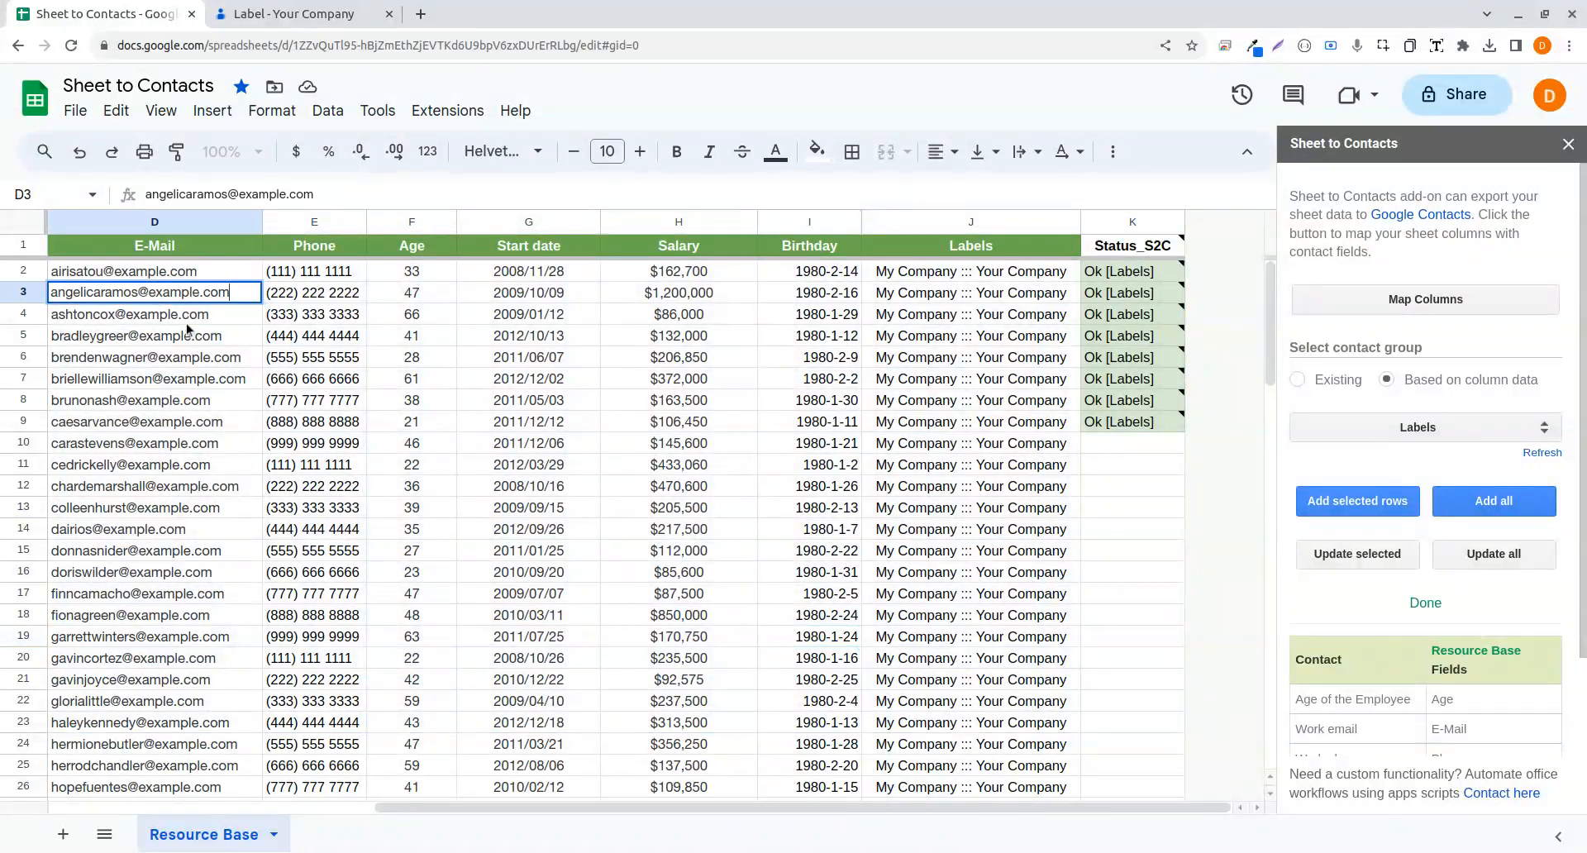
text(12)
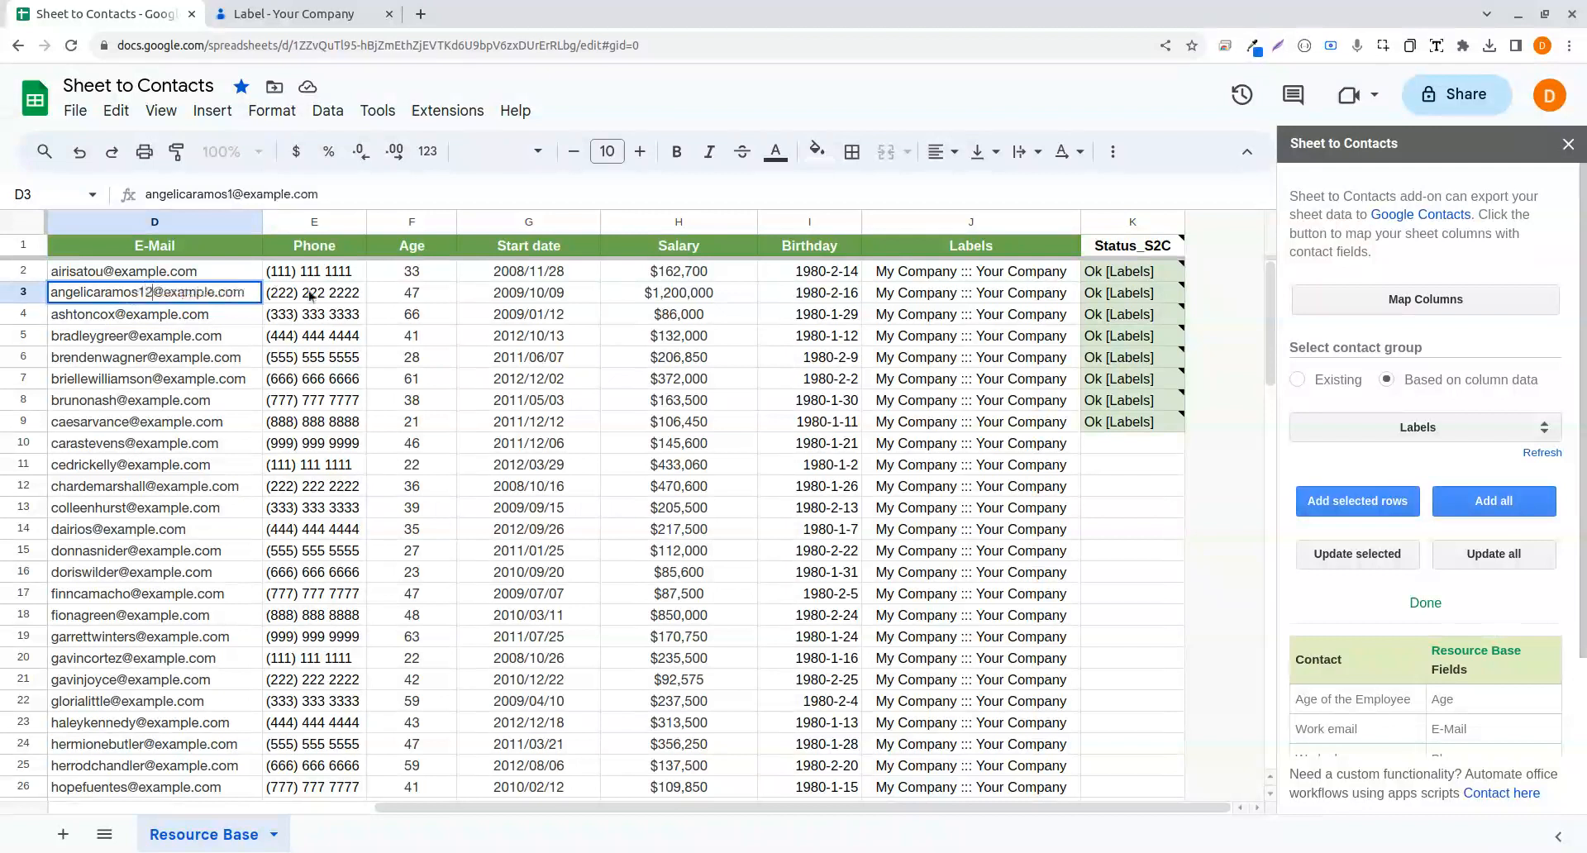
click(528, 357)
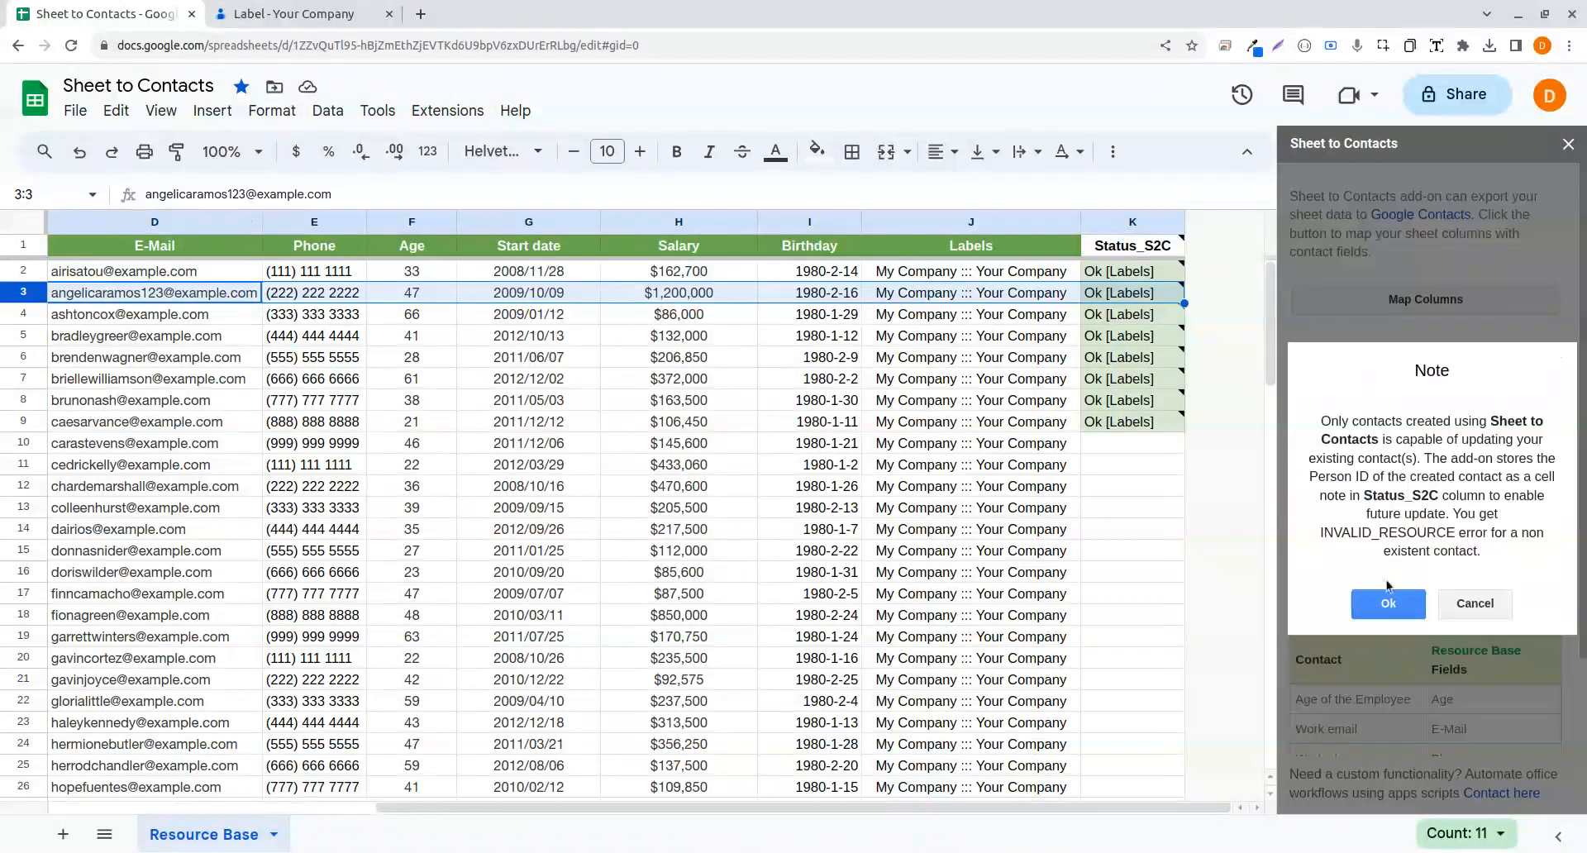
click(1388, 604)
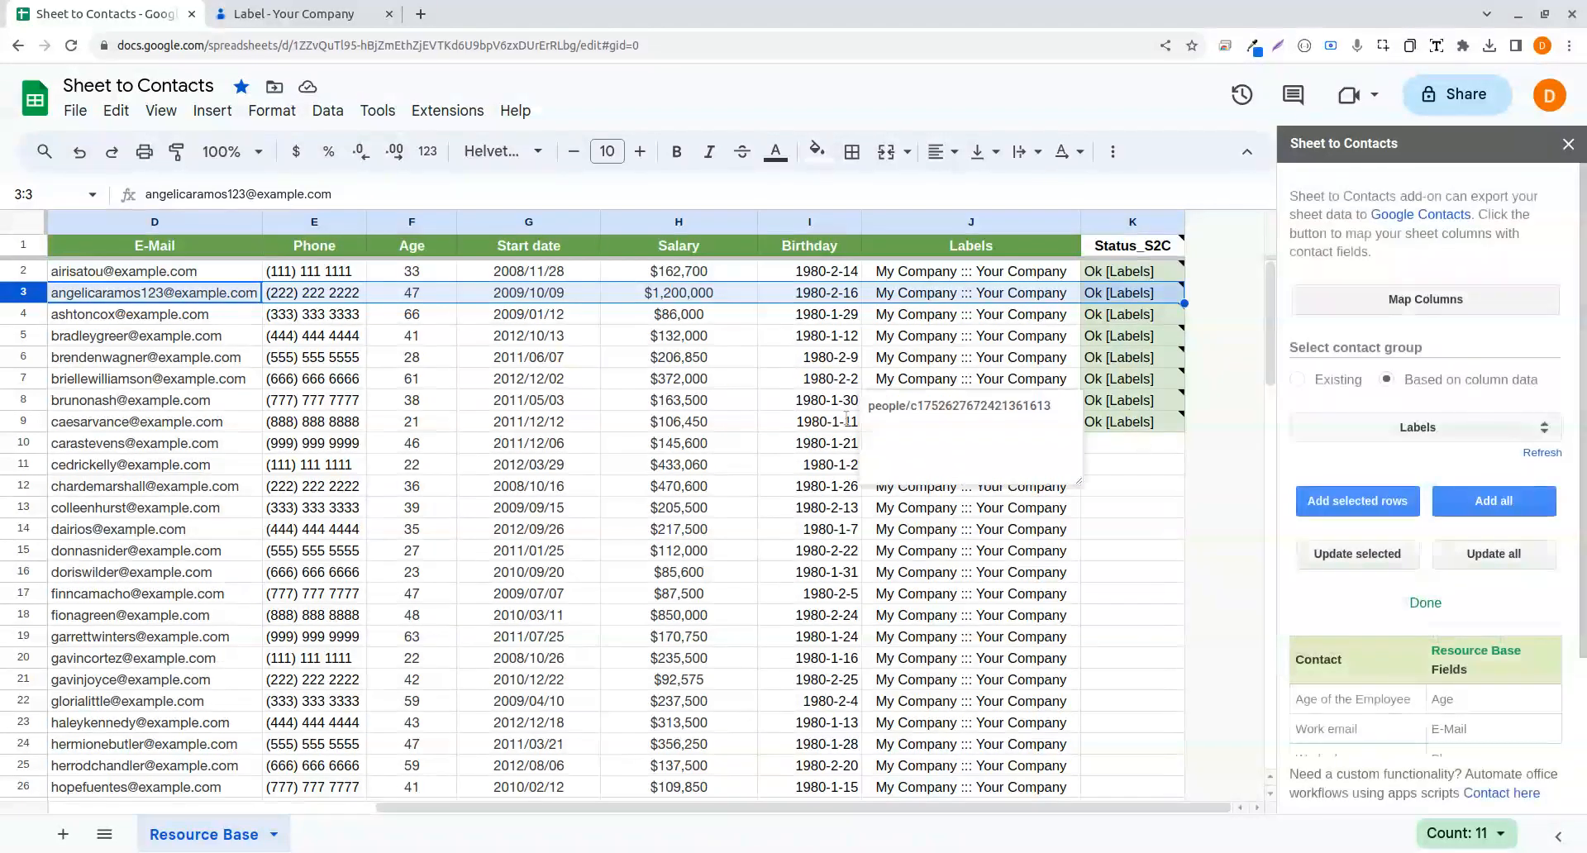
click(970, 507)
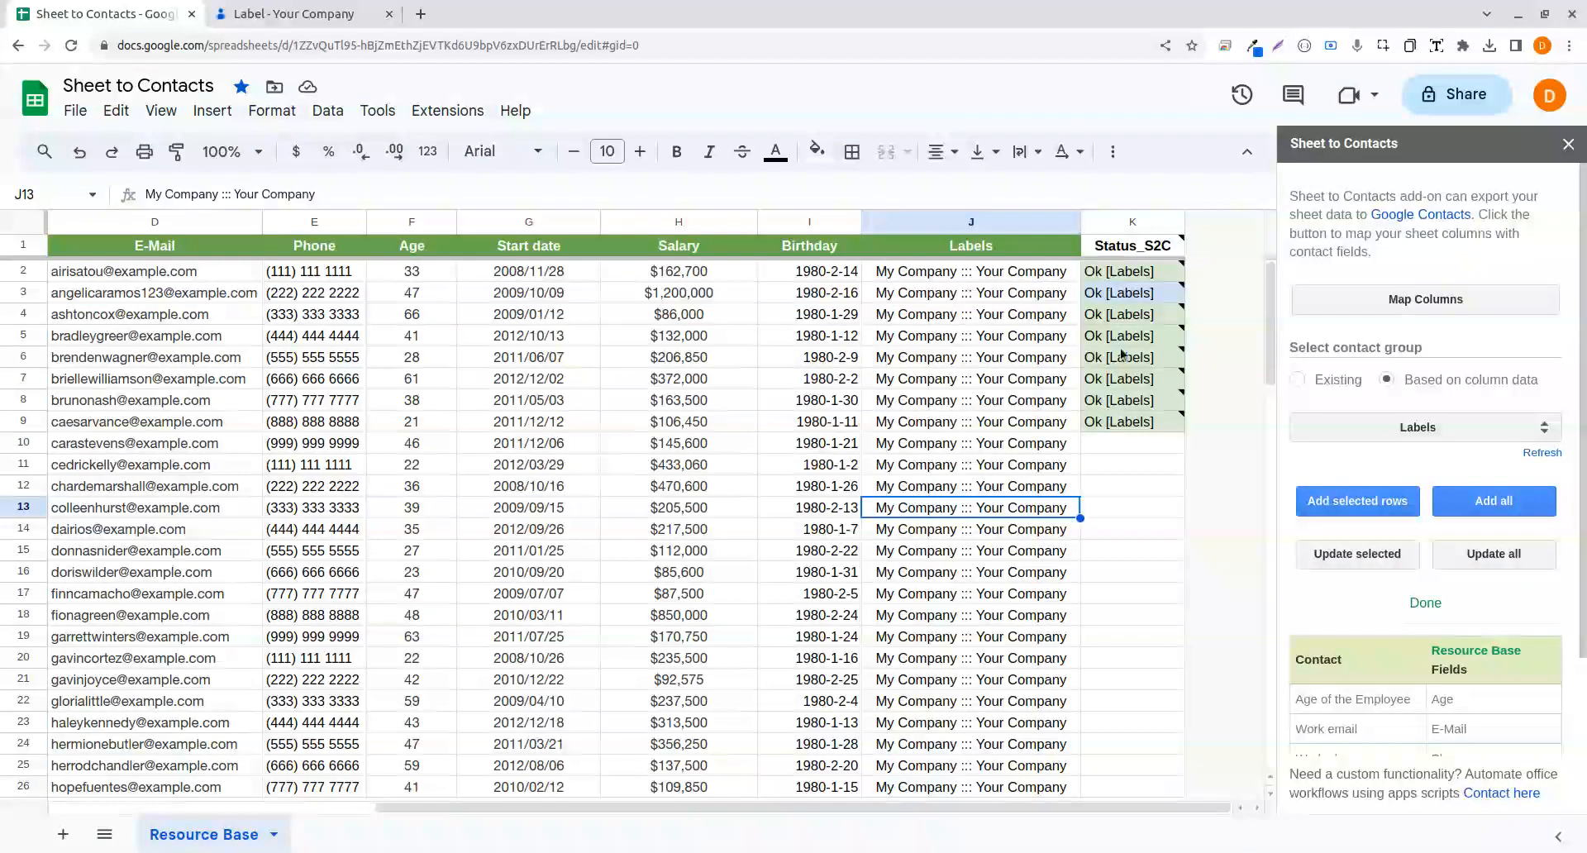
click(294, 13)
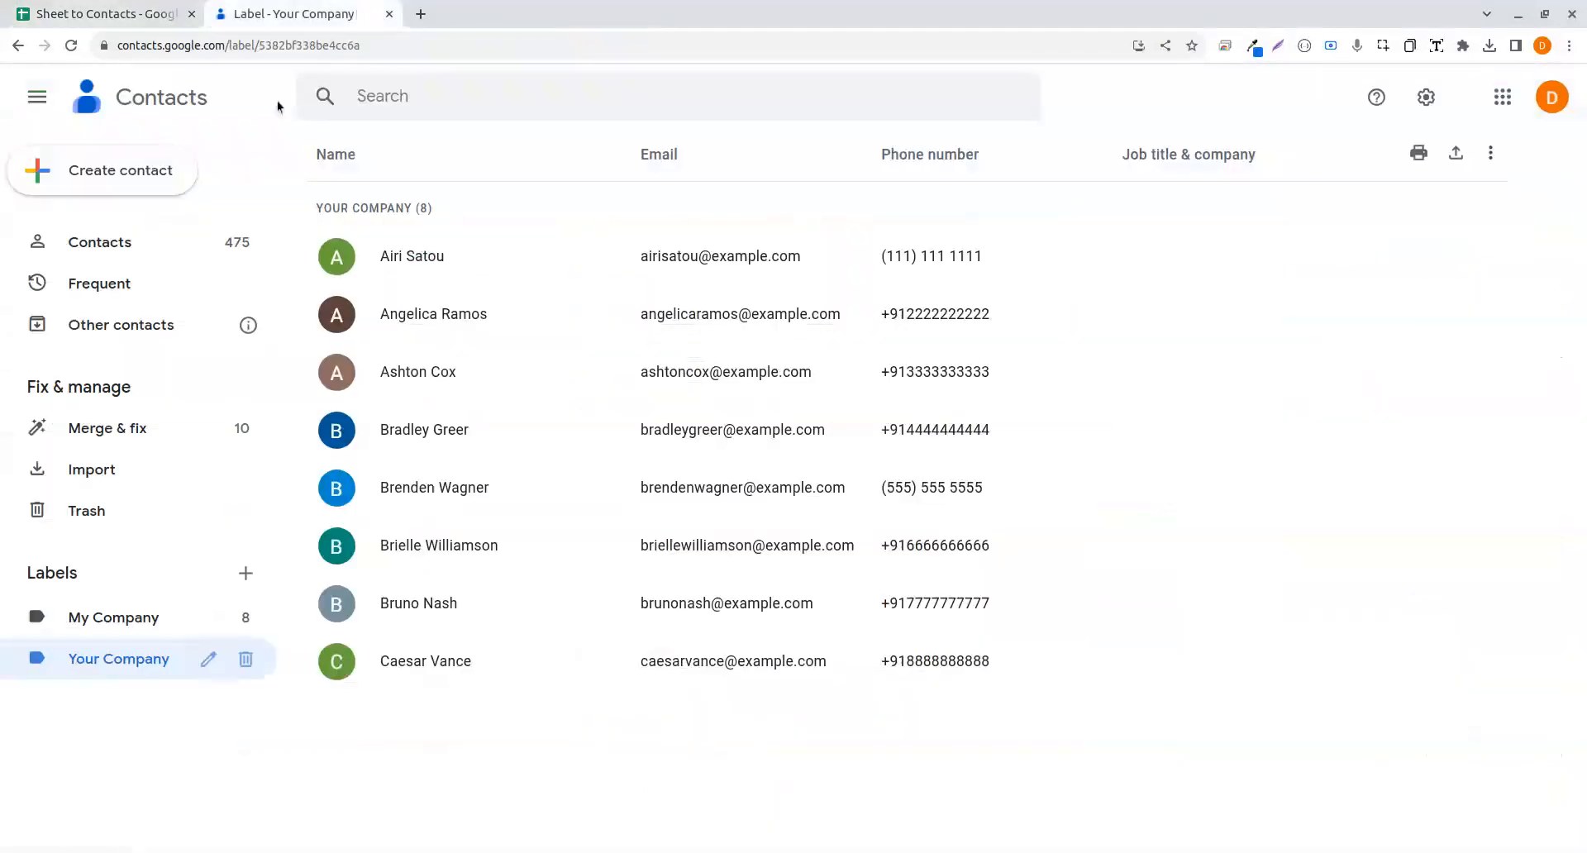
mouse_move(741, 313)
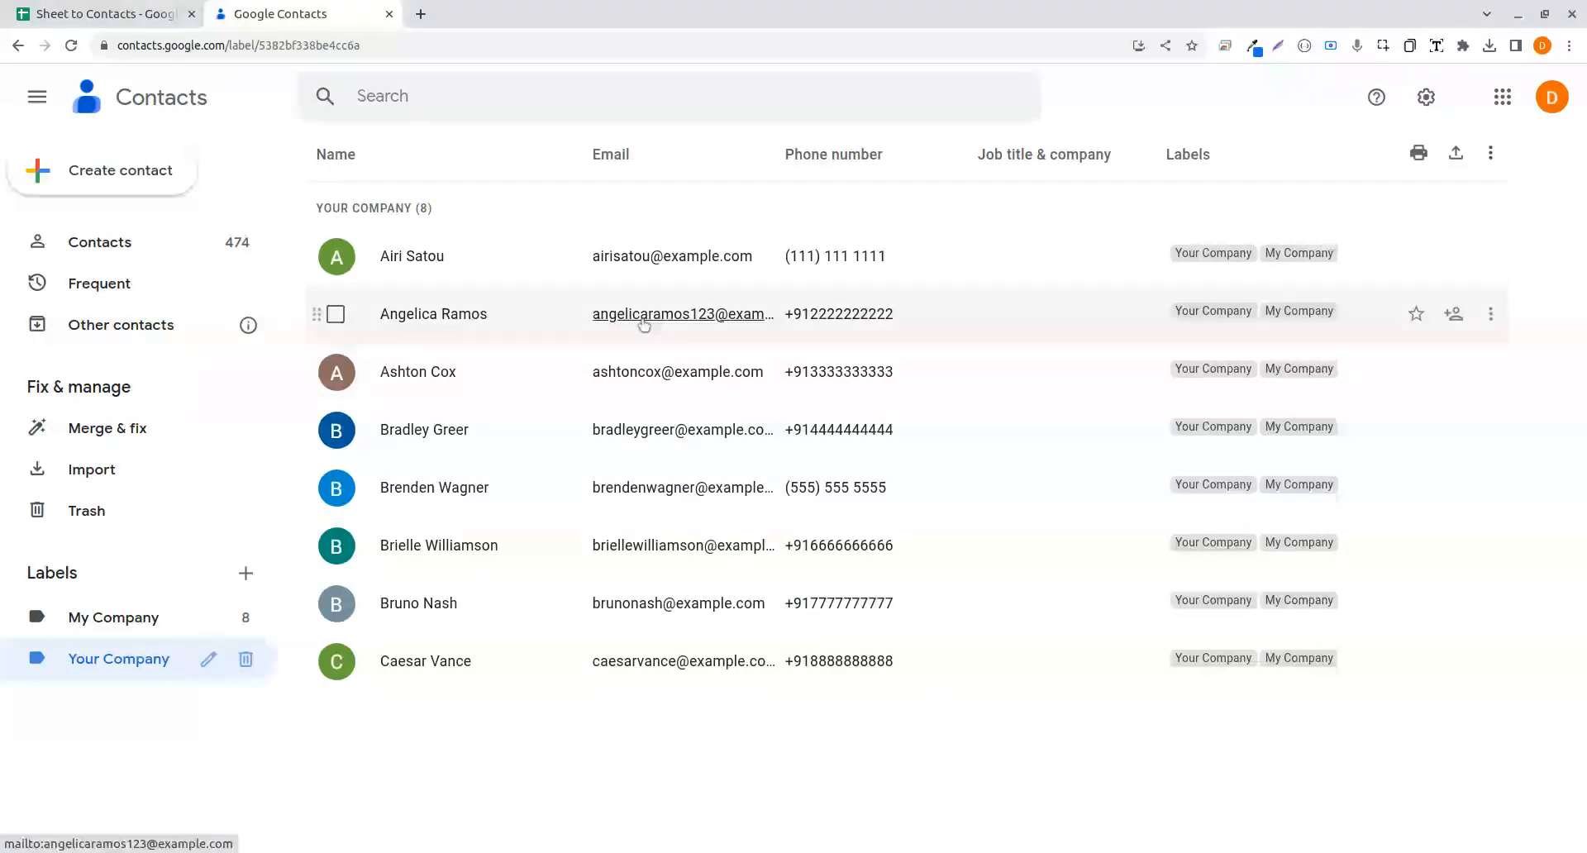
- Open Angelica Ramos's contact page from the Your Company list
click(433, 314)
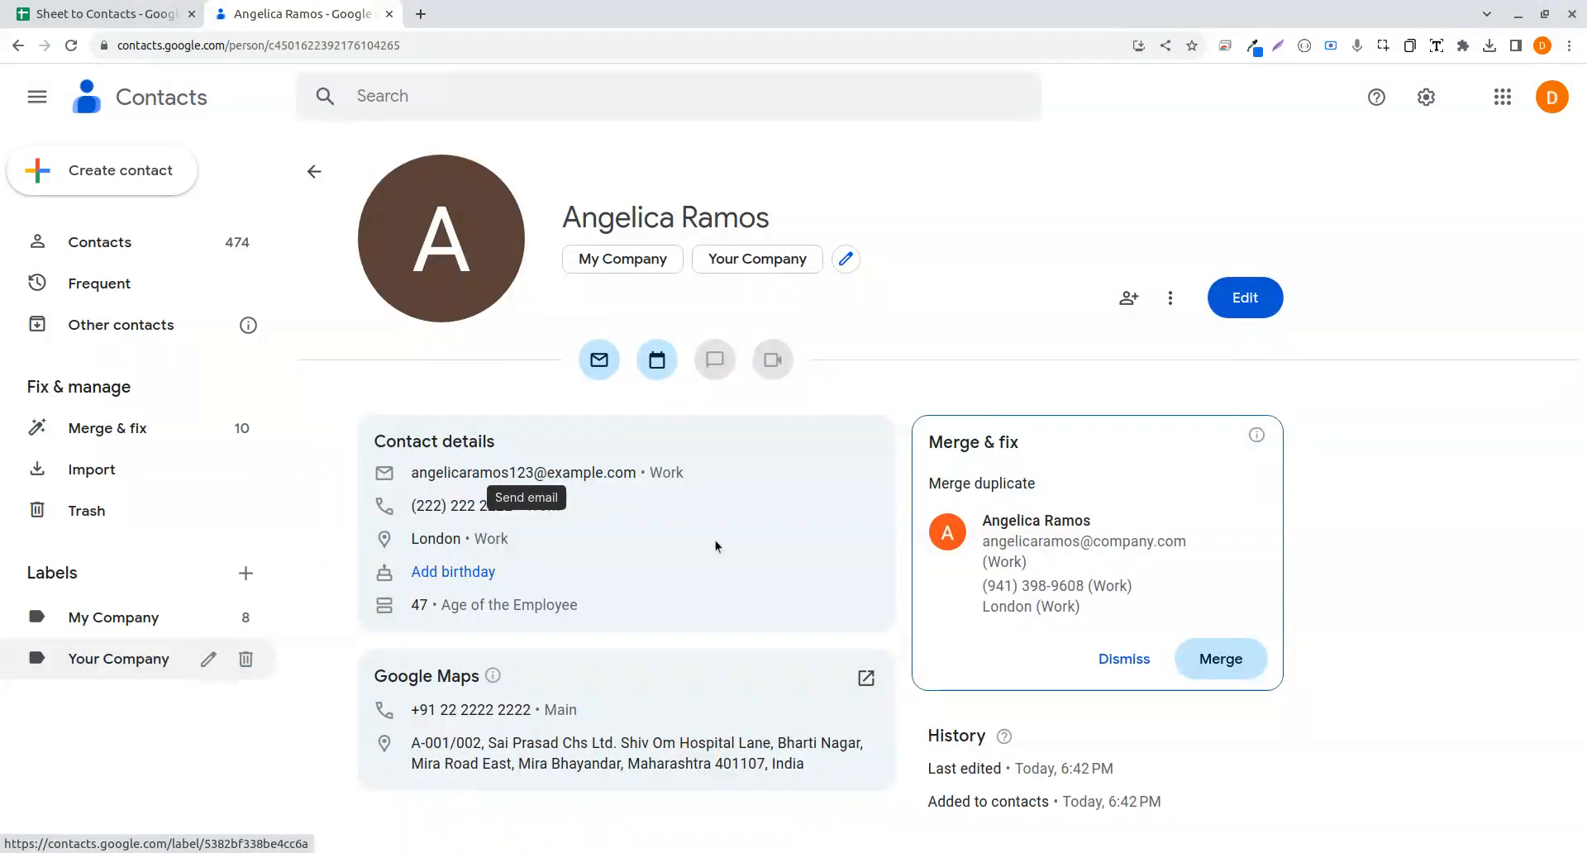
mouse_move(721, 573)
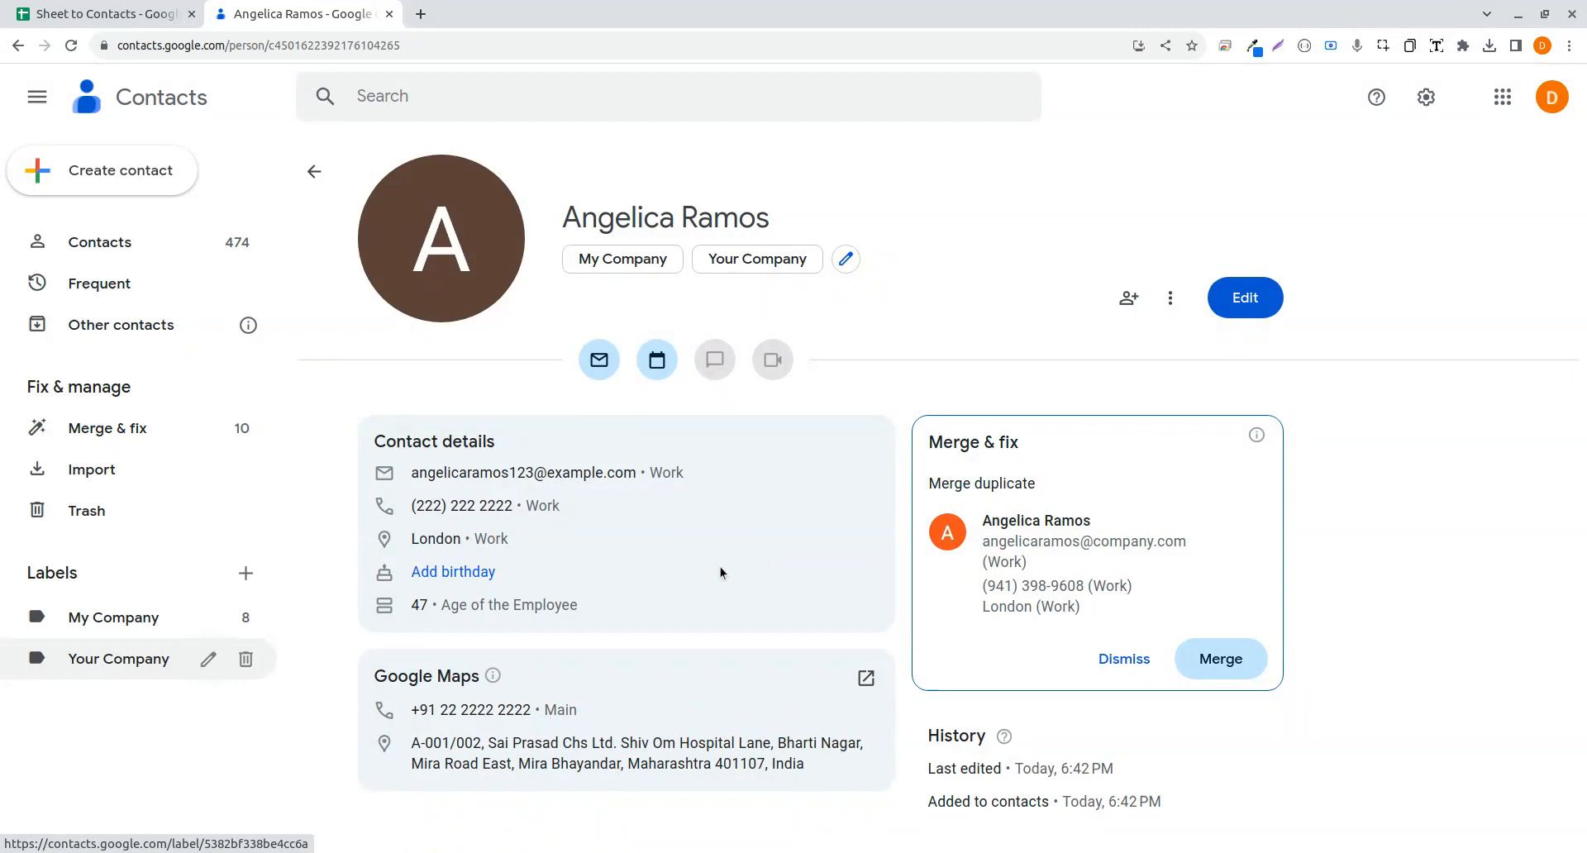
mouse_move(419, 726)
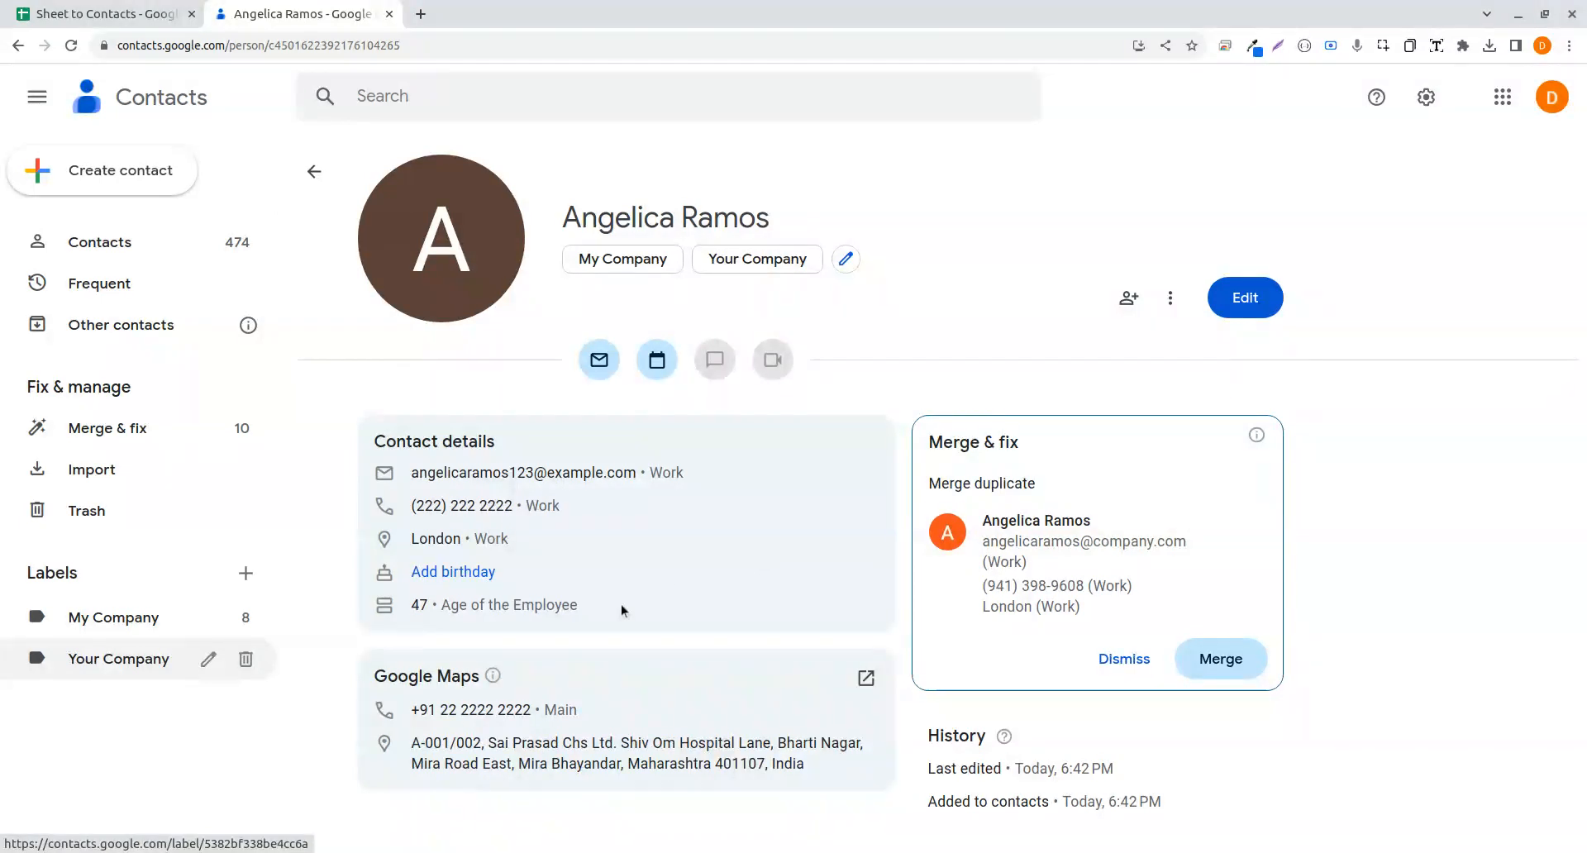
mouse_move(702, 617)
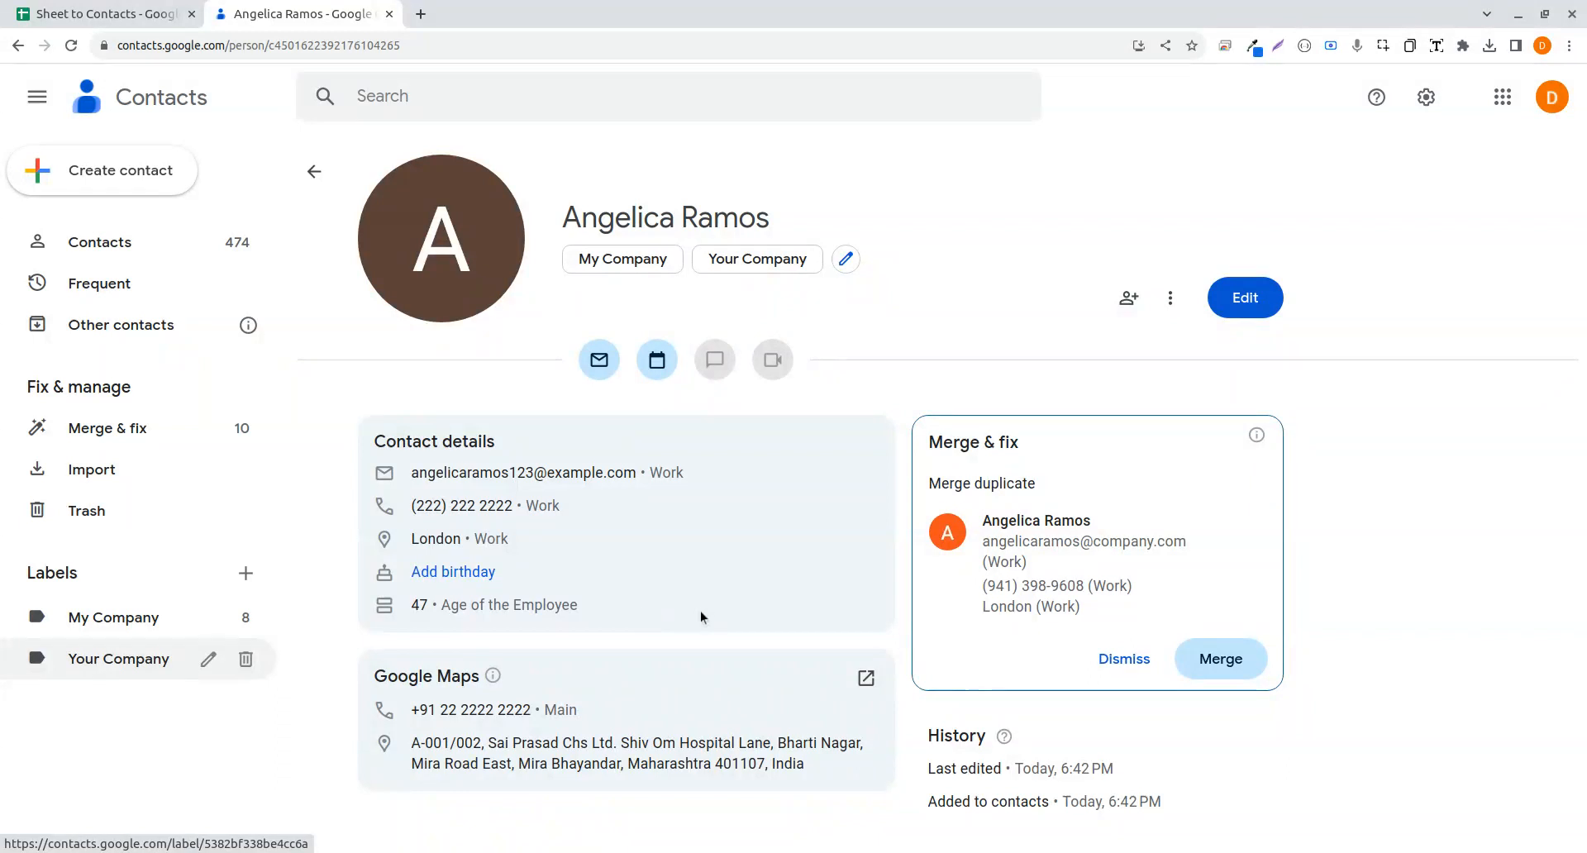
mouse_move(573, 609)
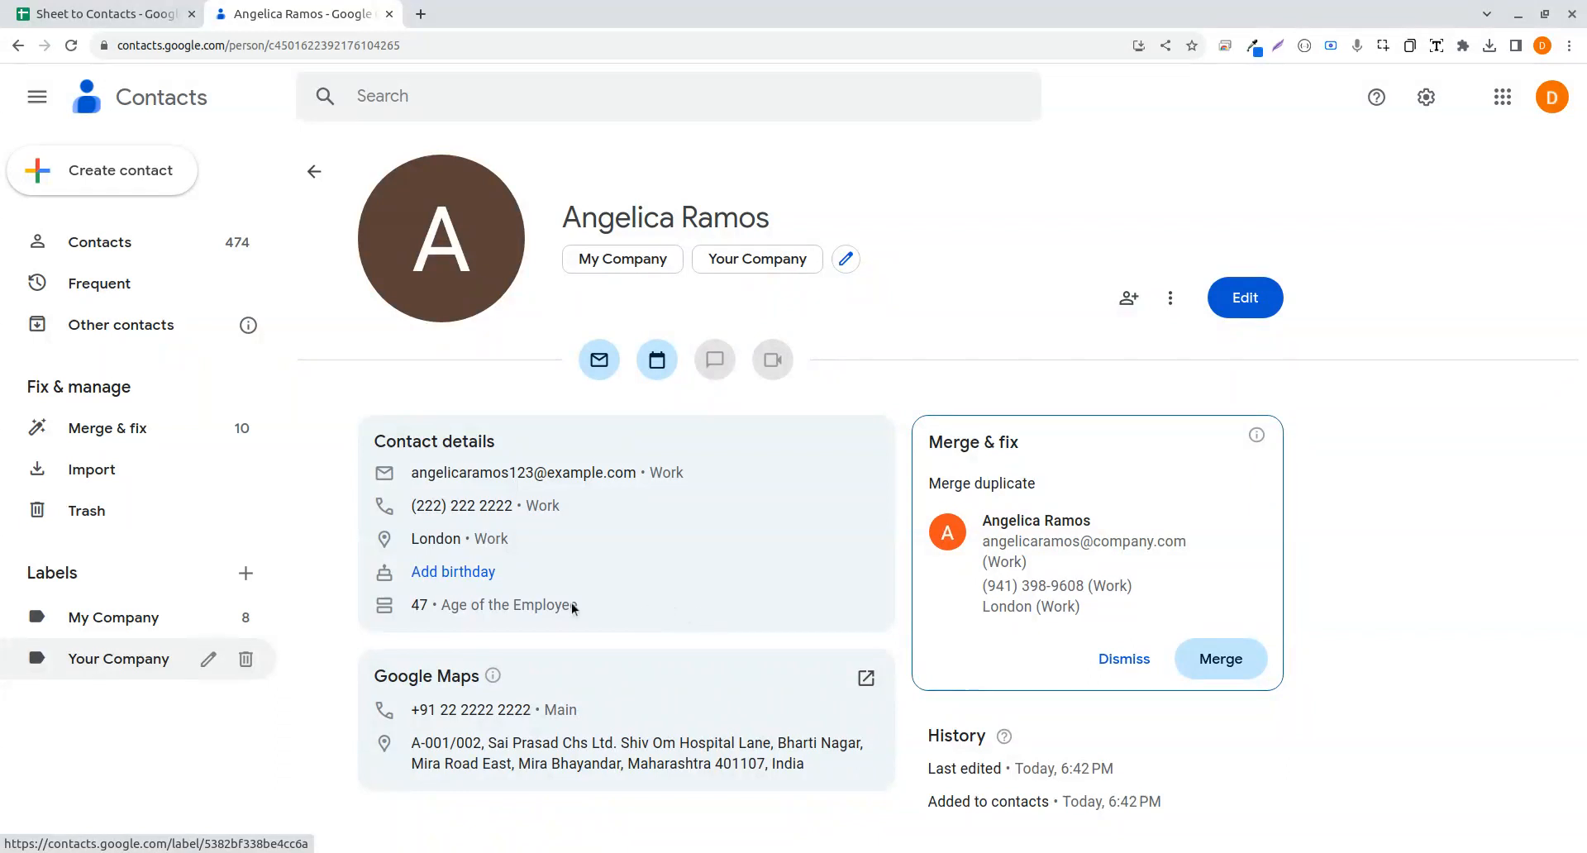
- Review Angelica Ramos's details and return to the Your Company label list
double_click(457, 605)
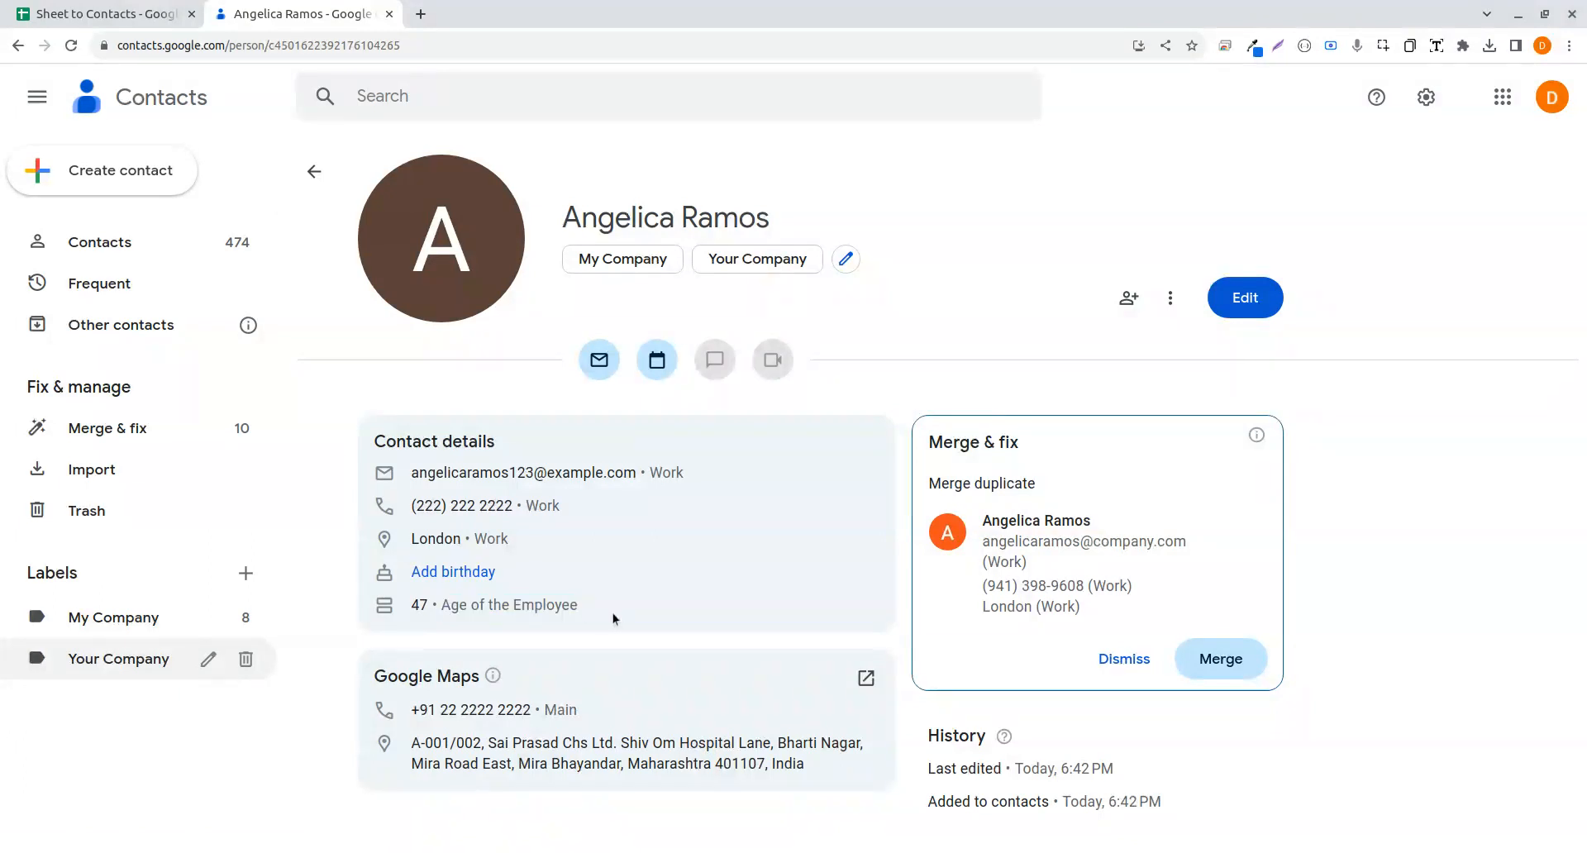
mouse_move(650, 636)
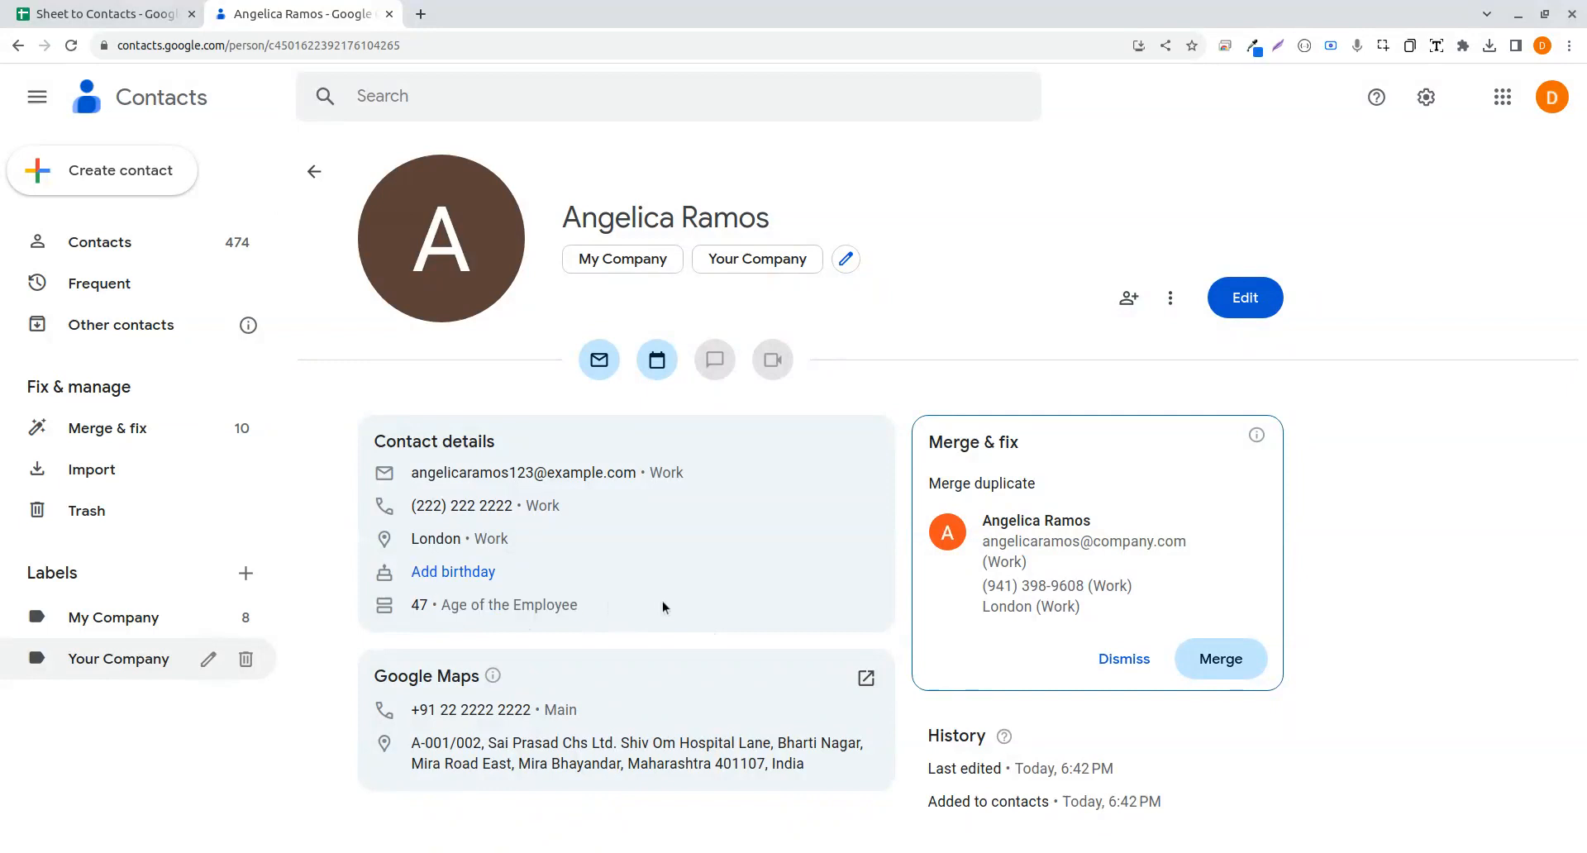
click(117, 659)
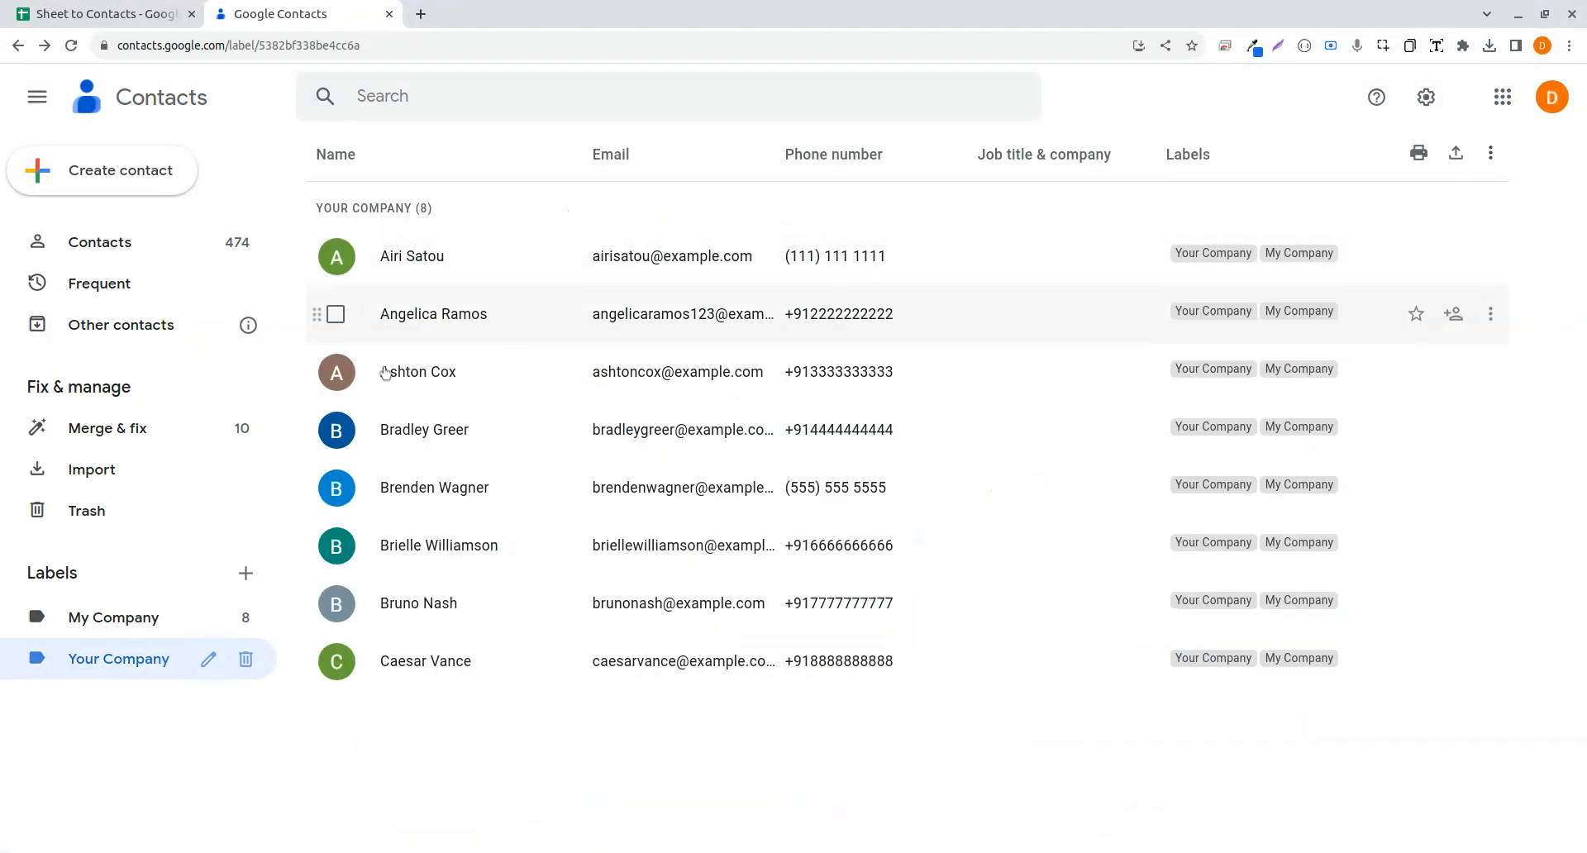
- View row 4's Status_S2C contact-id note and compare it with Google Contacts
click(101, 14)
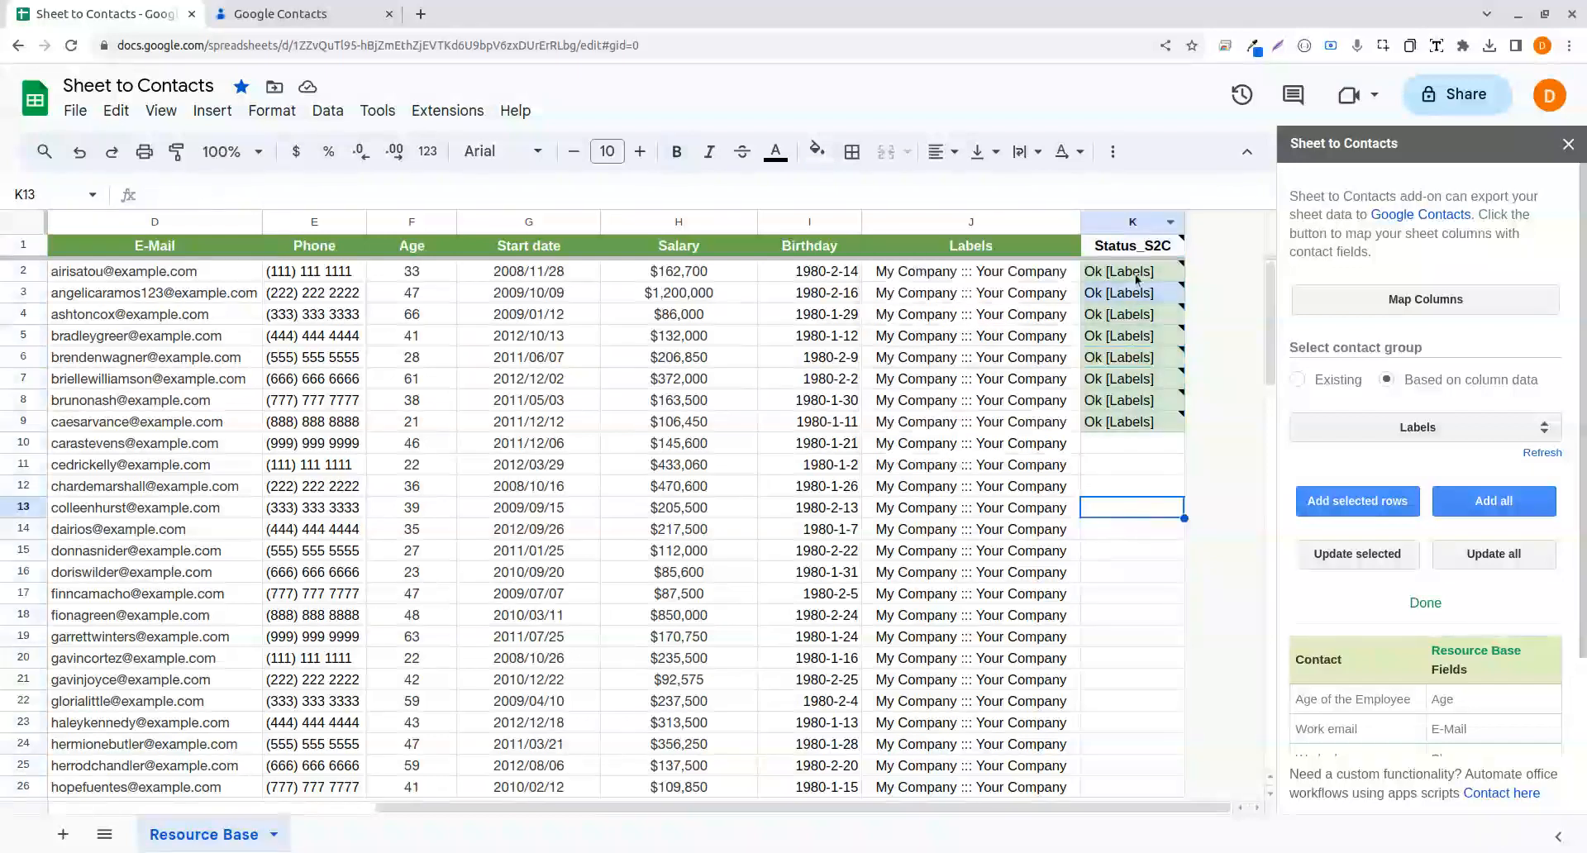
click(1132, 244)
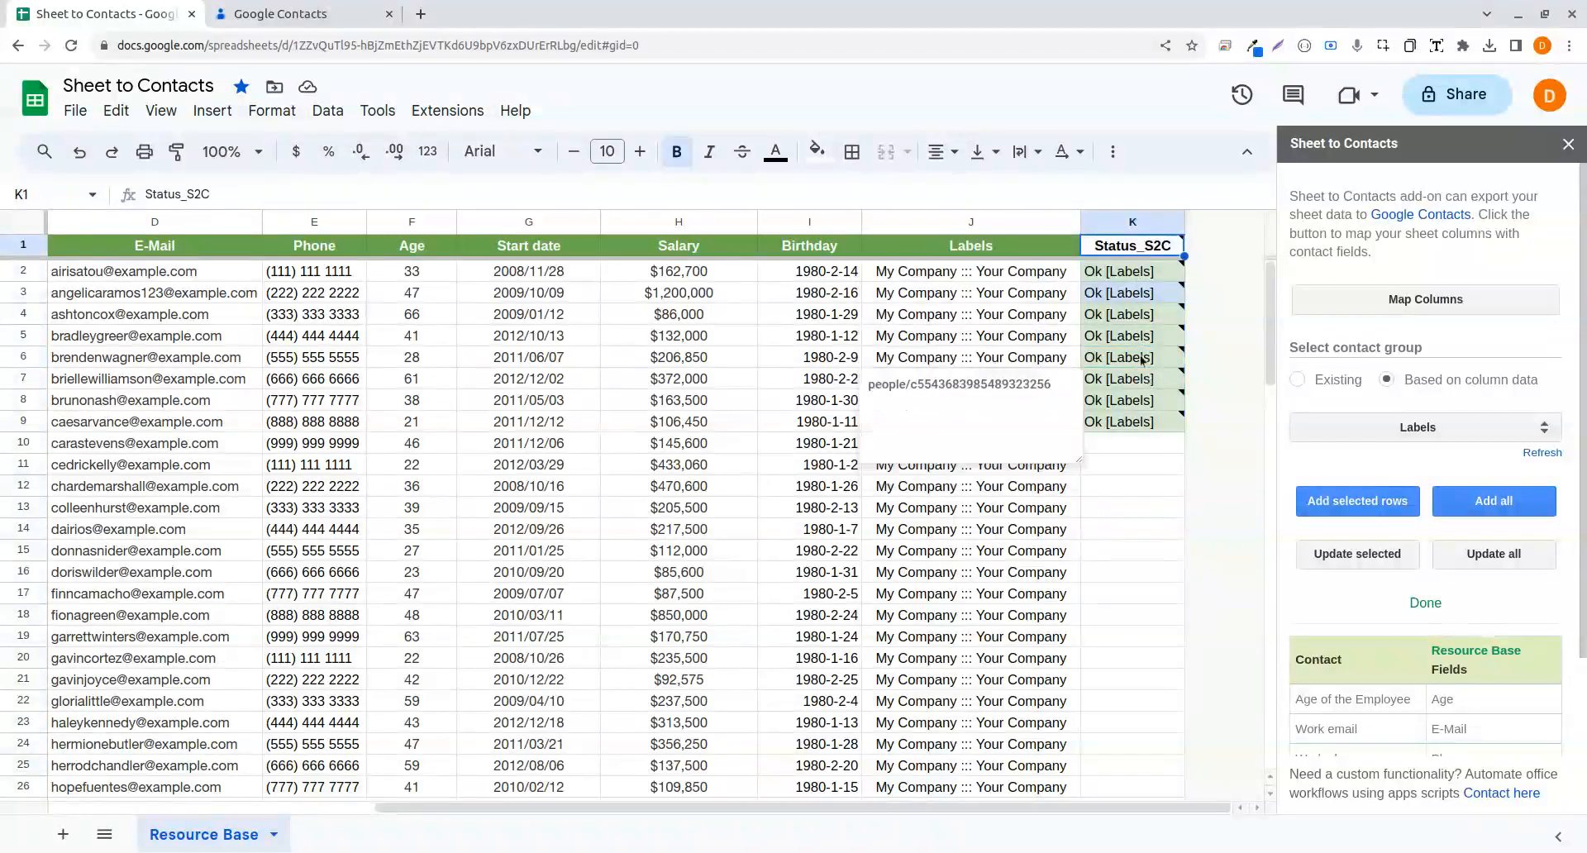
click(1132, 314)
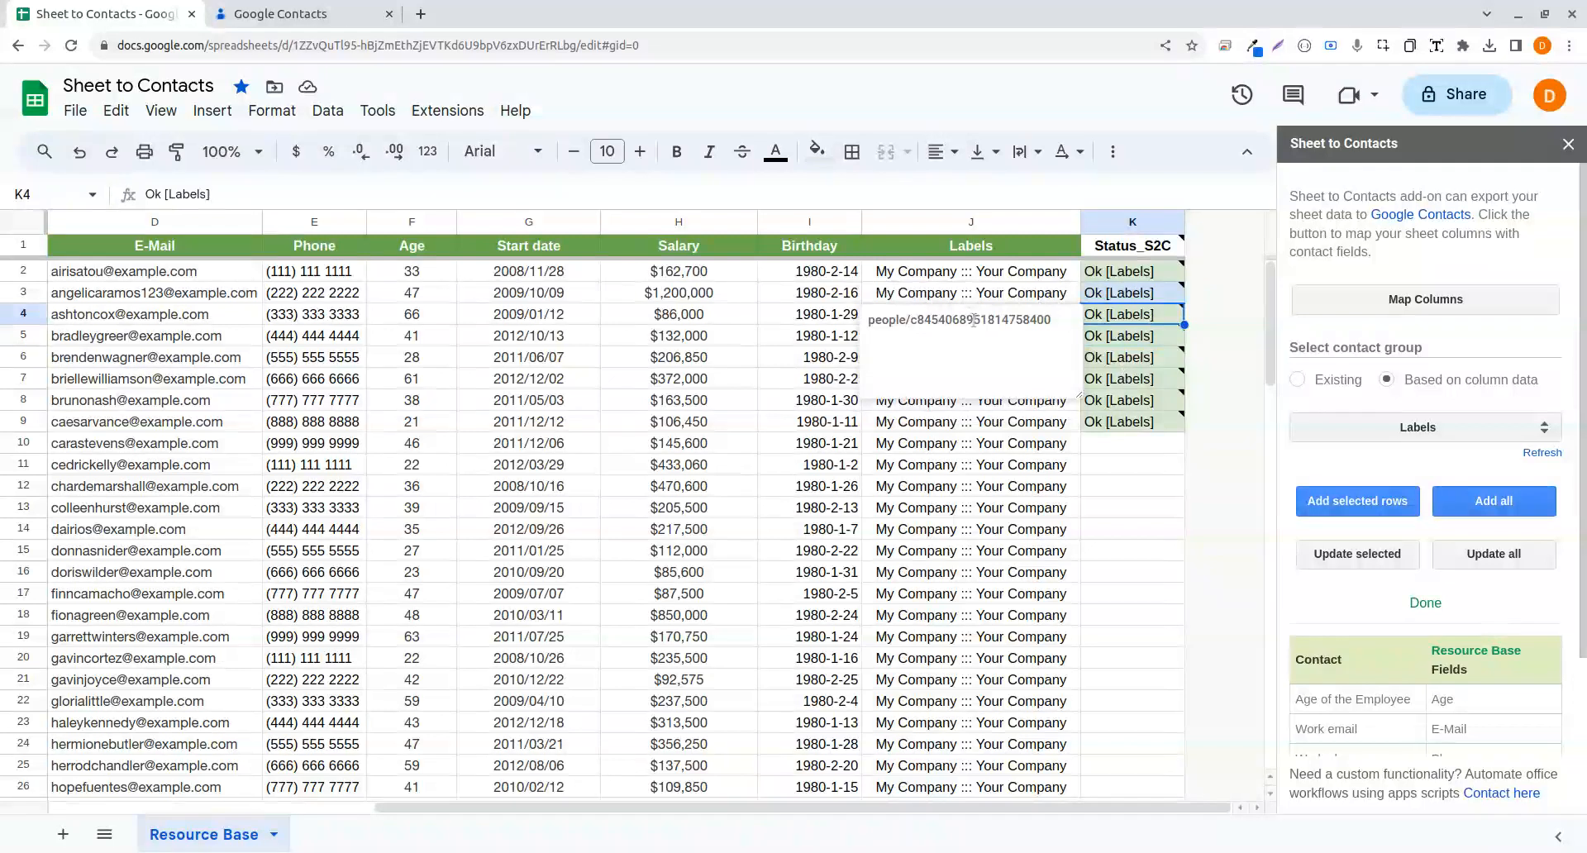
click(1132, 486)
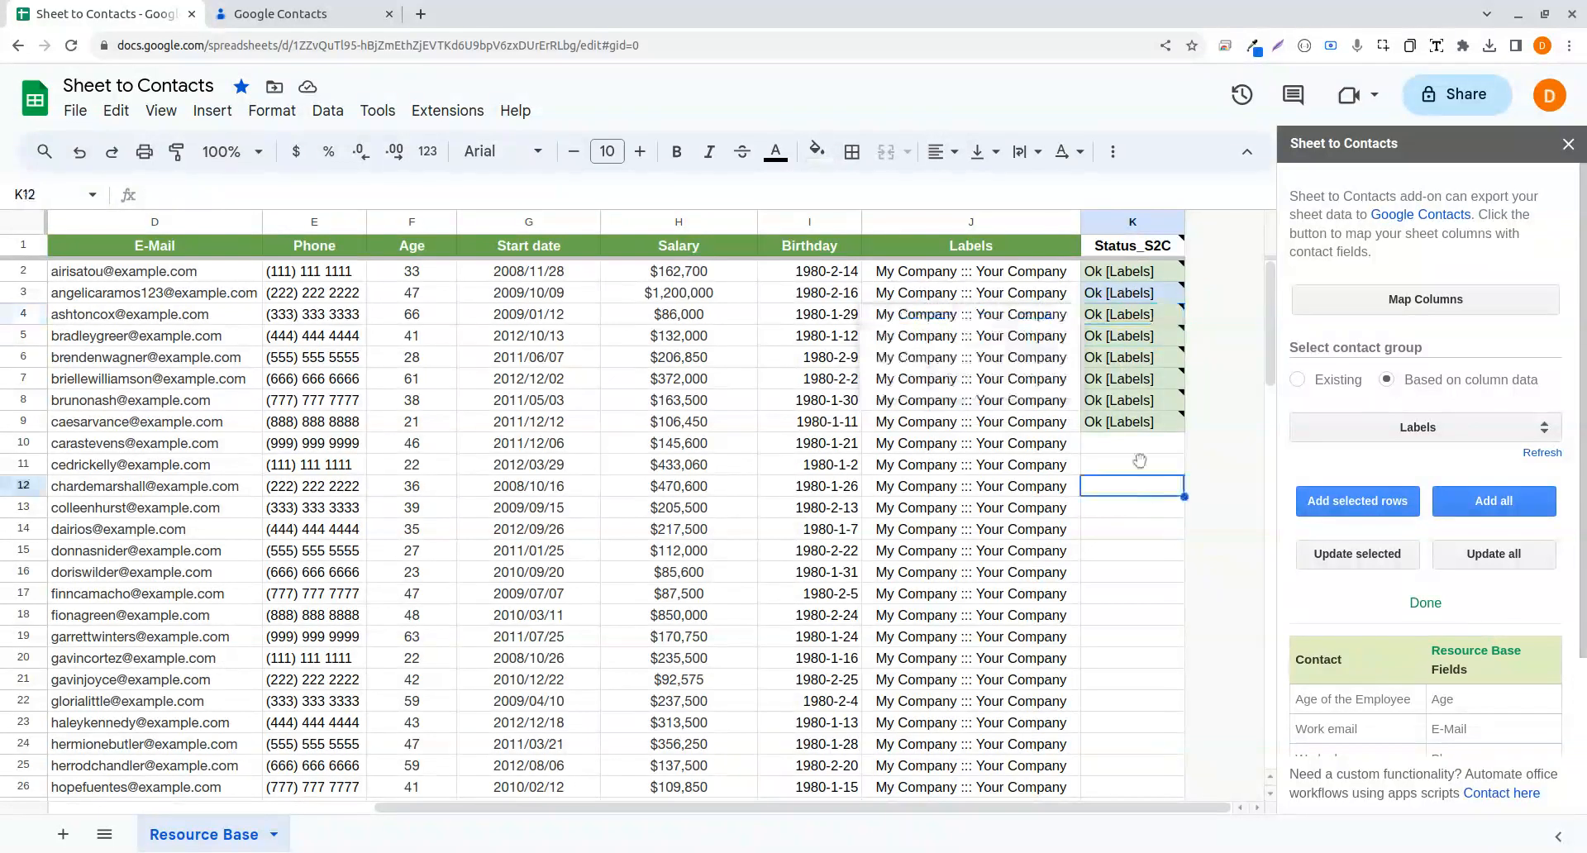
click(284, 13)
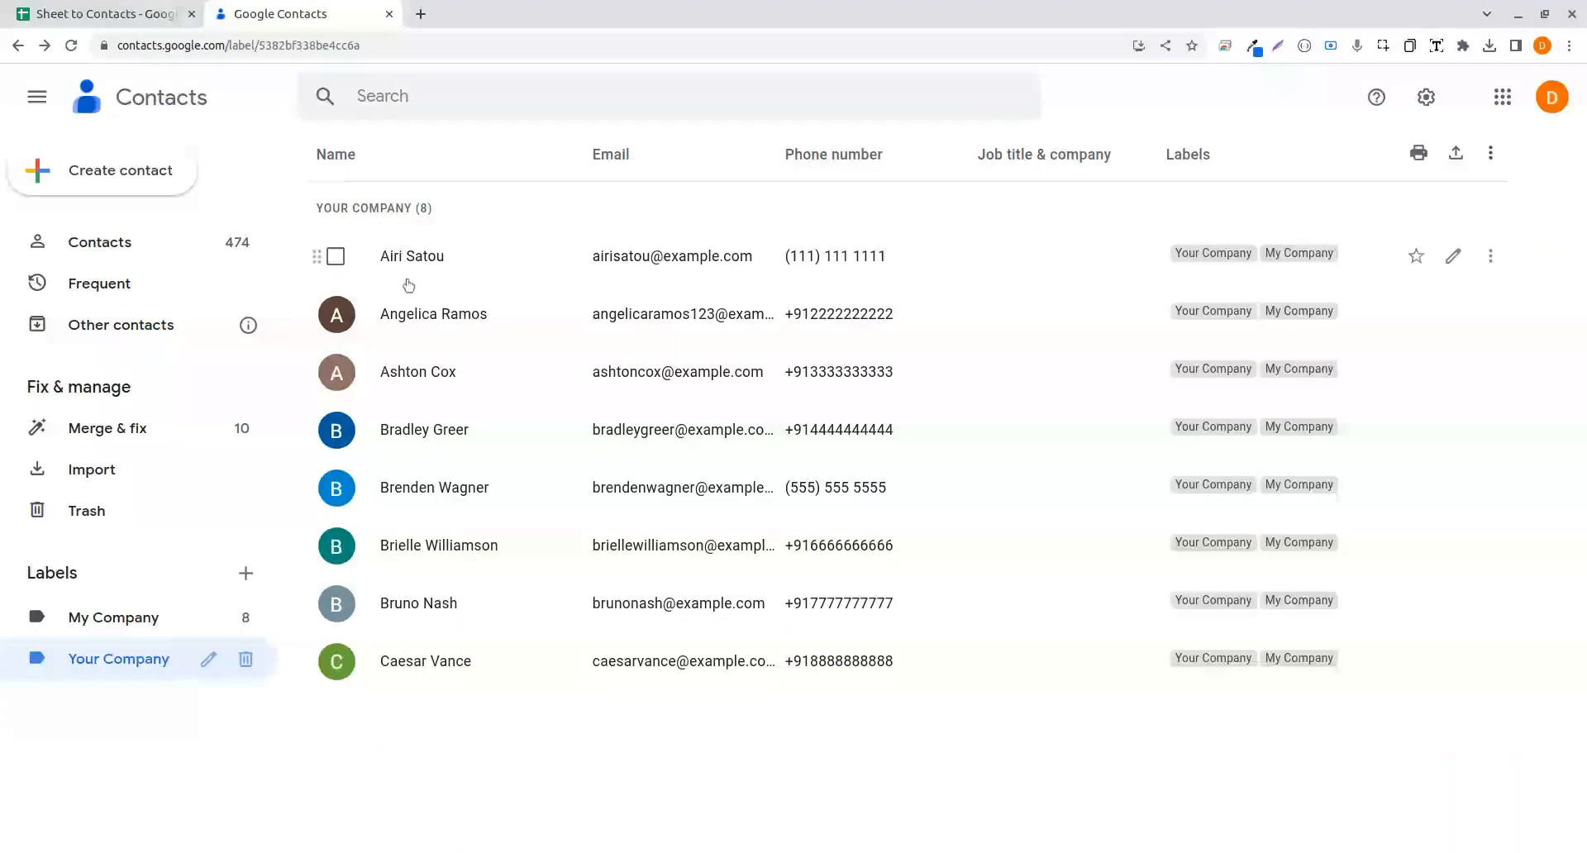
click(101, 13)
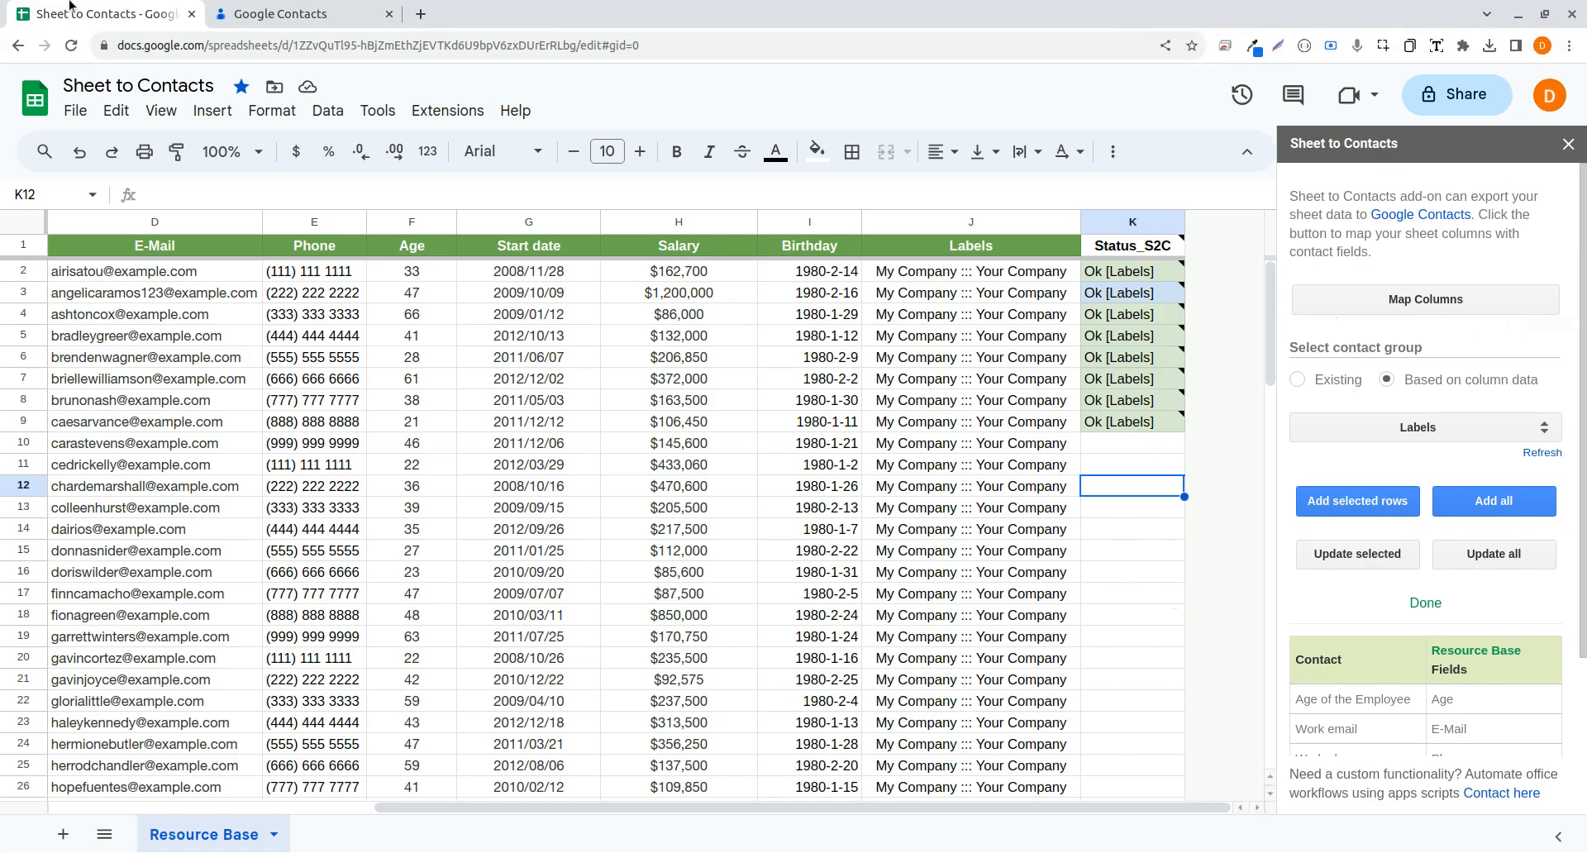
- Check Angelica Ramos's and Ashton Cox's contact-id notes against Contacts, then clear the selection
click(154, 315)
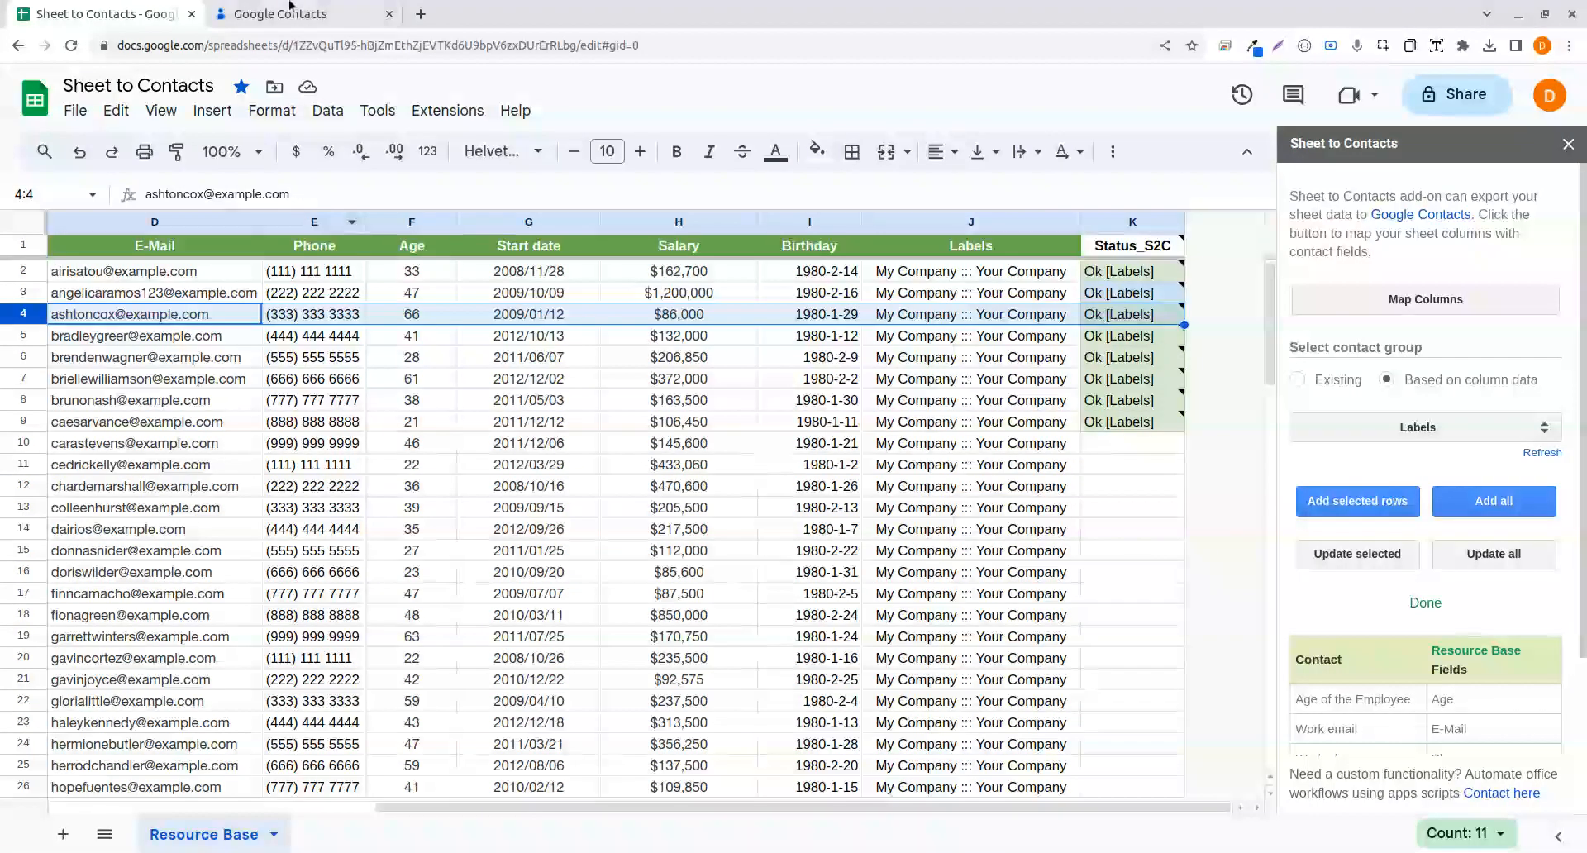
click(1132, 486)
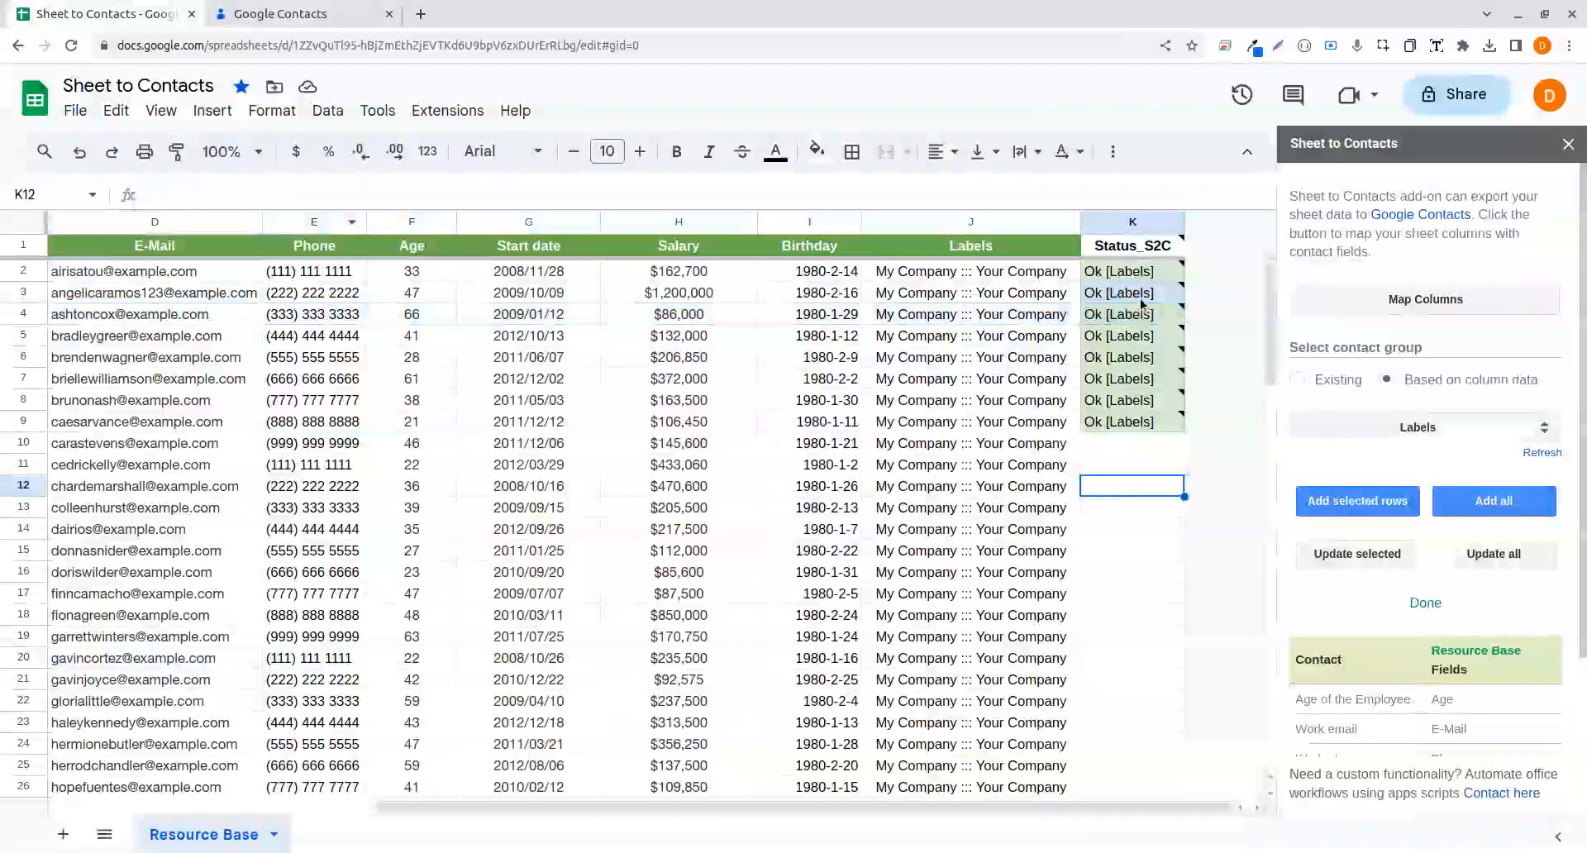
click(1132, 293)
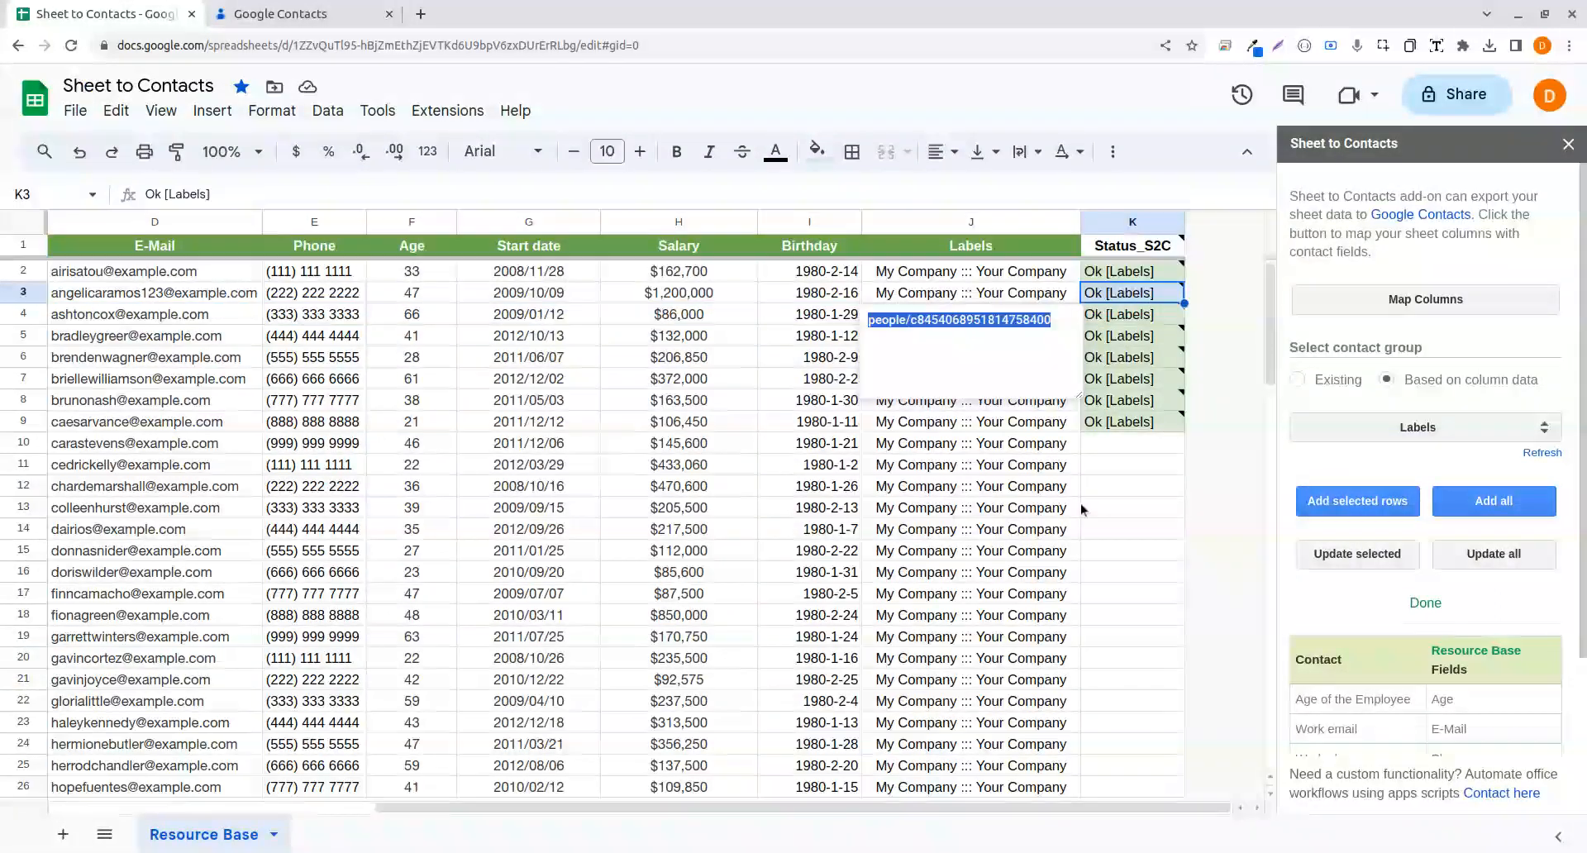
click(271, 13)
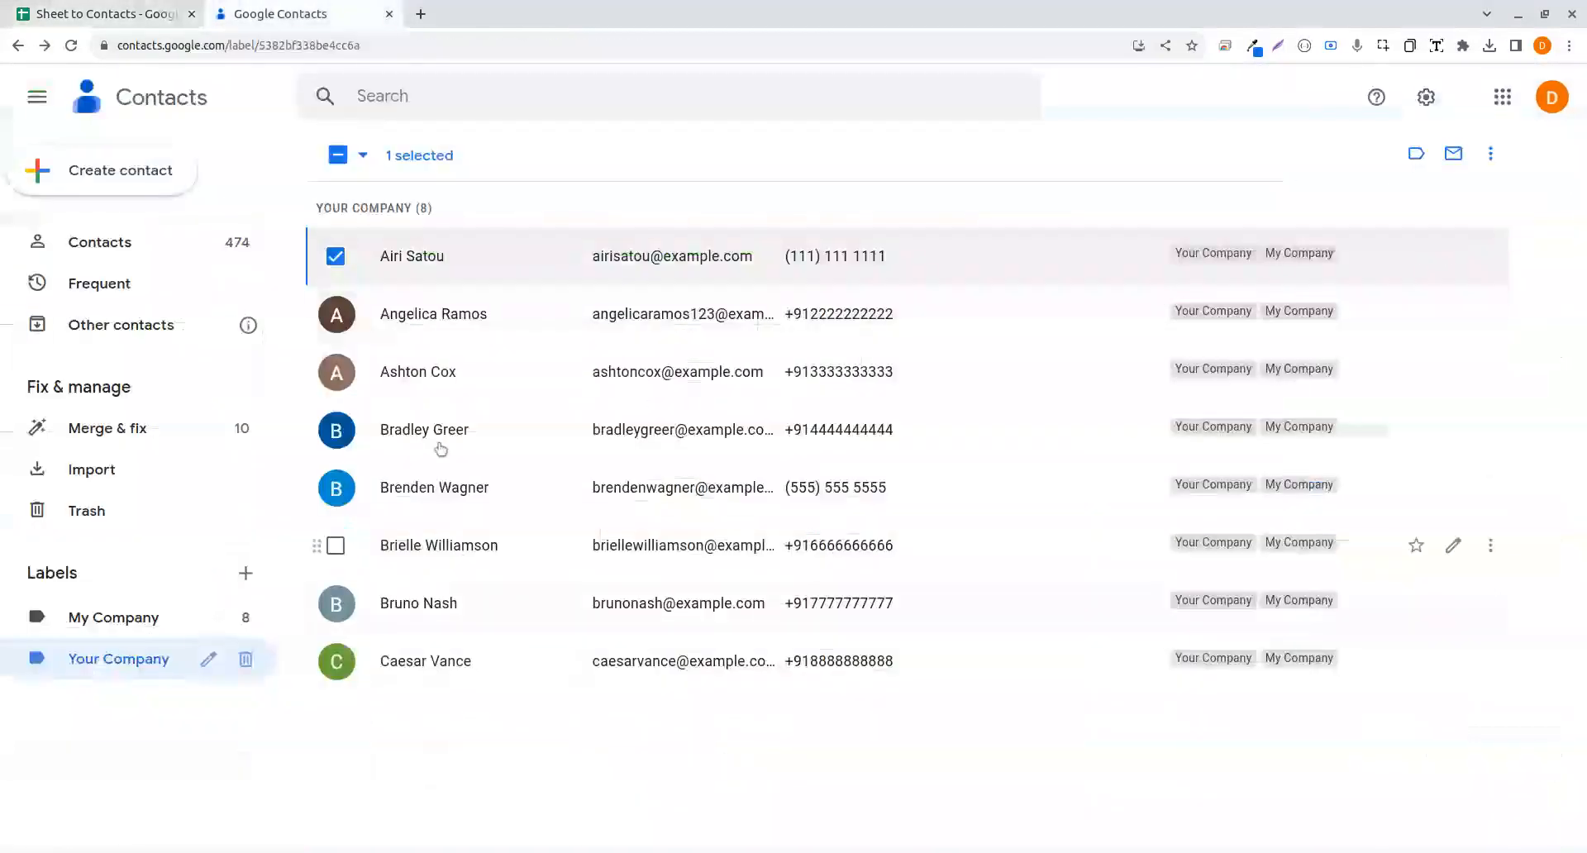
click(101, 13)
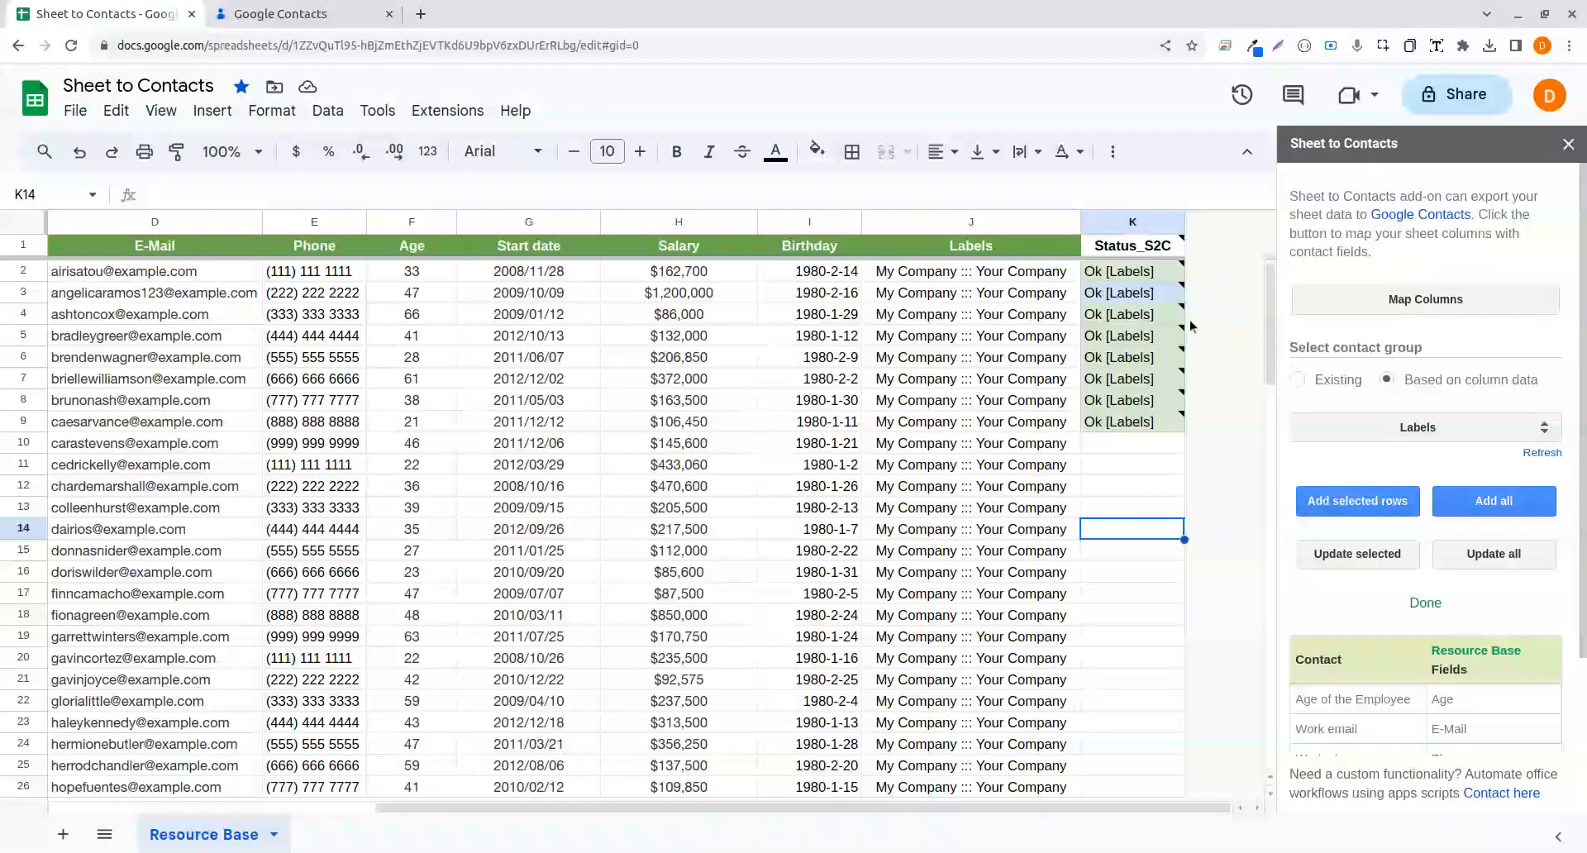
click(1132, 314)
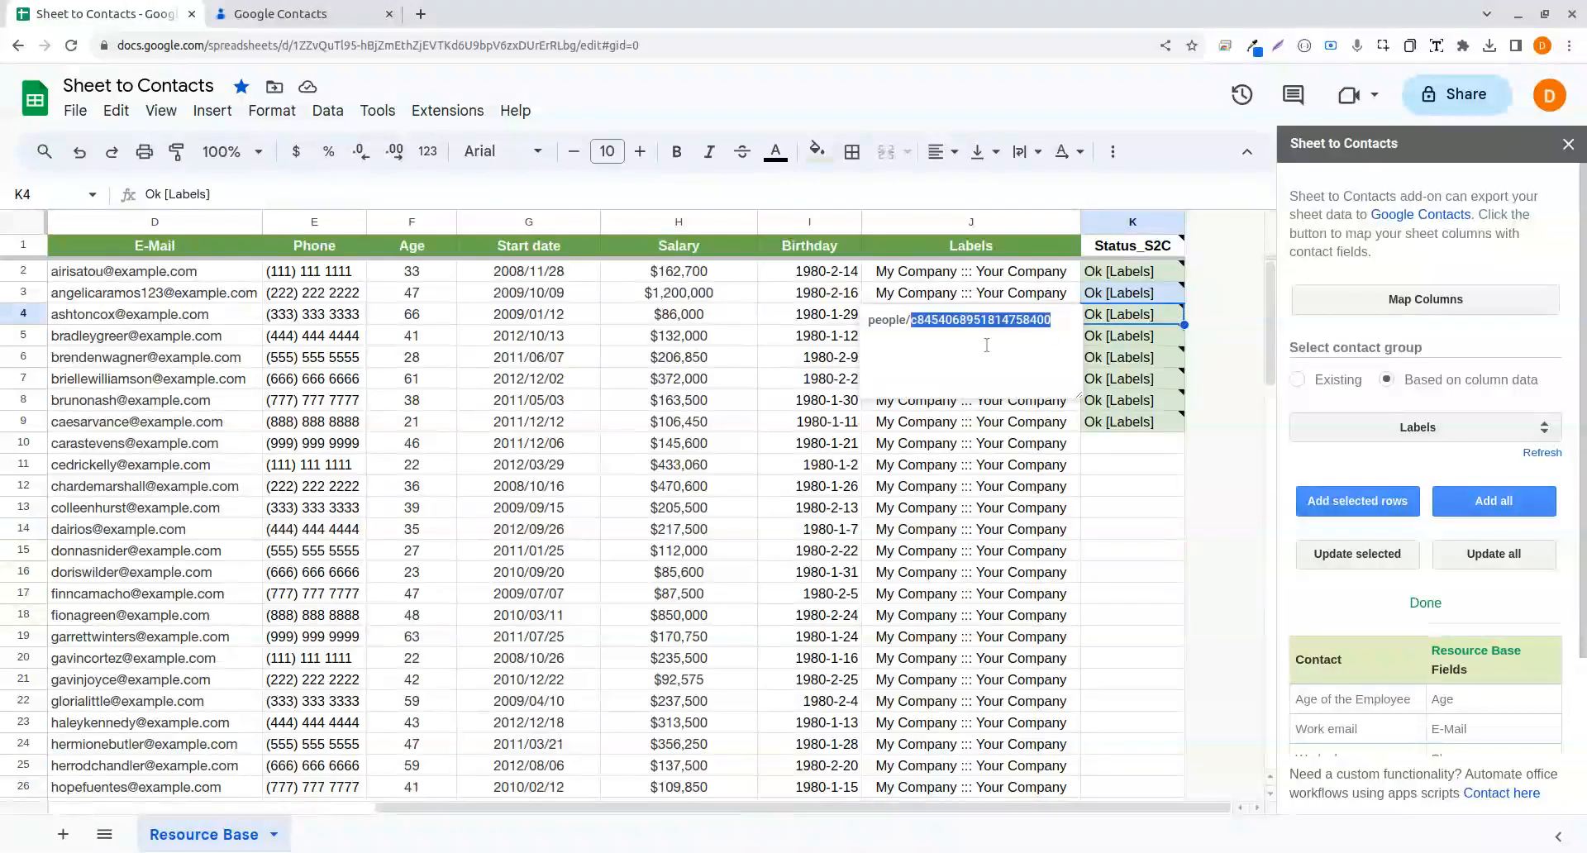
click(1132, 528)
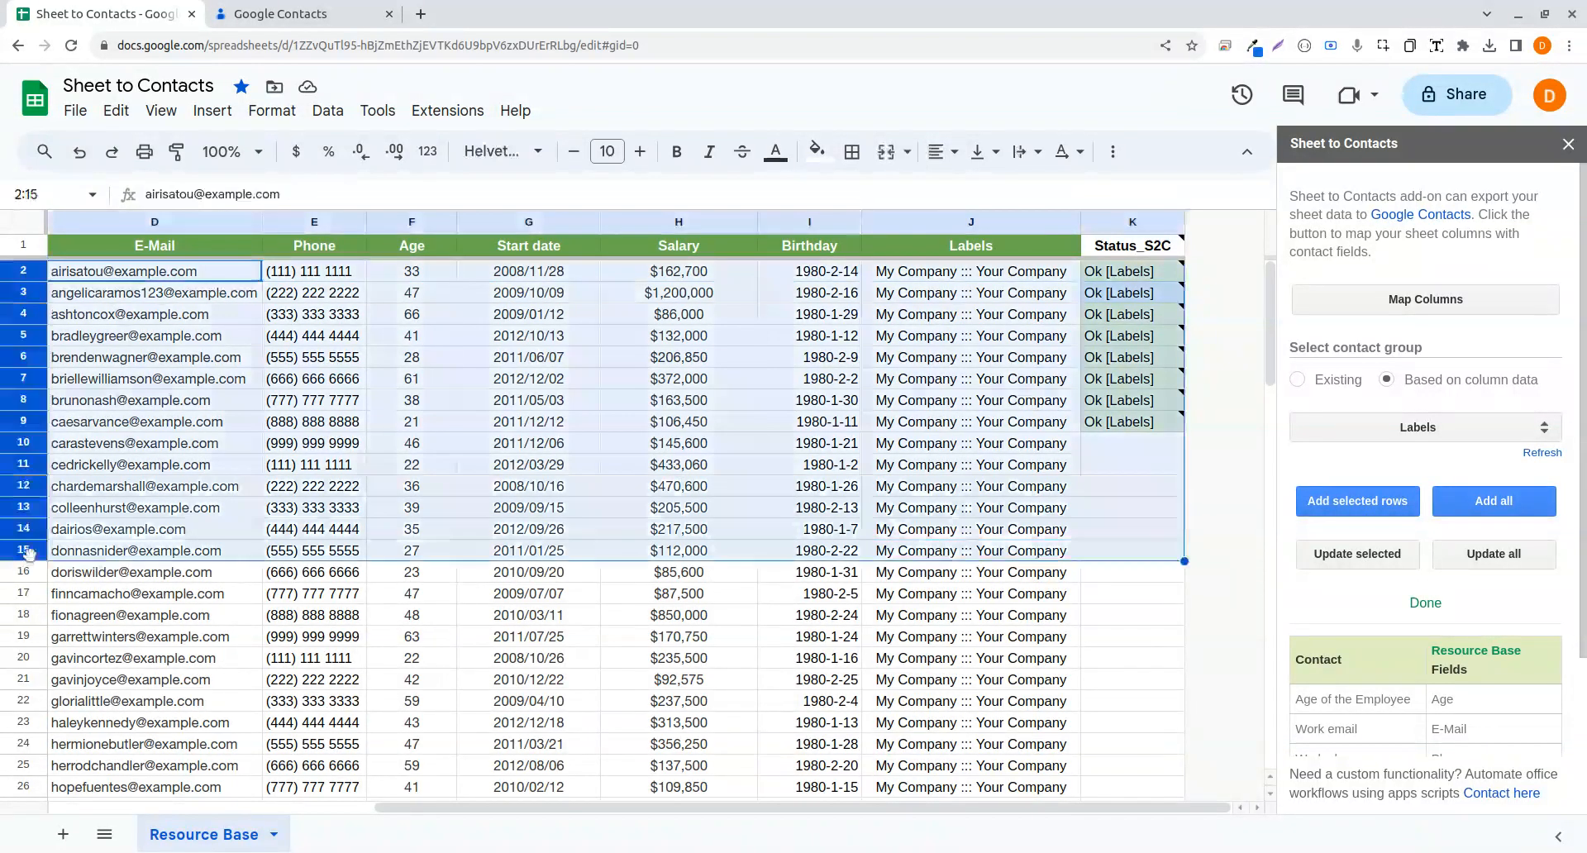
click(969, 636)
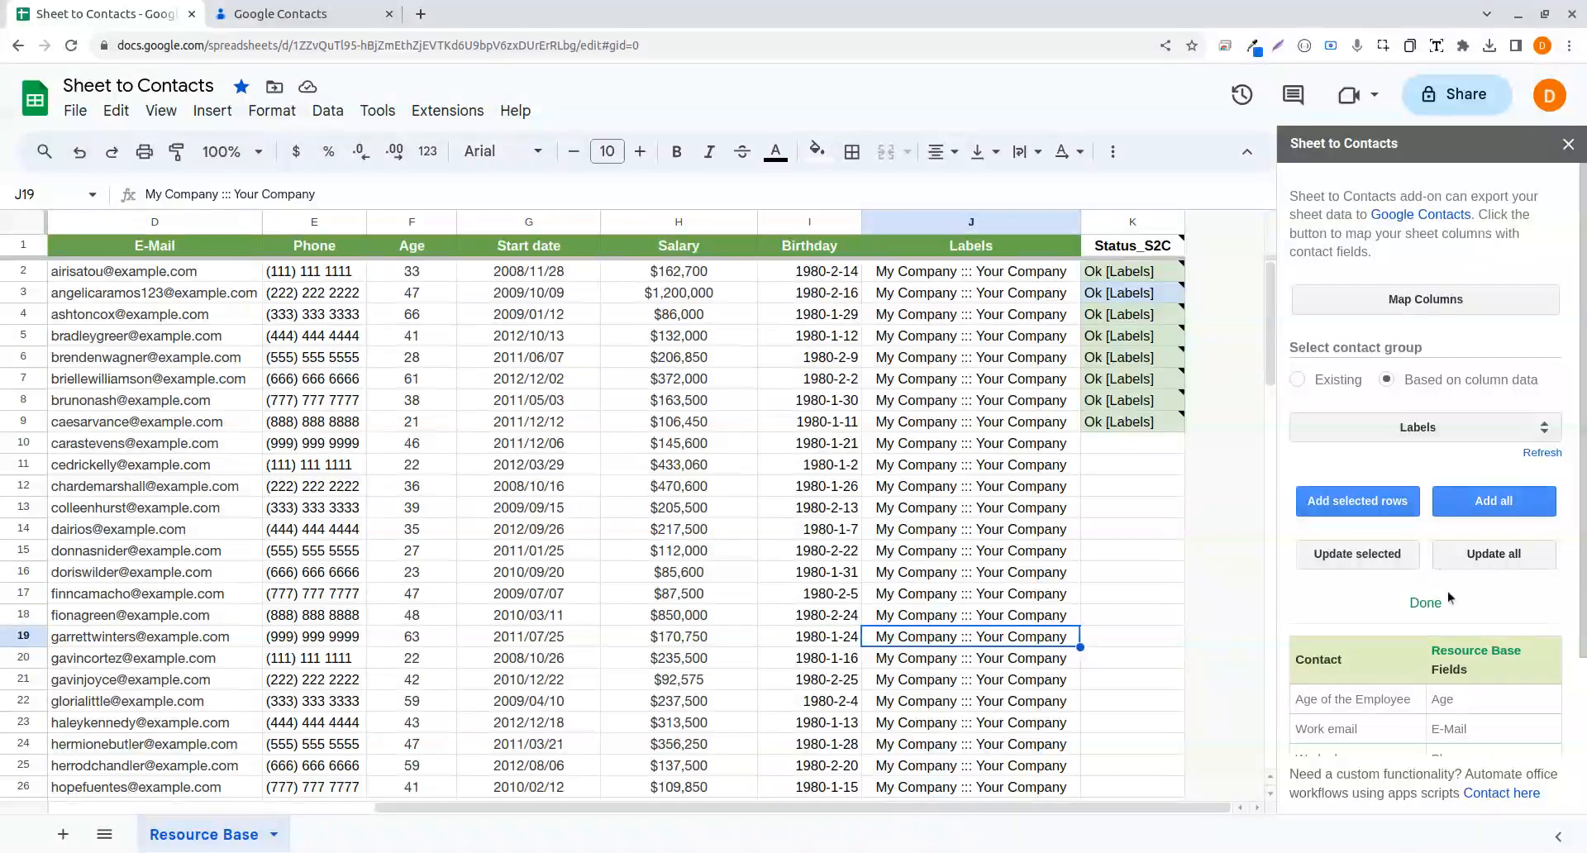
mouse_move(621, 671)
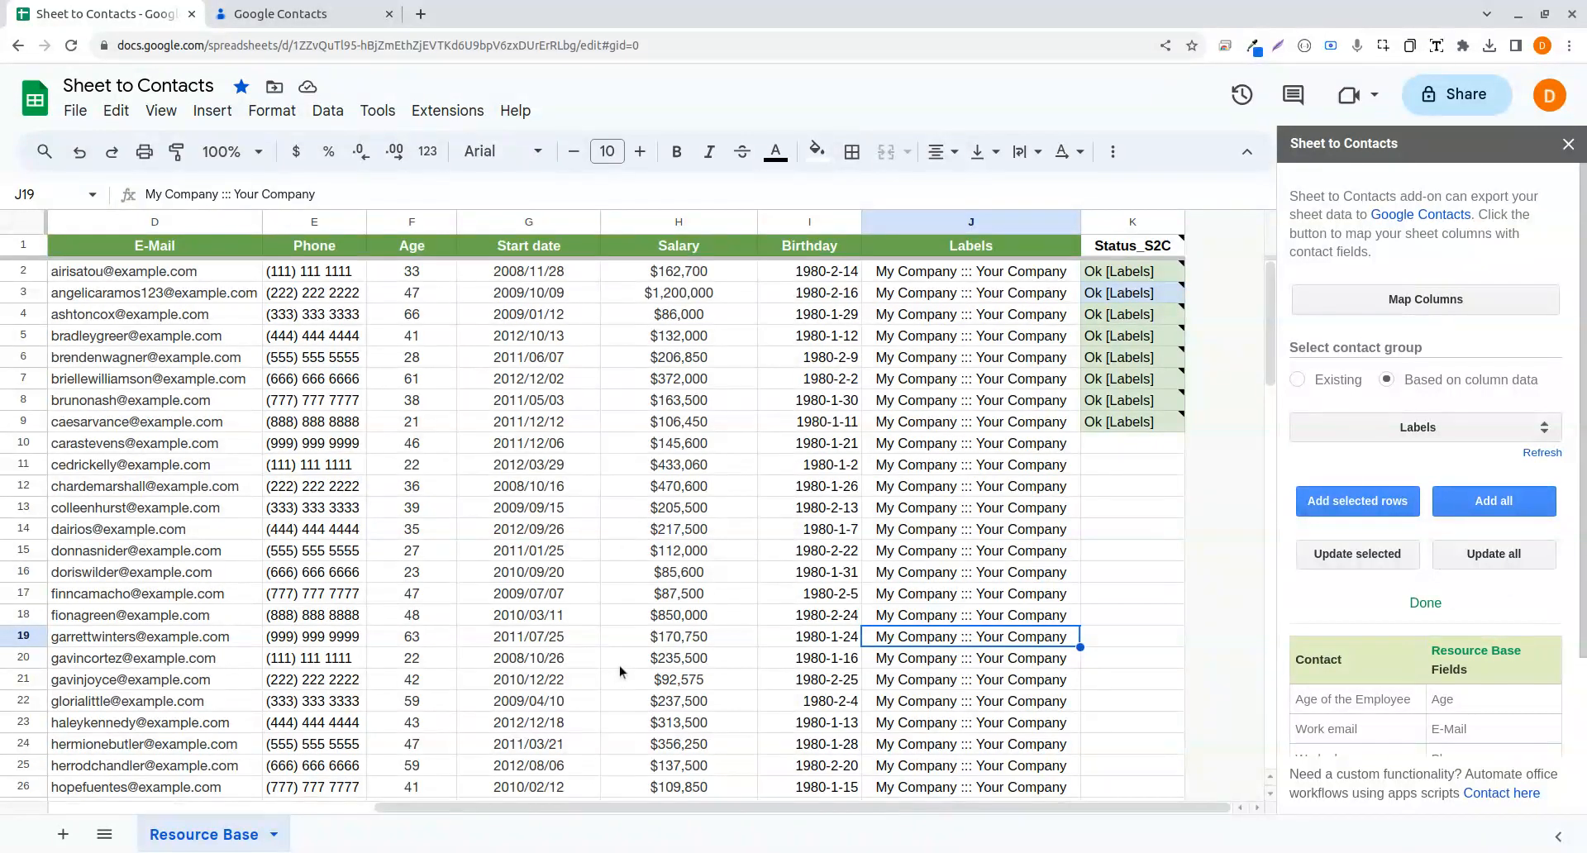